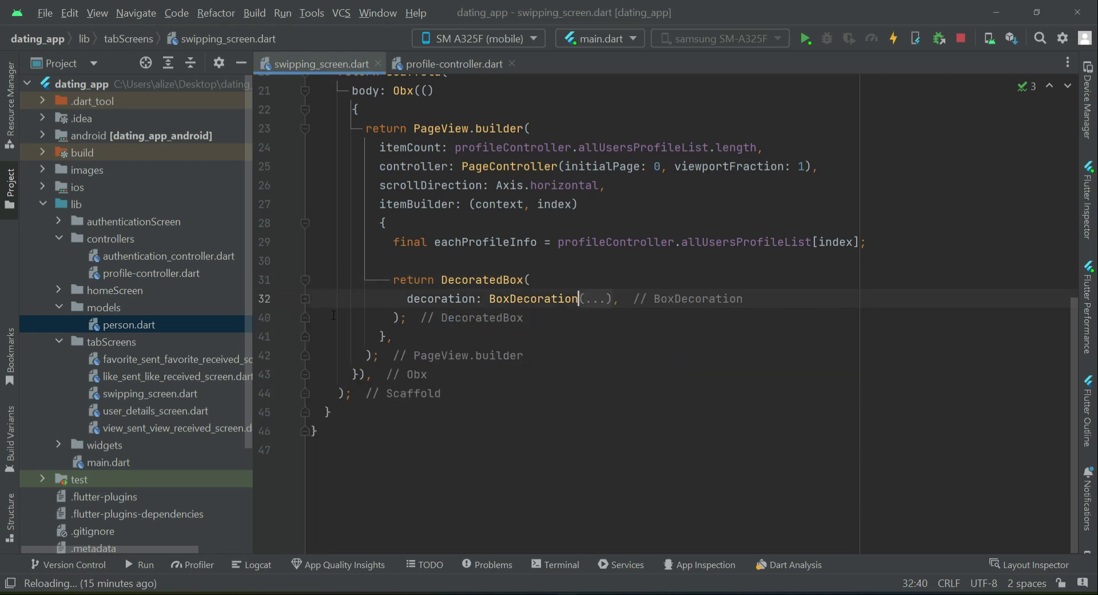
Give the DecoratedBox a Padding of EdgeInsets.all(12) holding an empty Column, then hot-reload.
left_click(617, 299)
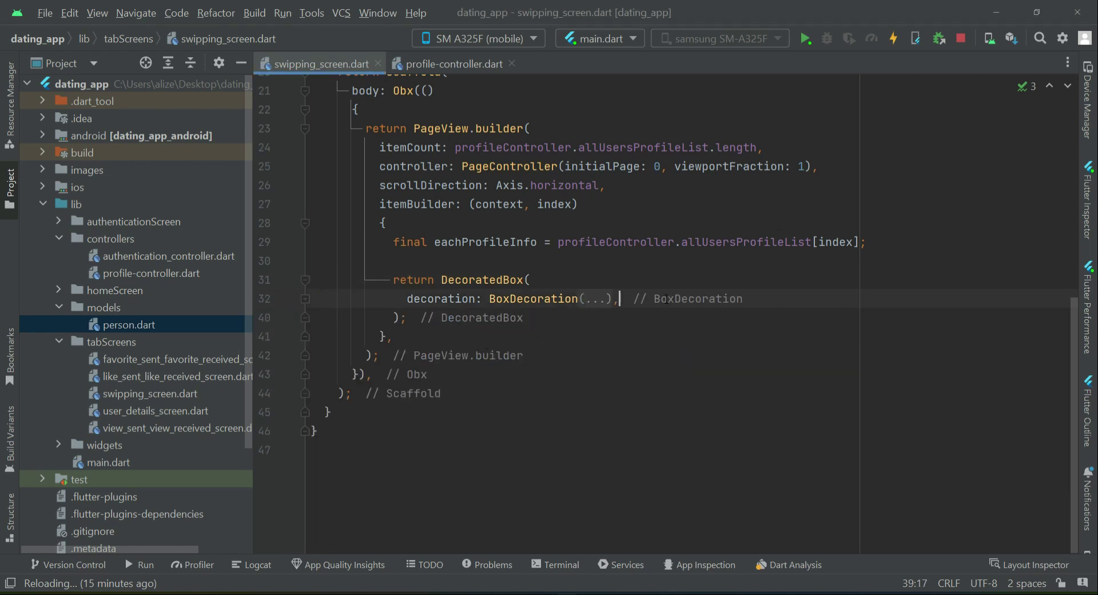
type("child: ,")
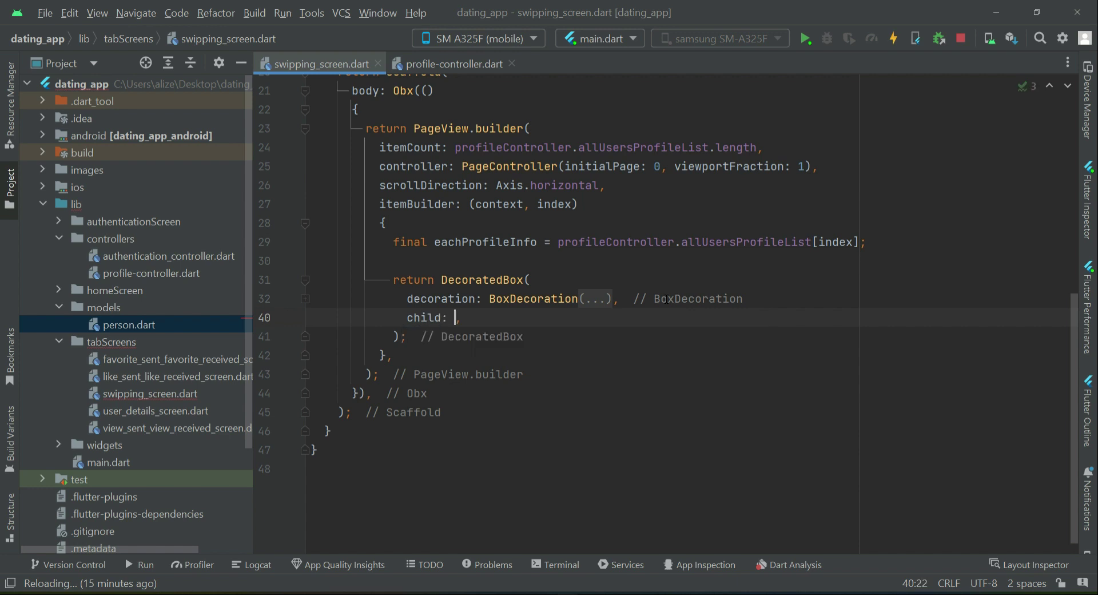
type("Padding(")
type("padding: ,")
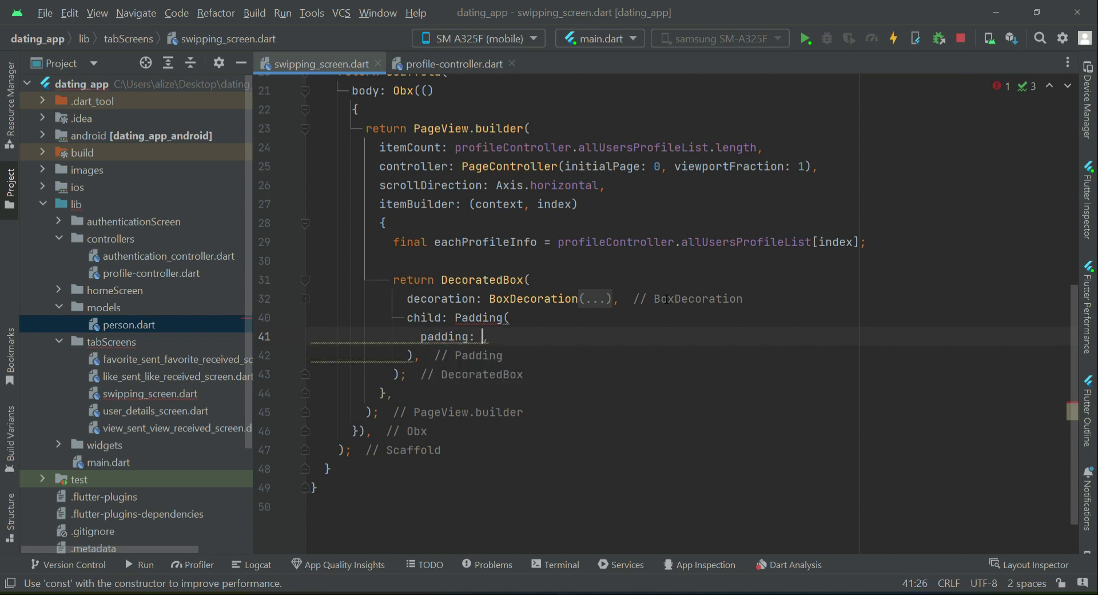
type("const Edge")
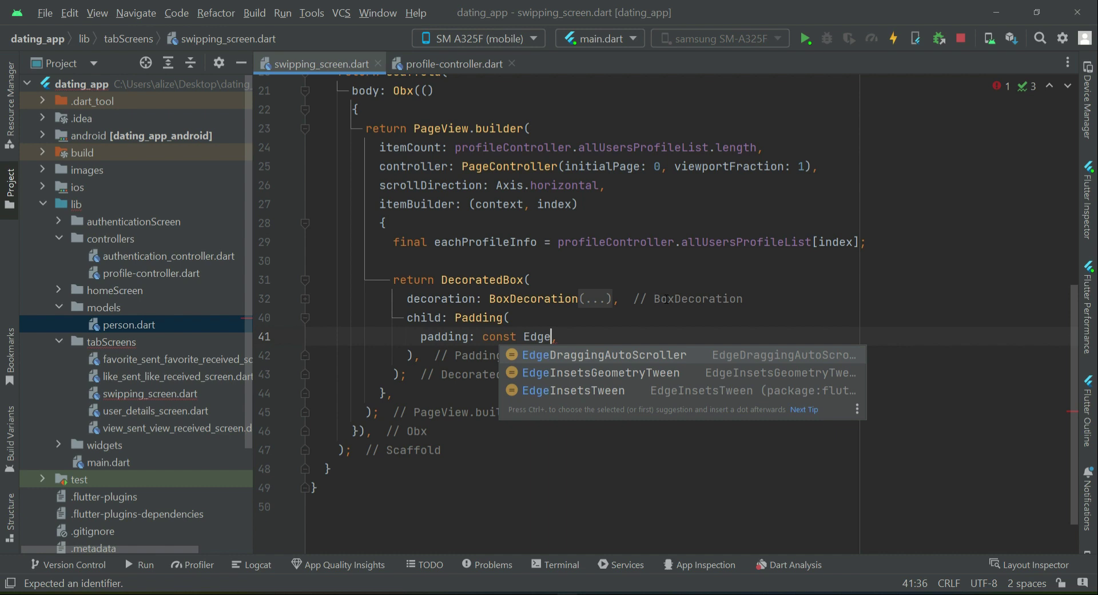
type("Insets.all(12")
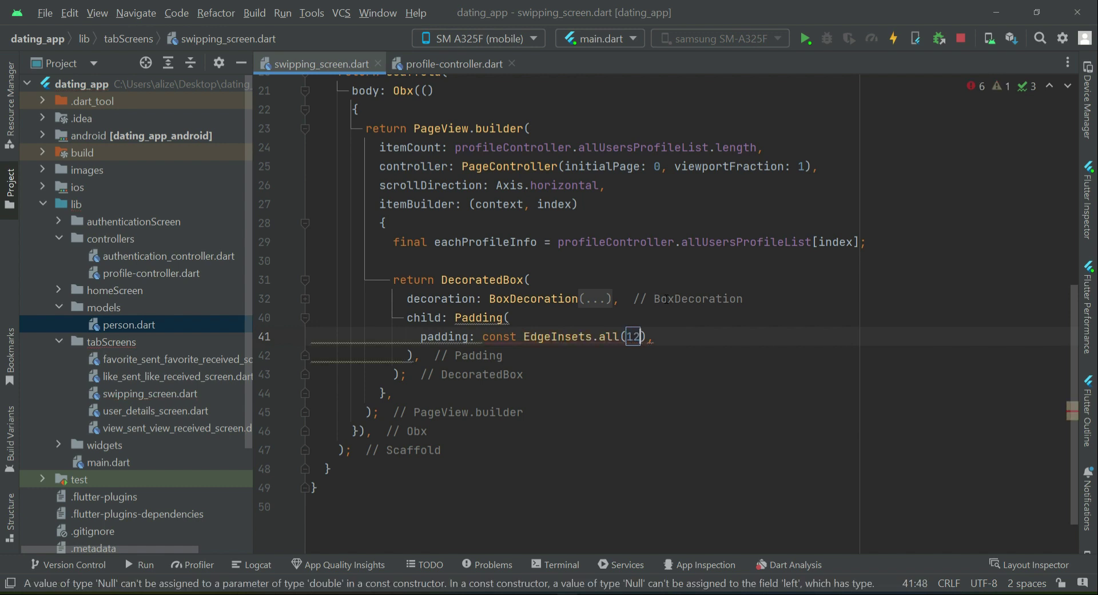
type("child: Column(")
type("children: [")
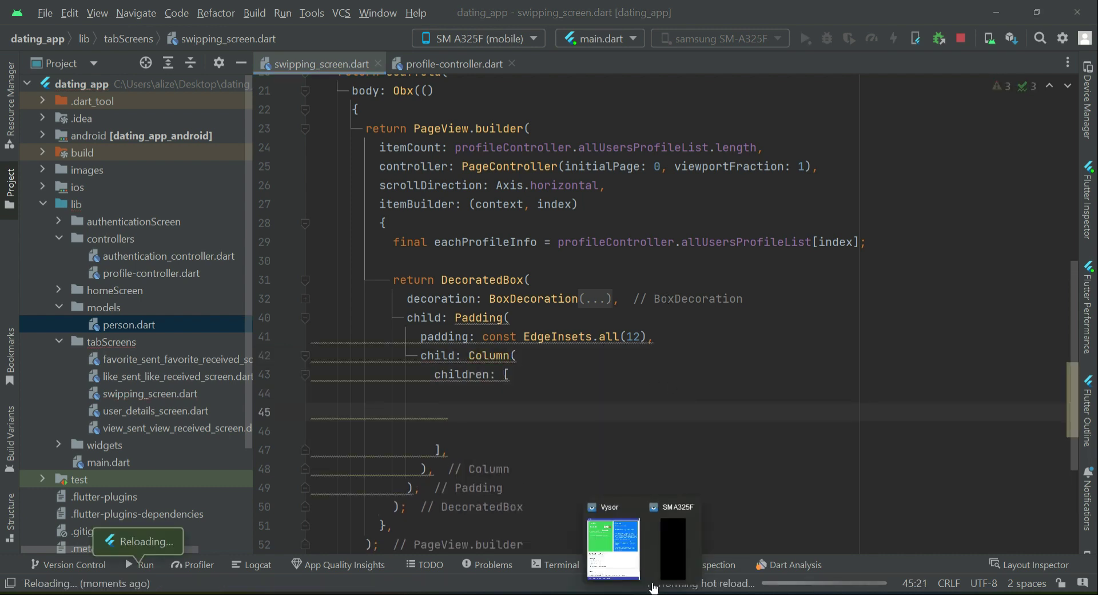
Switch to the Vysor mirror of the SM A325F to see the full-screen profile photo.
left_click(670, 543)
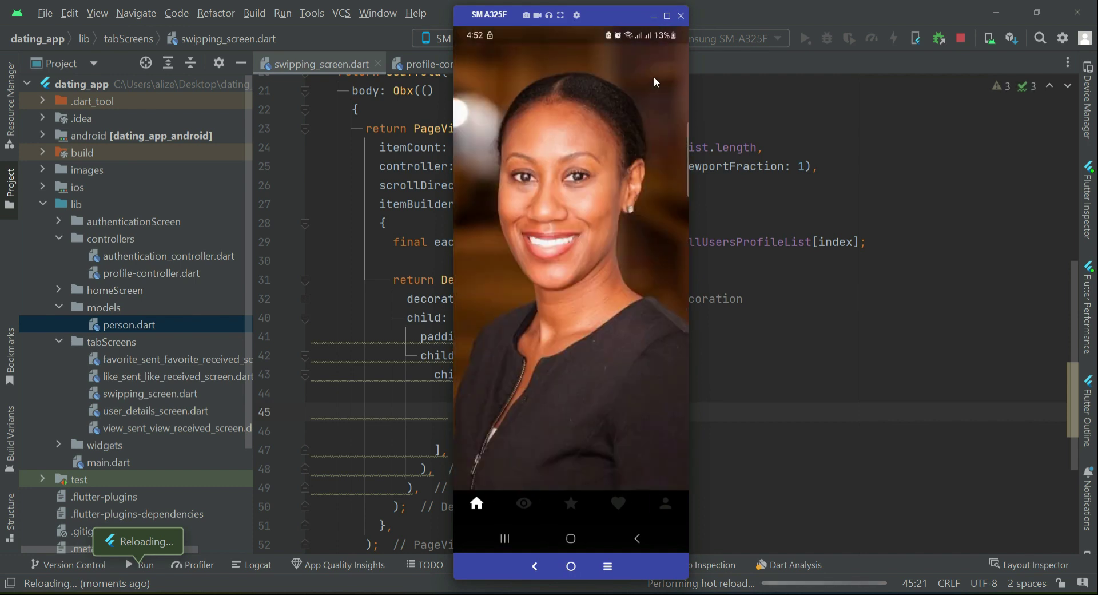
mouse_move(666, 66)
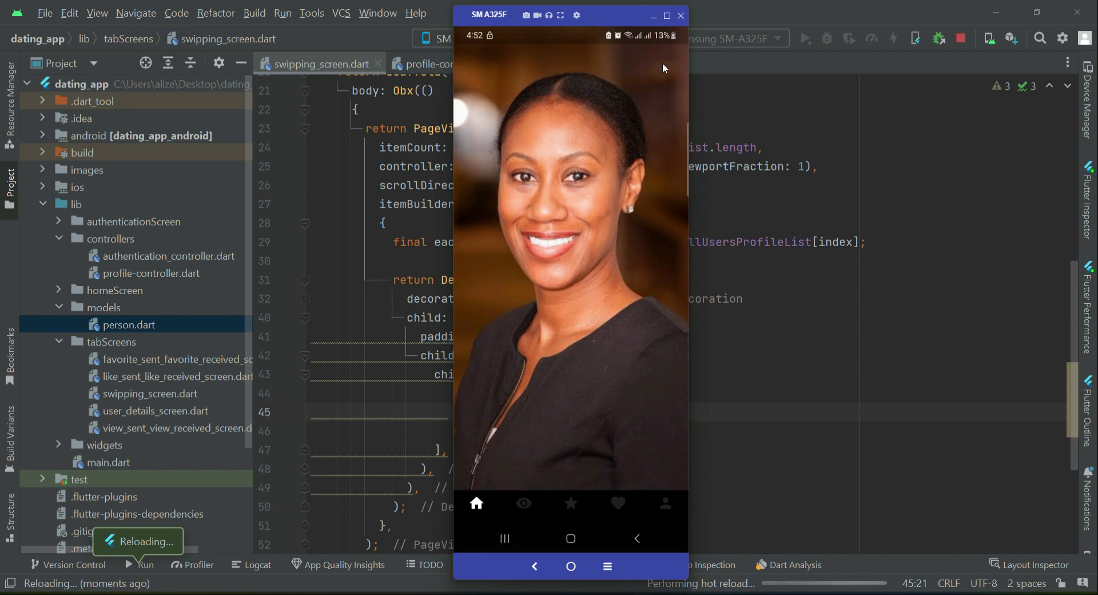
mouse_move(658, 68)
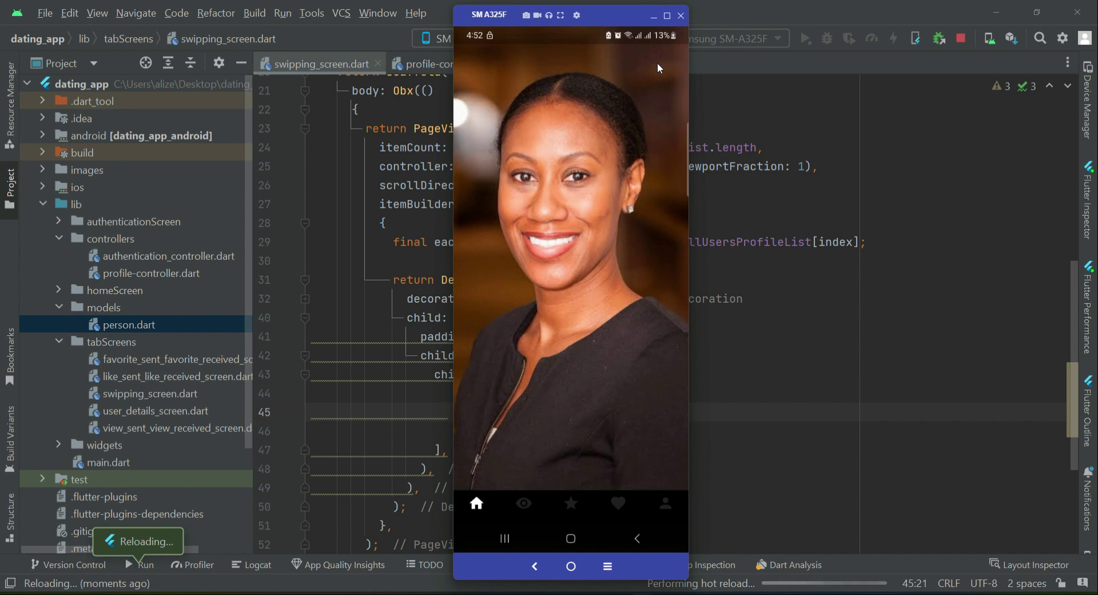
Add an Align with Alignment.topRight as the Column's first child.
left_click(679, 15)
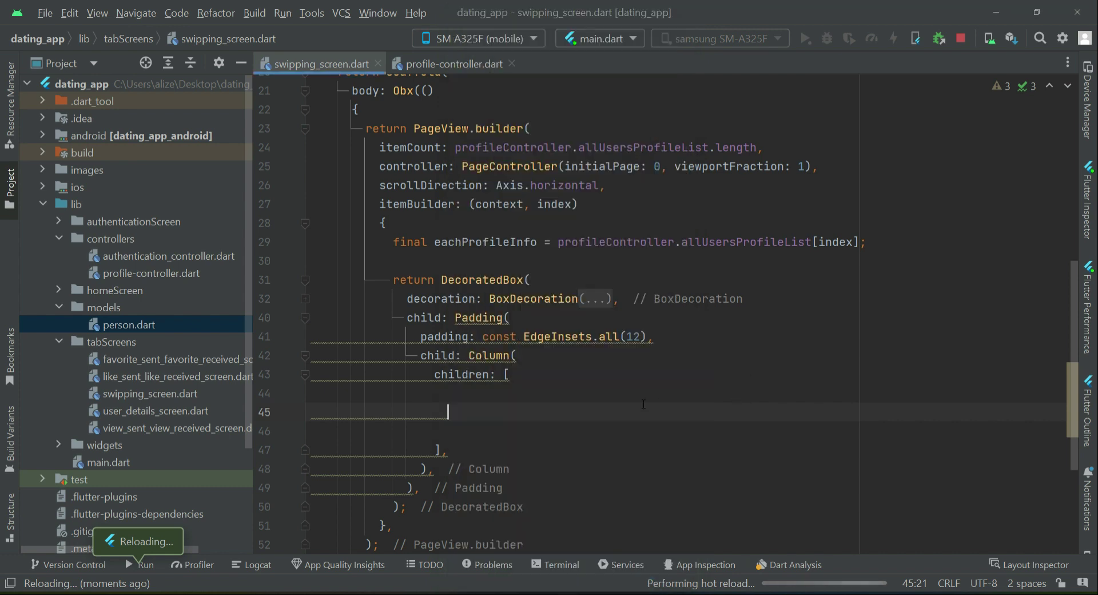
type("Align(")
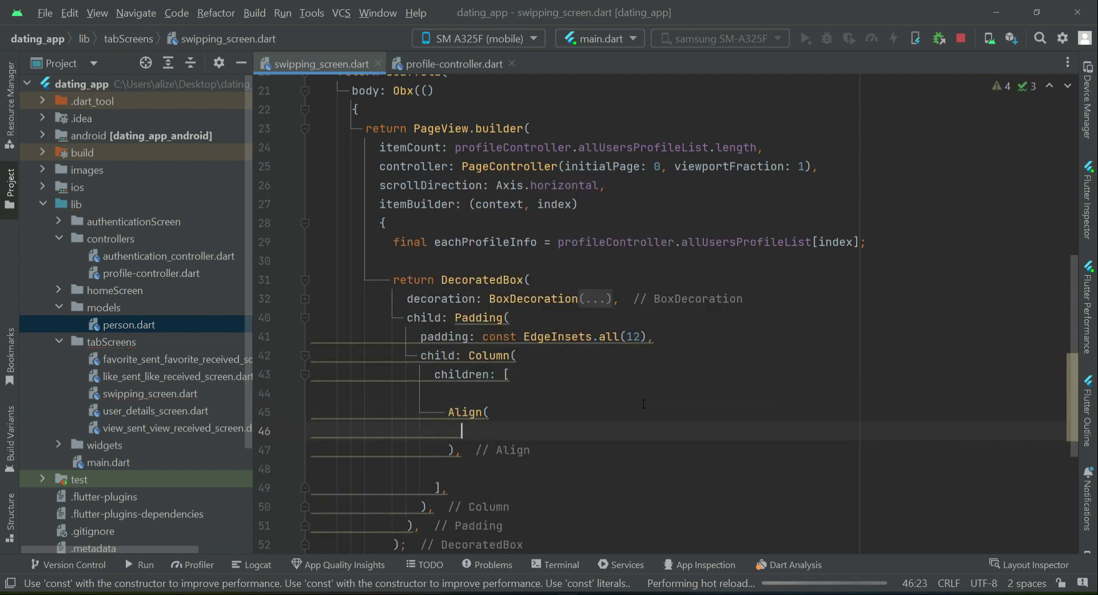
type("alignment: Alignment,")
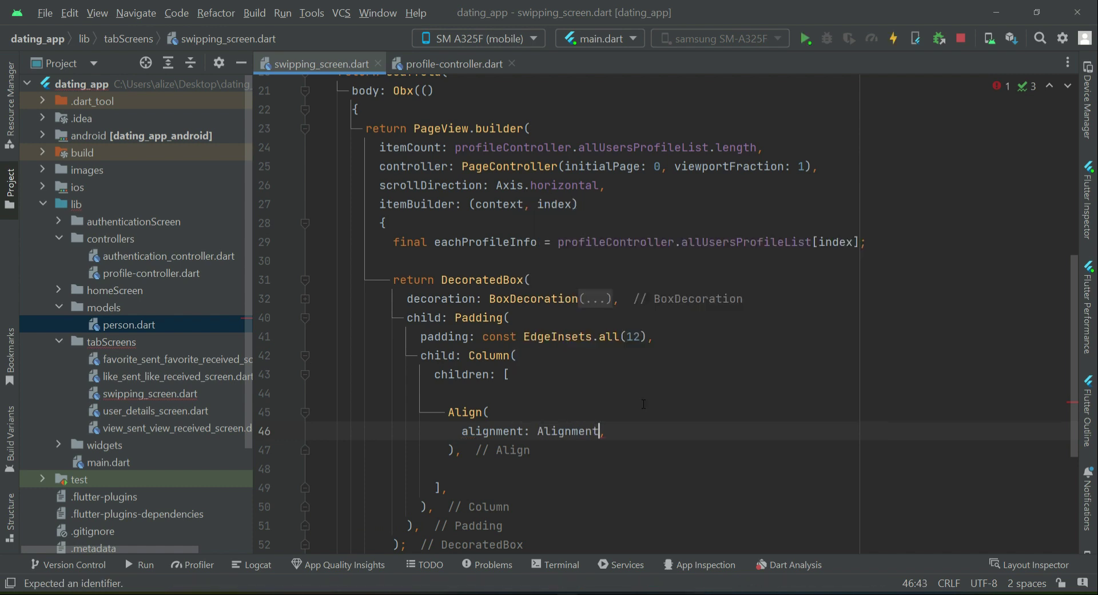
type(".to")
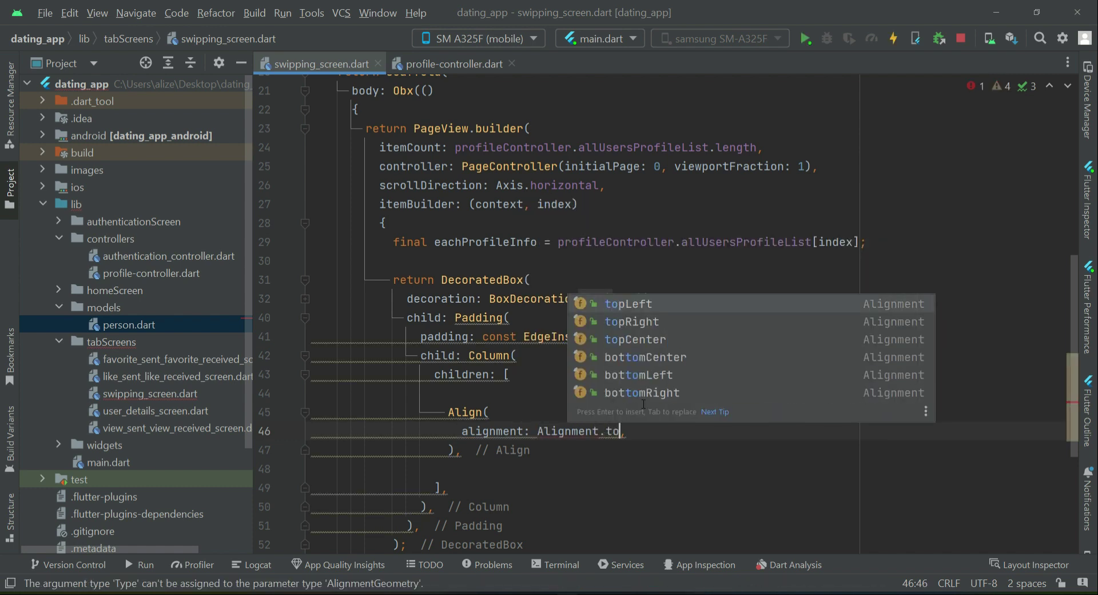
left_click(630, 320)
type("child: P")
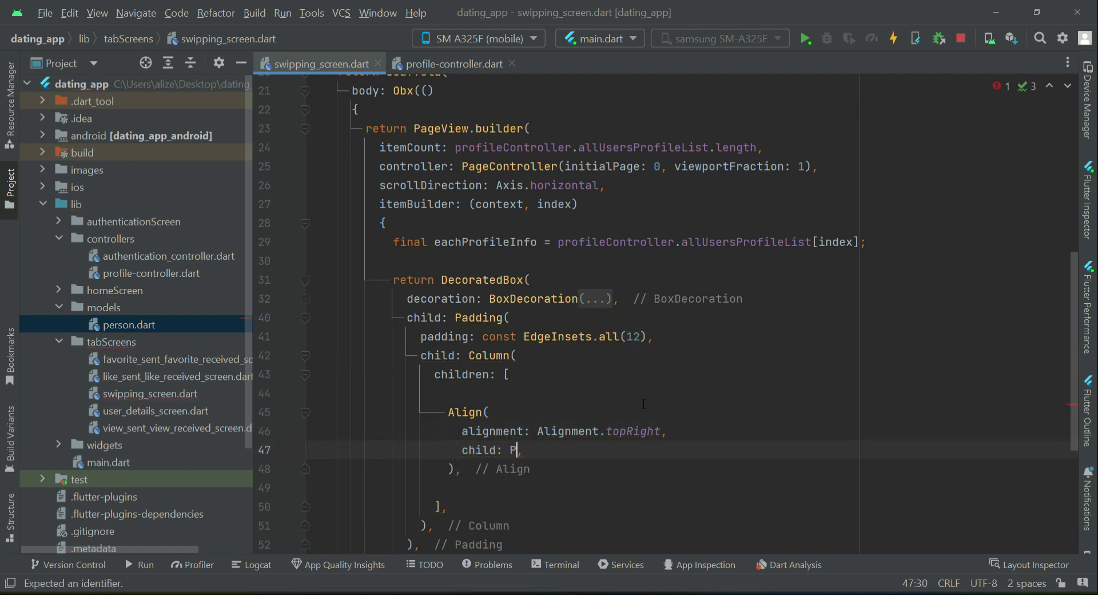
Give the Align a Padding child of EdgeInsets.only(top: 8).
type("adding")
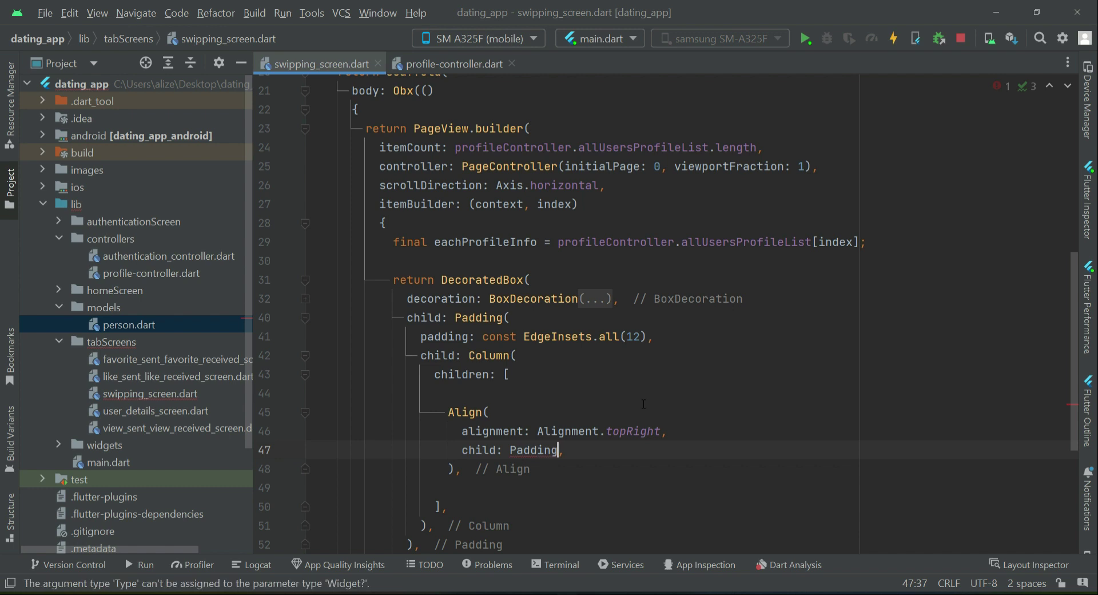
type("pa")
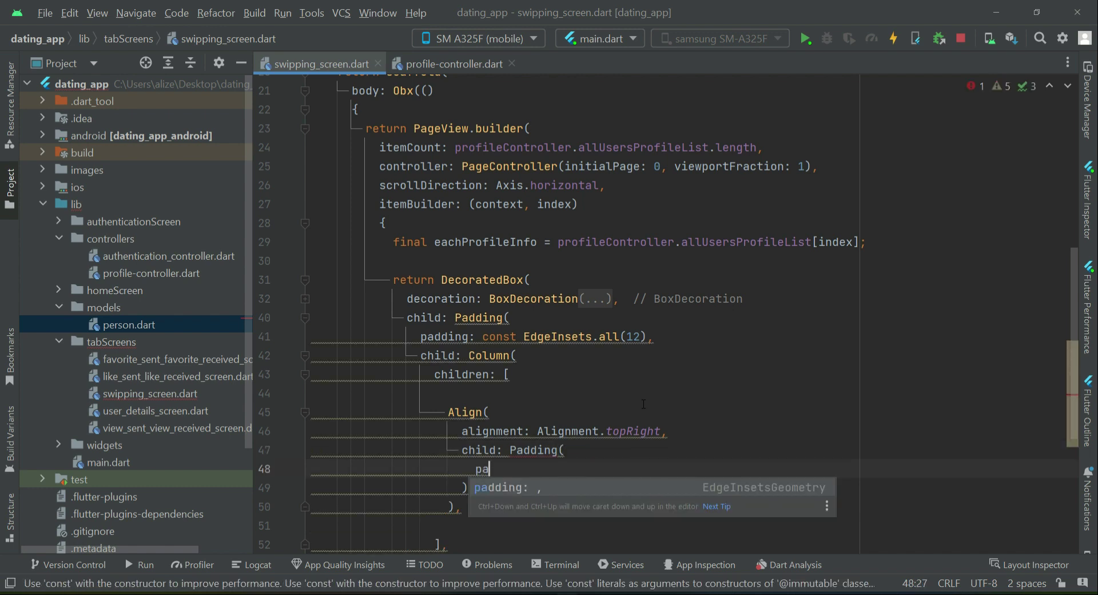
key("Enter")
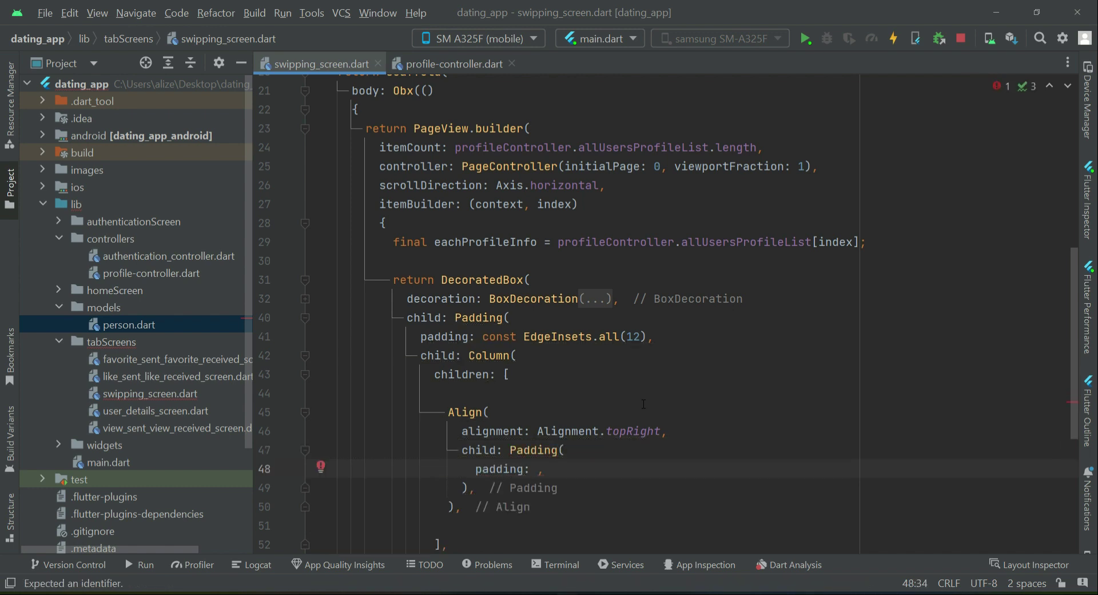
type("const")
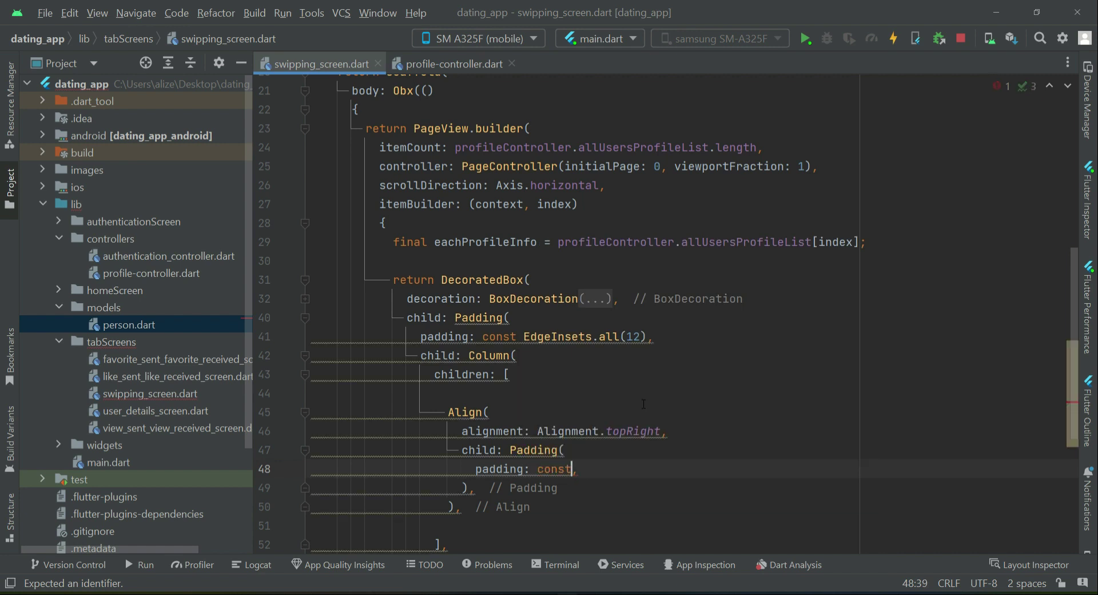
type("EdgeInsets.all(")
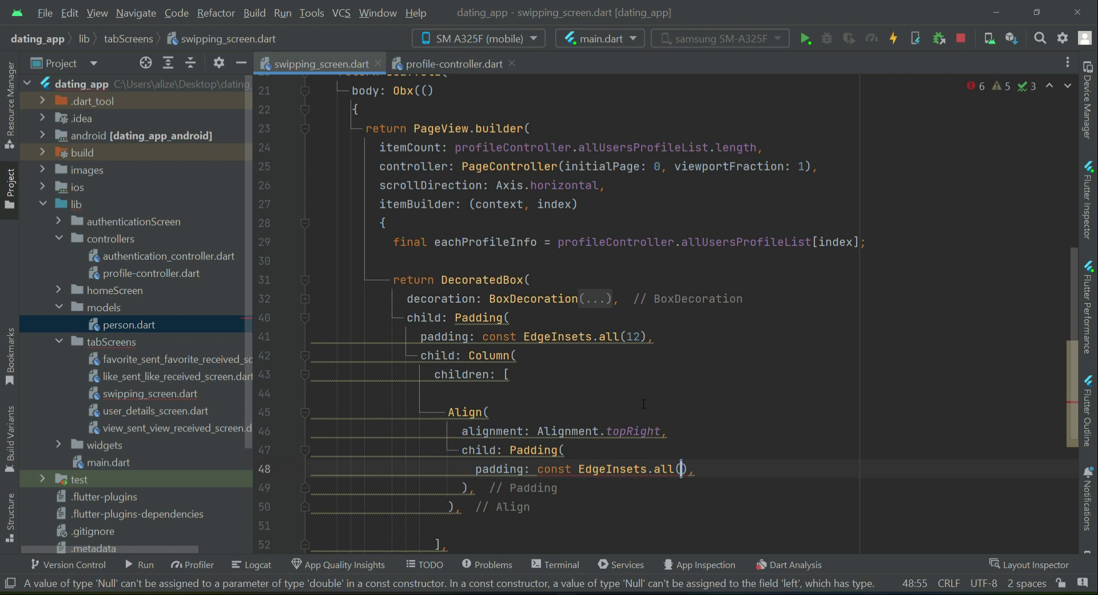
type("only")
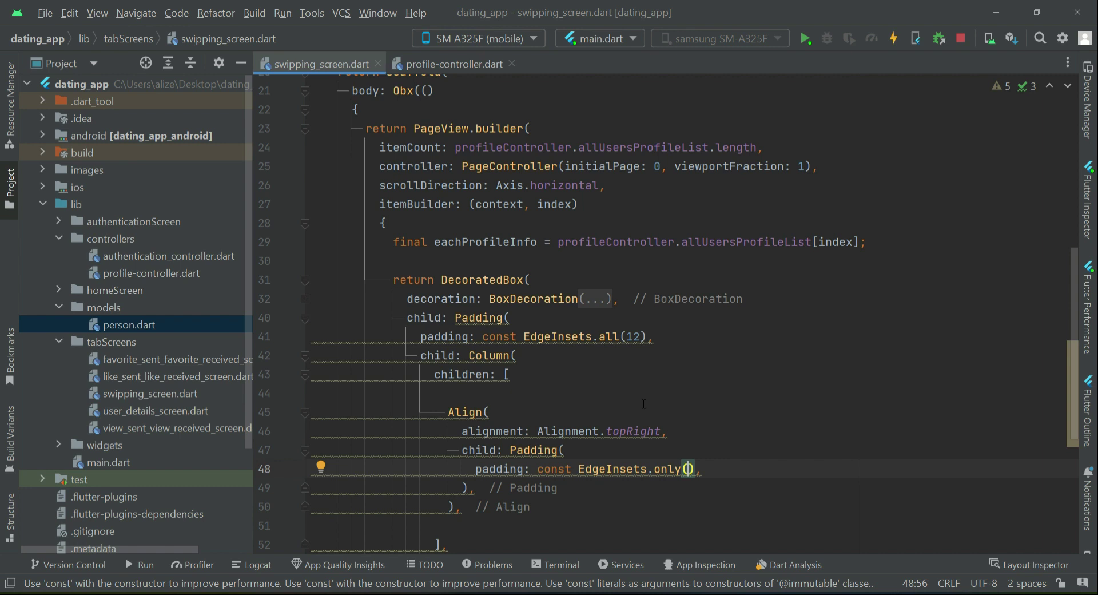
type("top: 8")
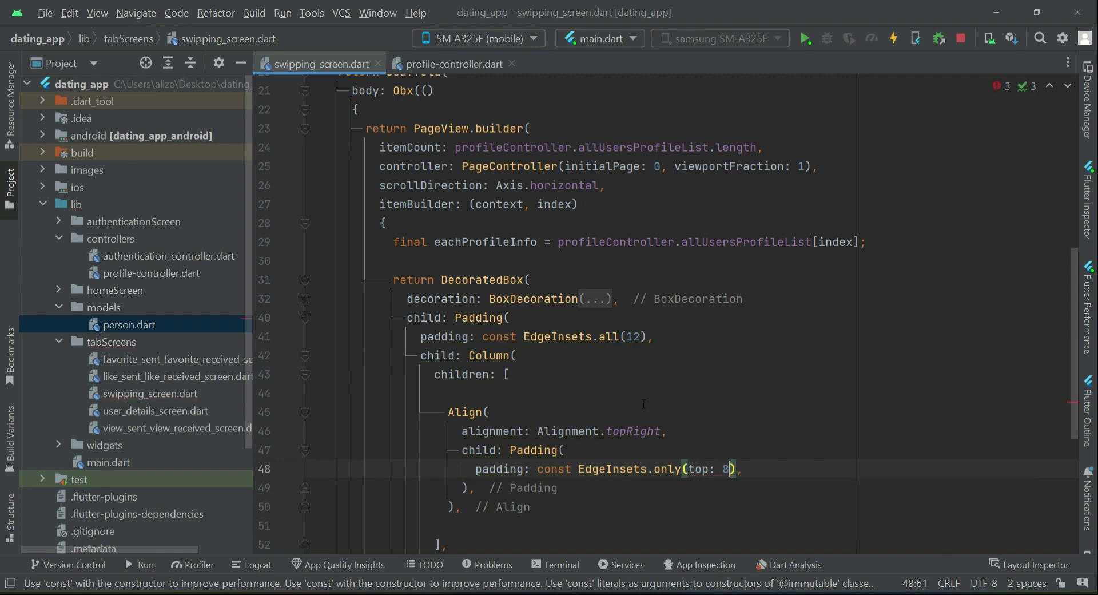
key("Enter")
type("child: Ic,")
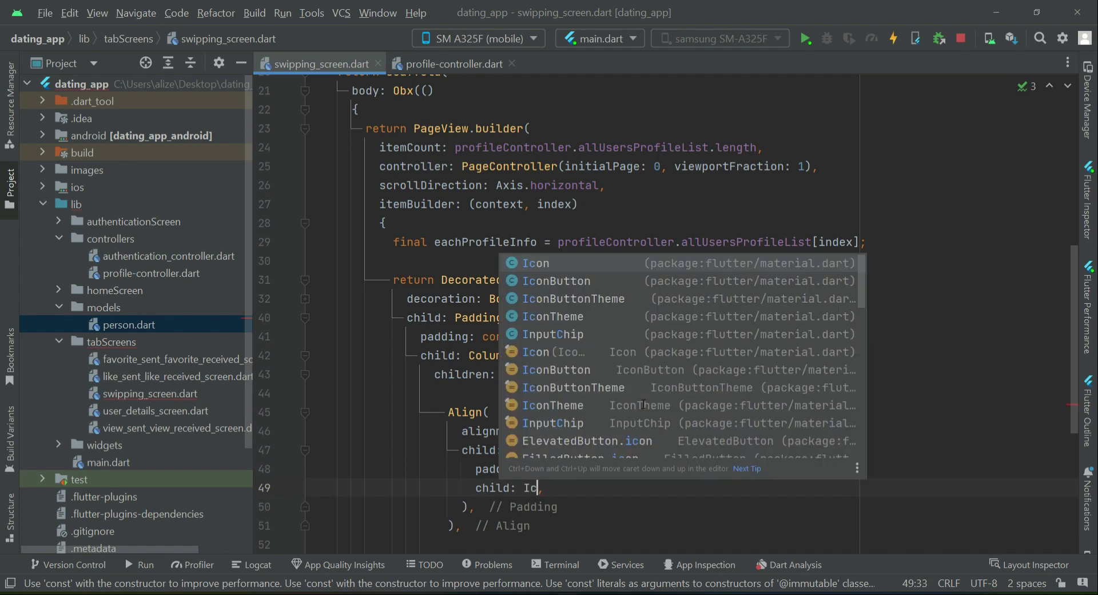
Add an IconButton with empty onPressed and a size-30 Icons.filter_list icon, checked on the phone.
left_click(555, 280)
type("onPressed: (")
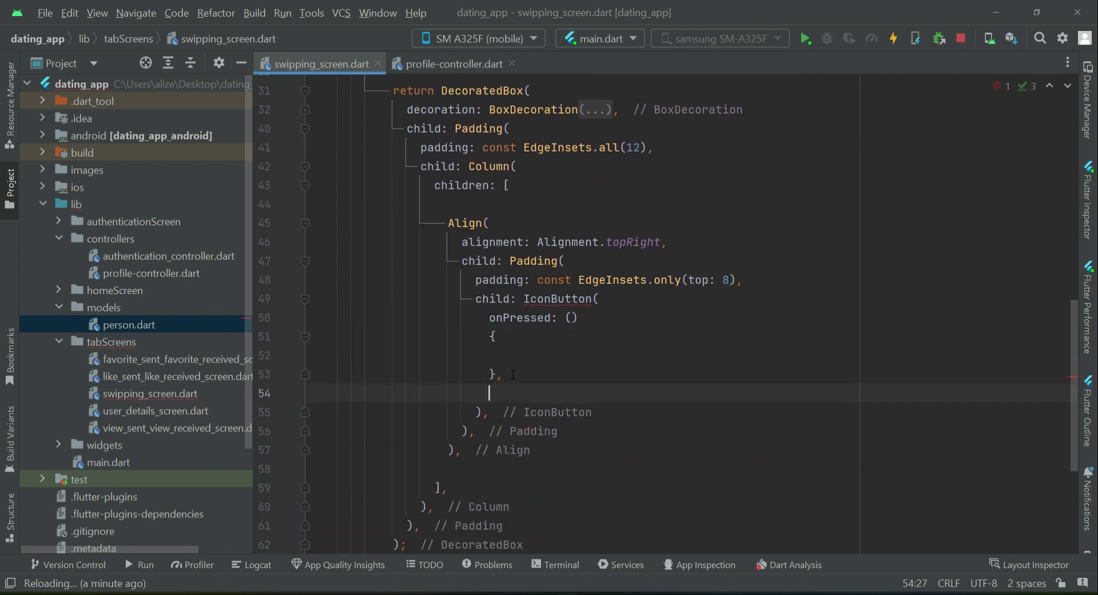
type("icon: Icon(")
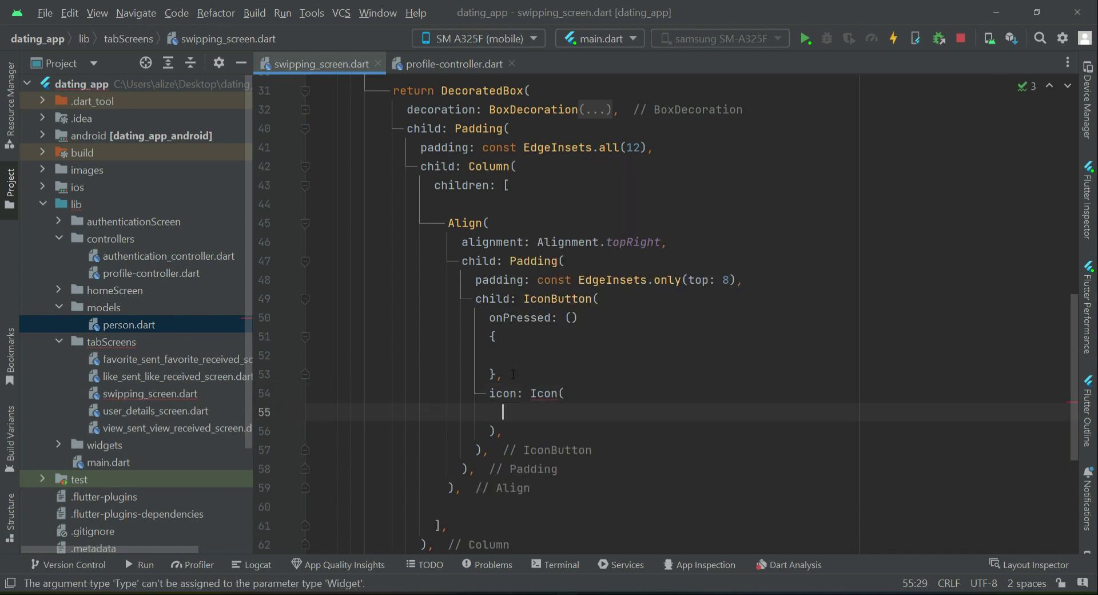
type("Icons.filter_list,")
type("size: 3,")
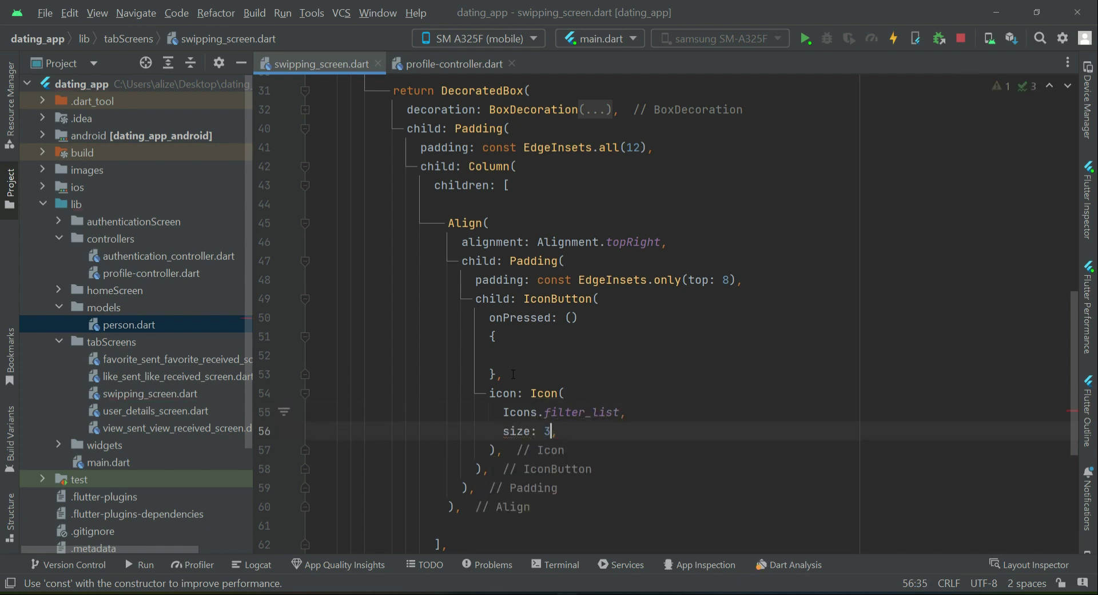
type("0")
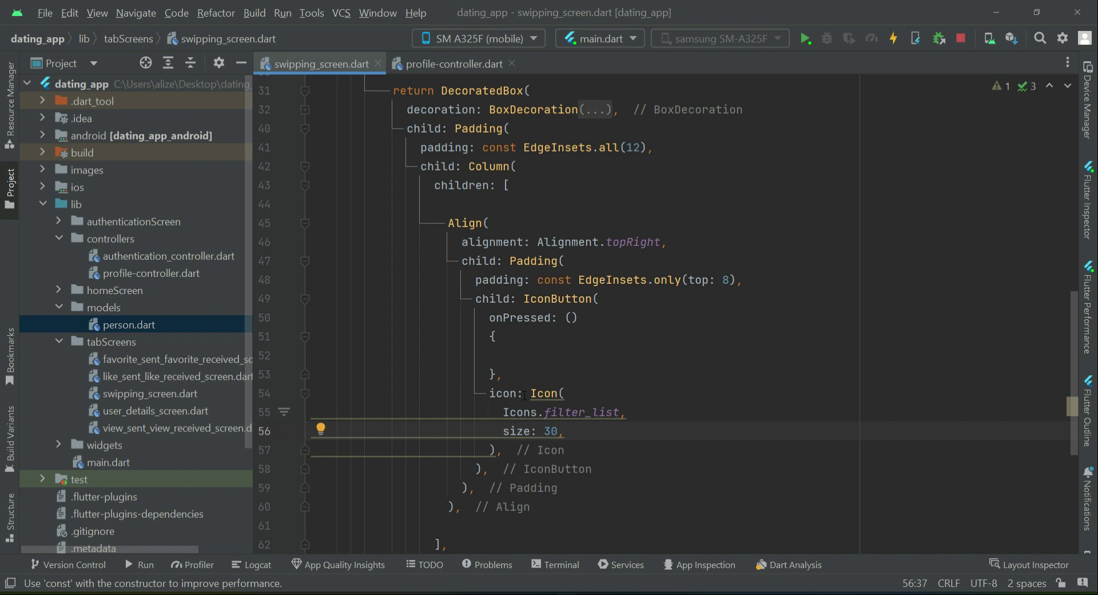
type("cons")
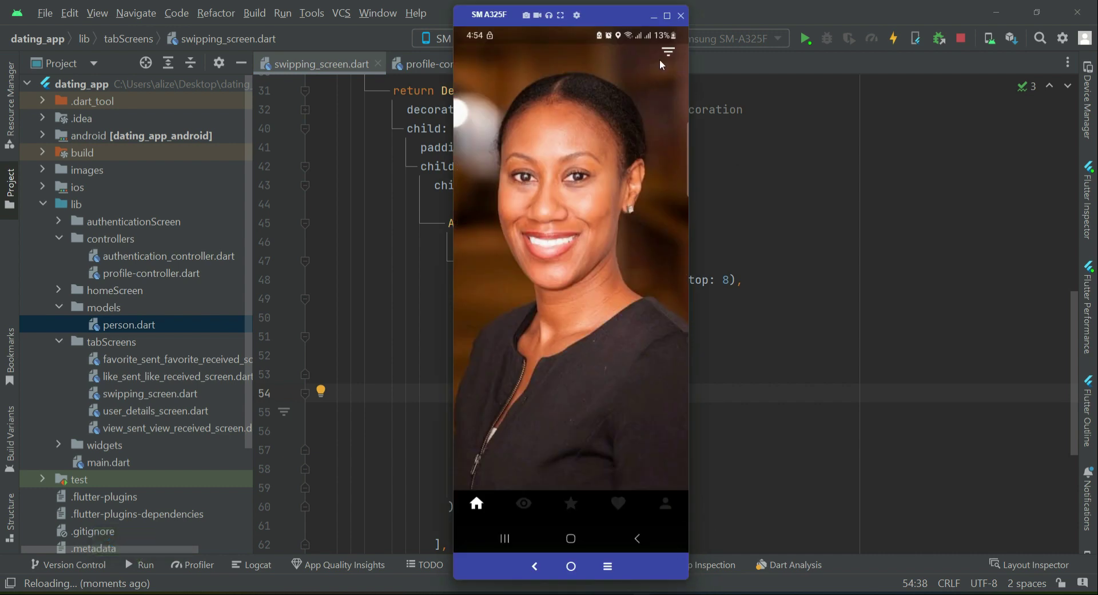
left_click(679, 15)
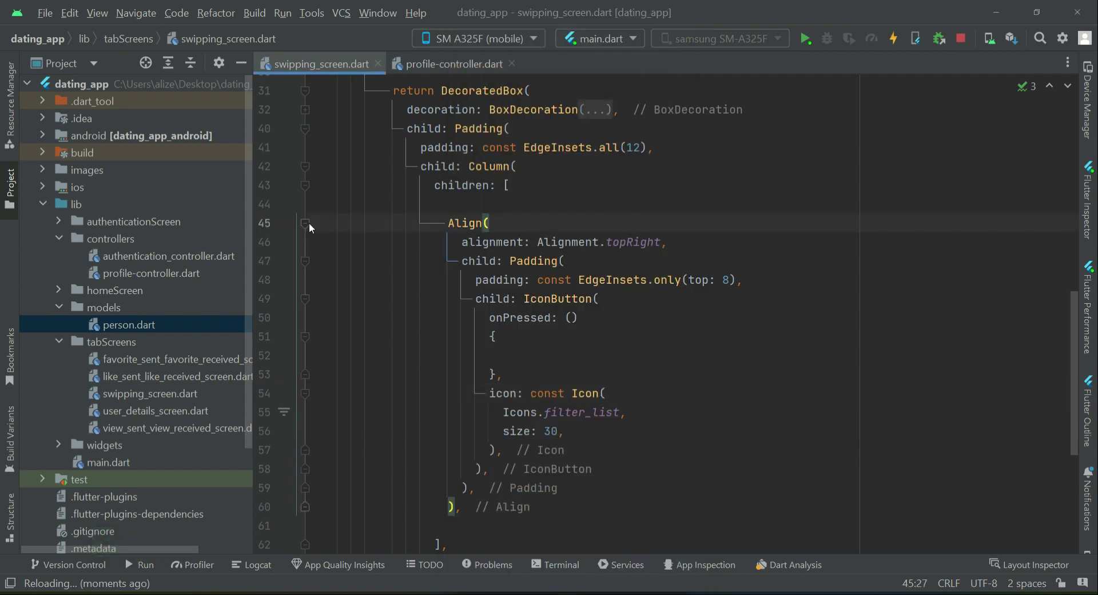
Fold the Align block and label it with a '//filter icon button' comment.
left_click(306, 223)
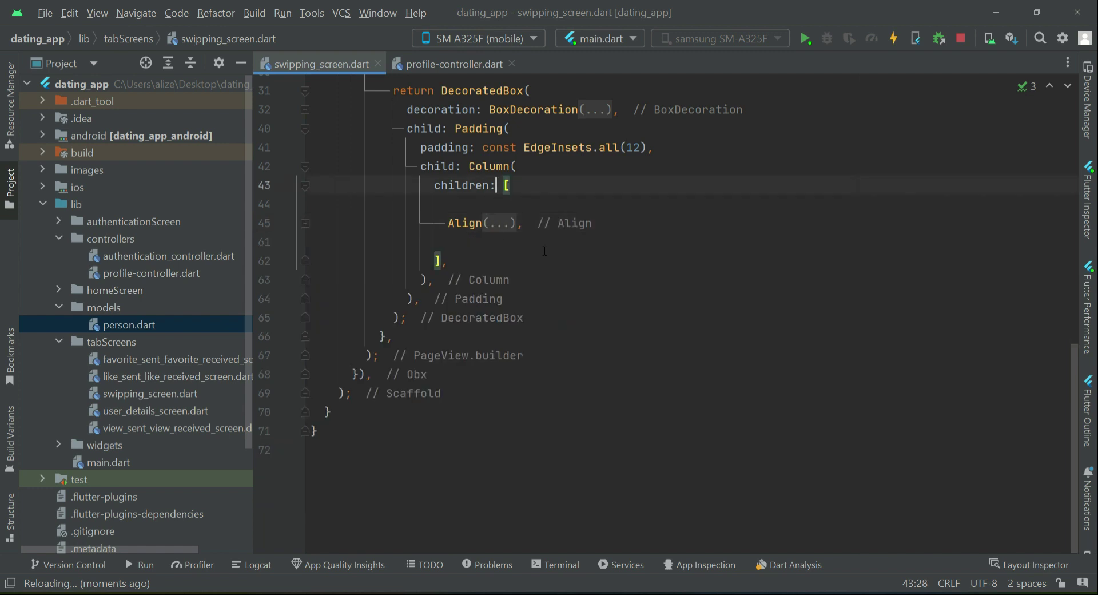
type("//")
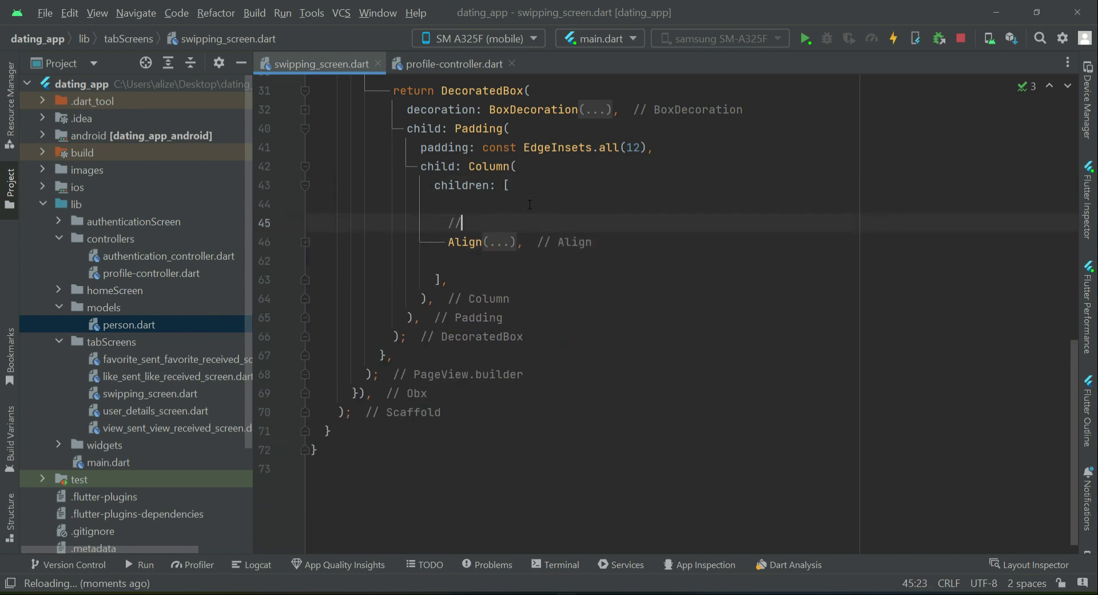
type("filter")
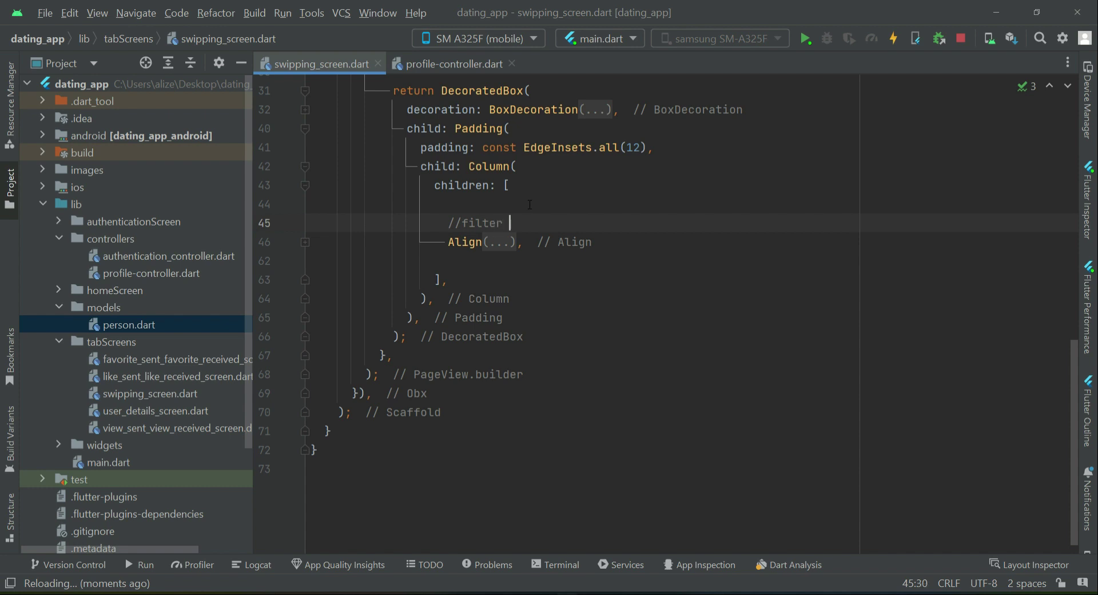
type("icon button")
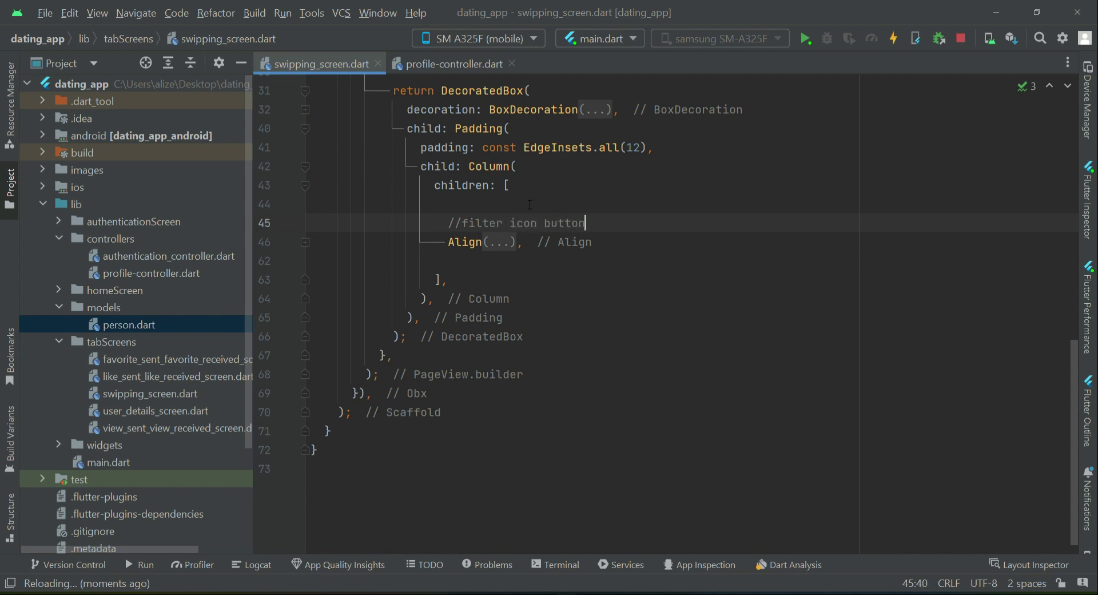
key("enter")
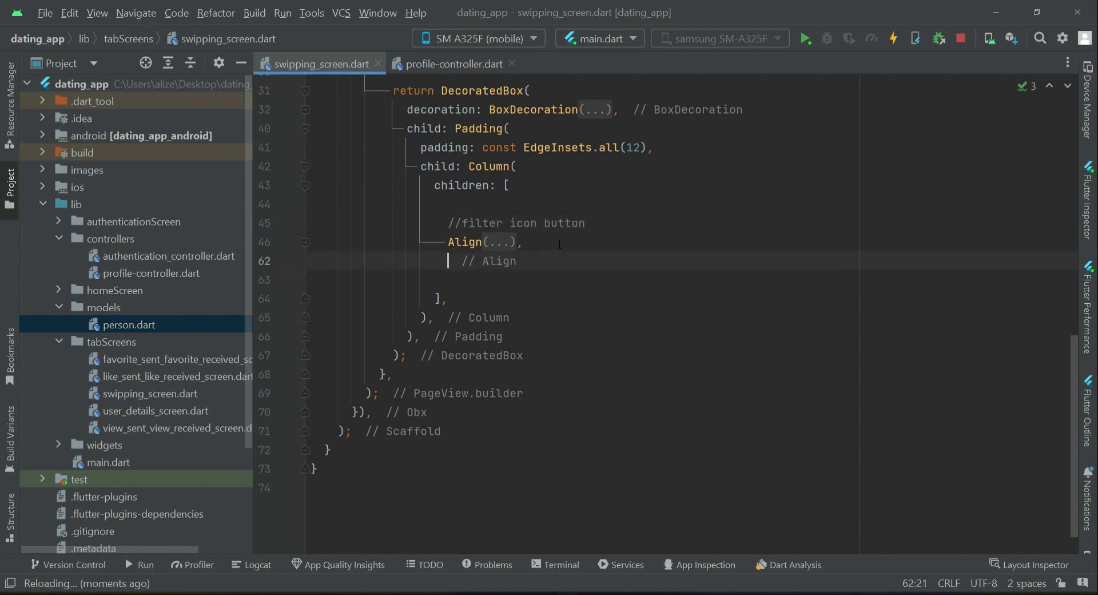
Add a '//user data' GestureDetector with an empty onTap and a child property.
type("//user")
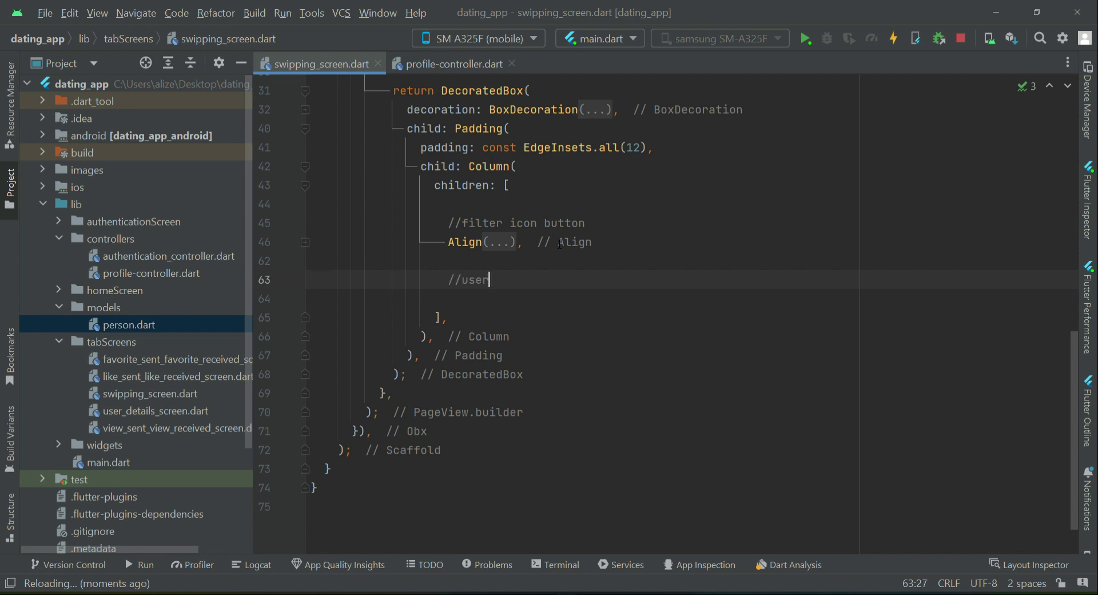
type("data")
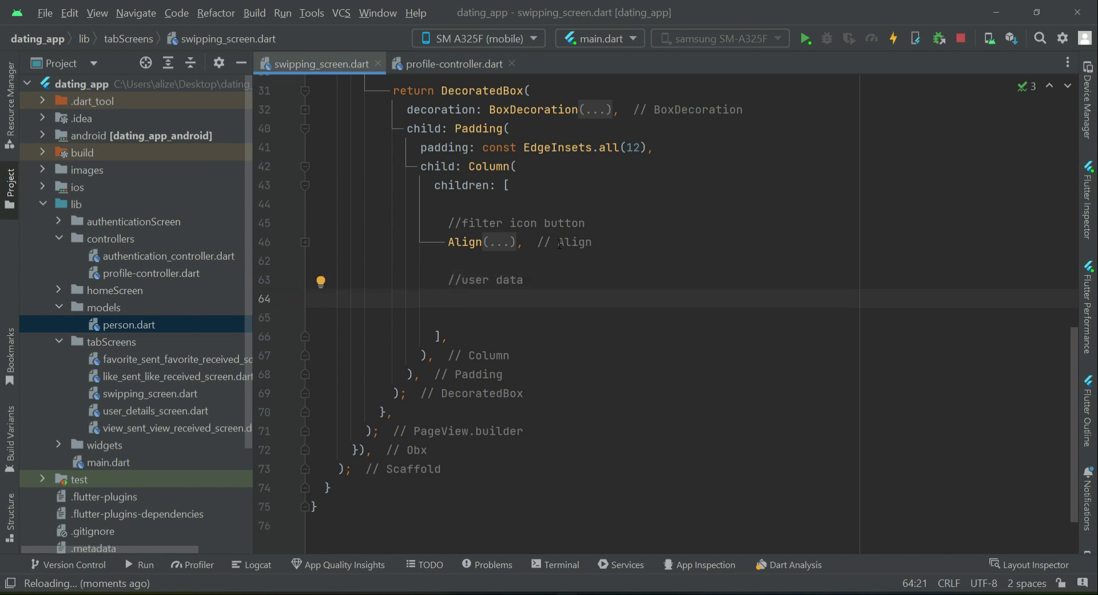
type("GestureDetector(")
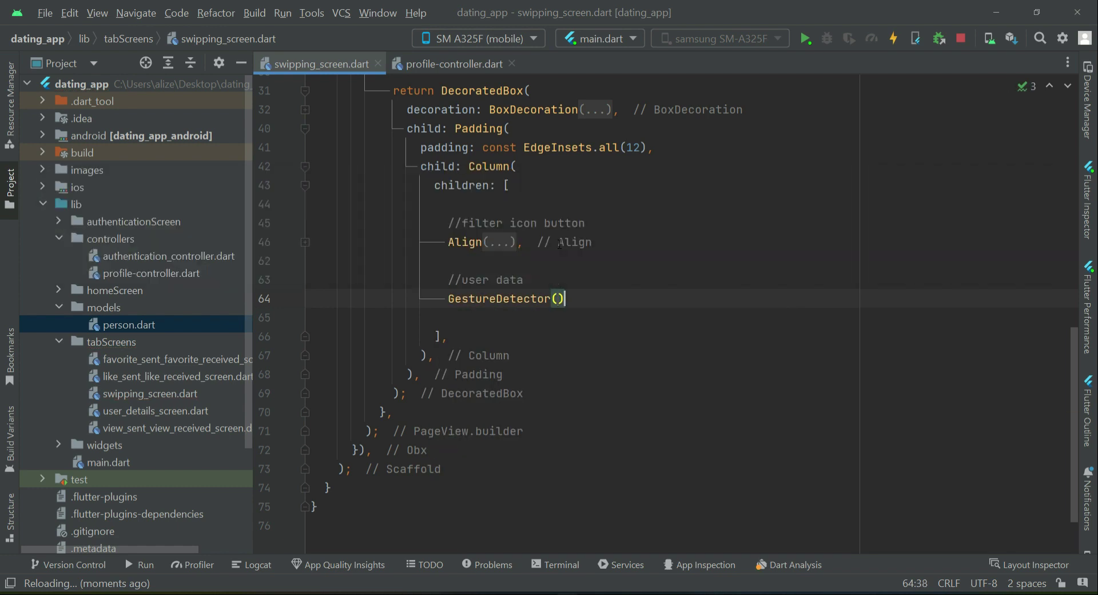
key("Enter")
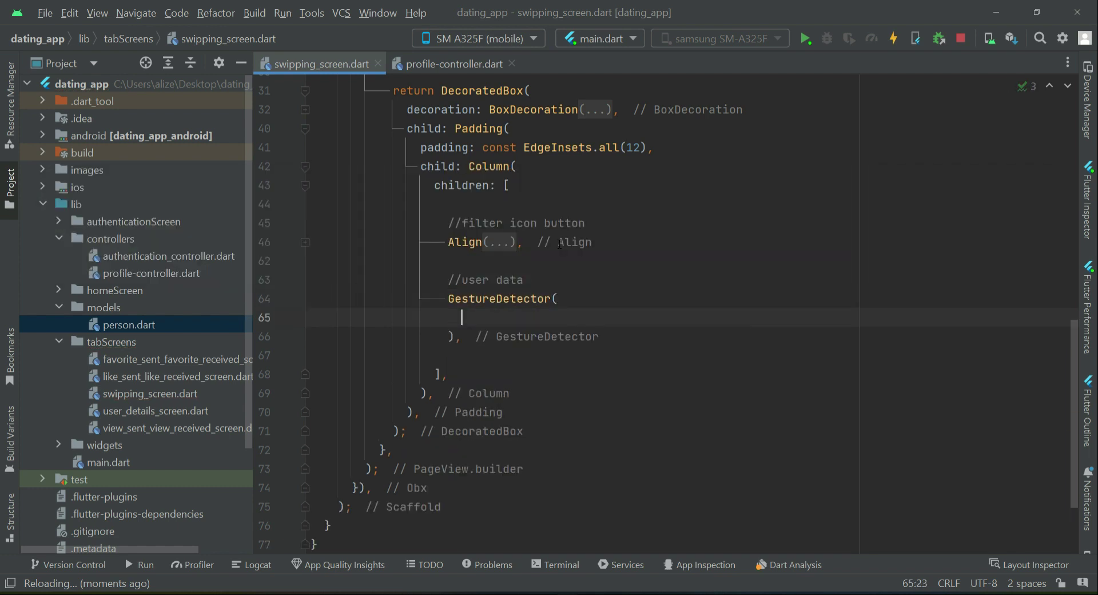
type("onTap: (),")
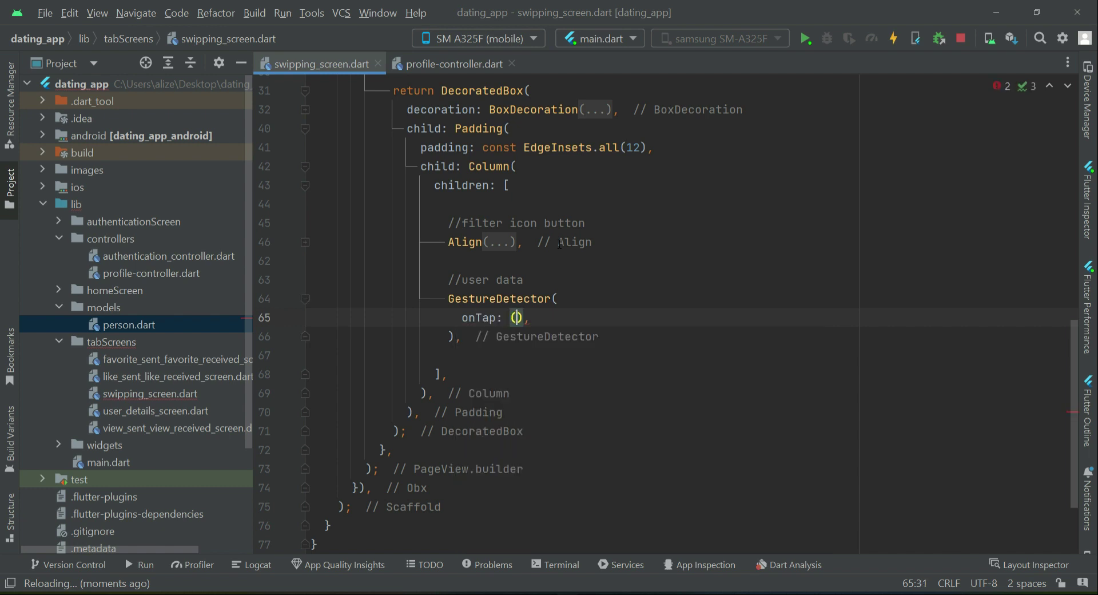
type("{}")
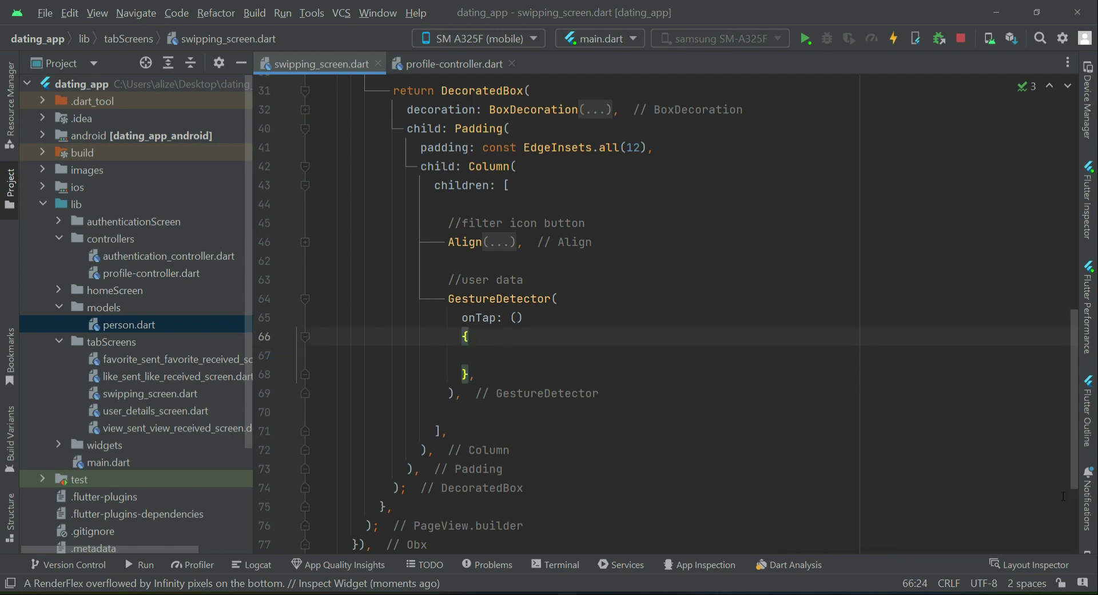
left_click(473, 373)
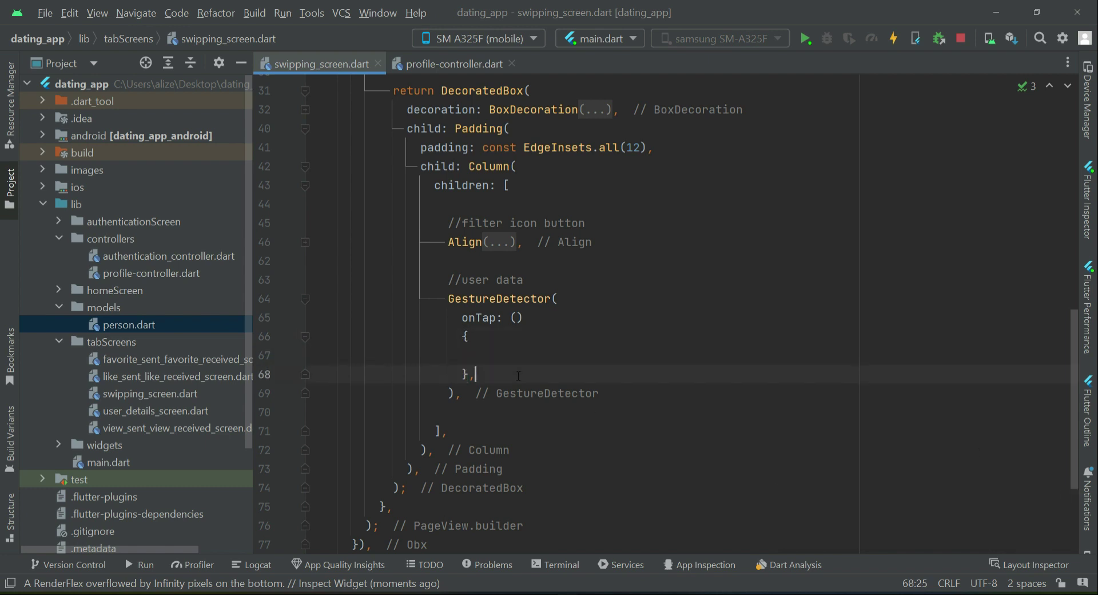
key("enter")
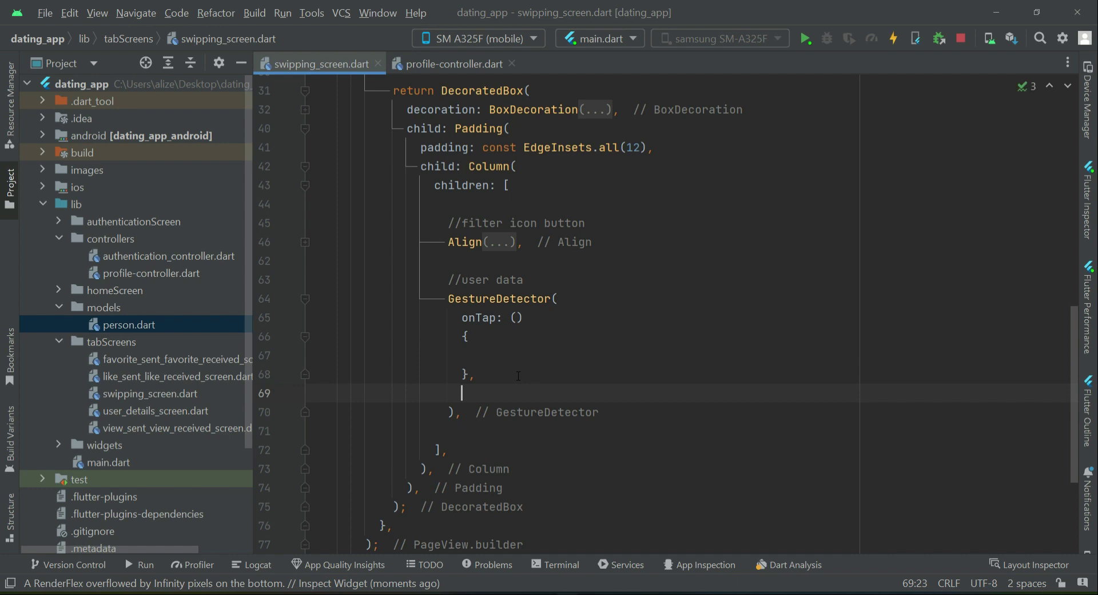
type("child: ,")
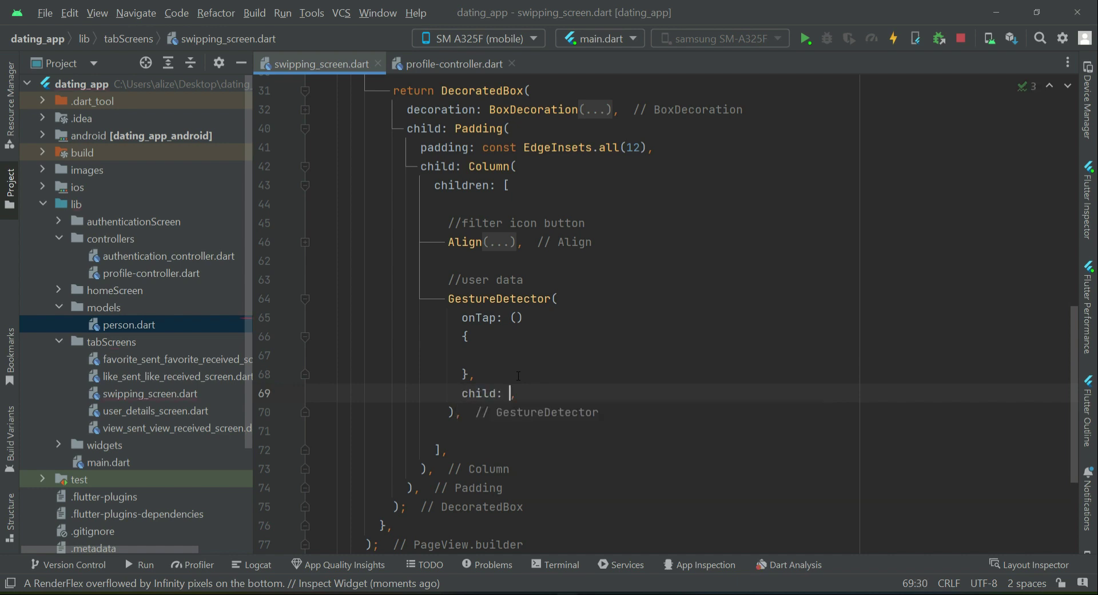
Make the child a Column with a //name comment and Text(eachProfileInfo.name.toString()).
type("Column(")
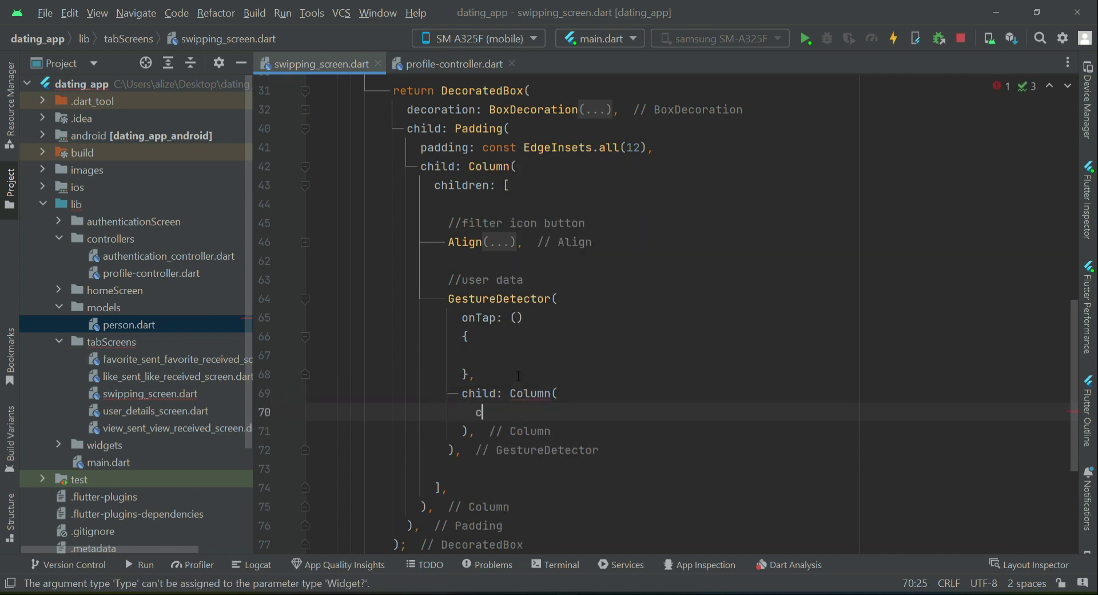
type("hildren: [")
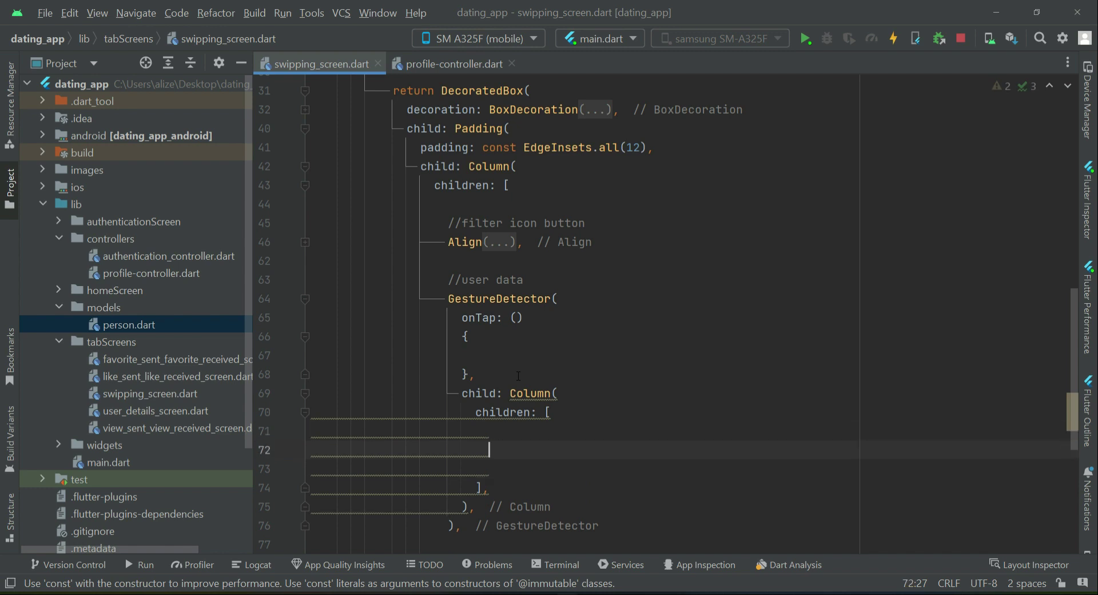
type("//nam")
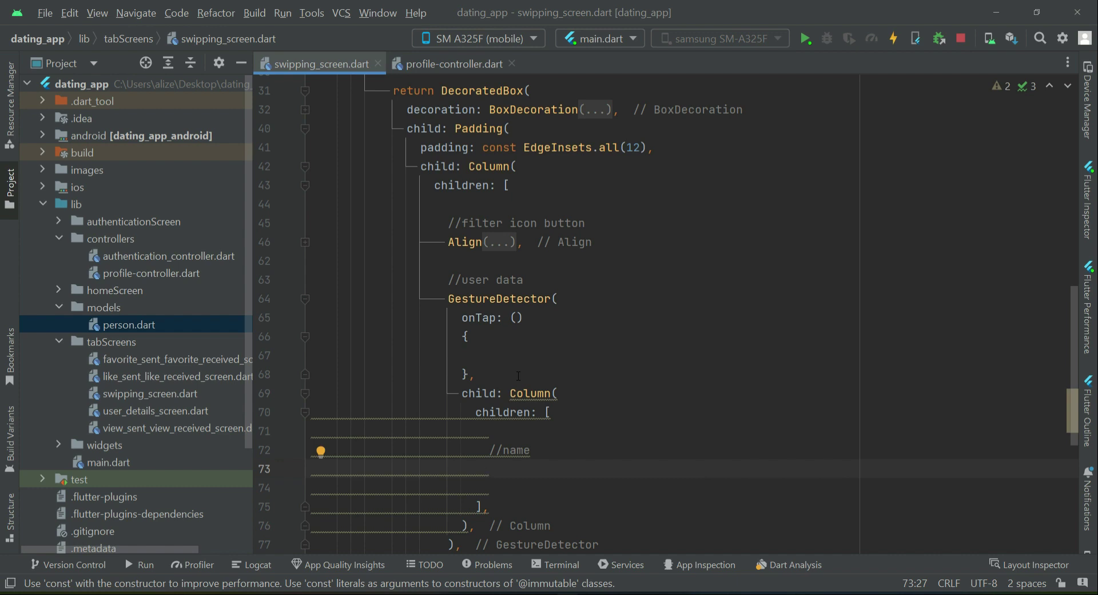
type("ea")
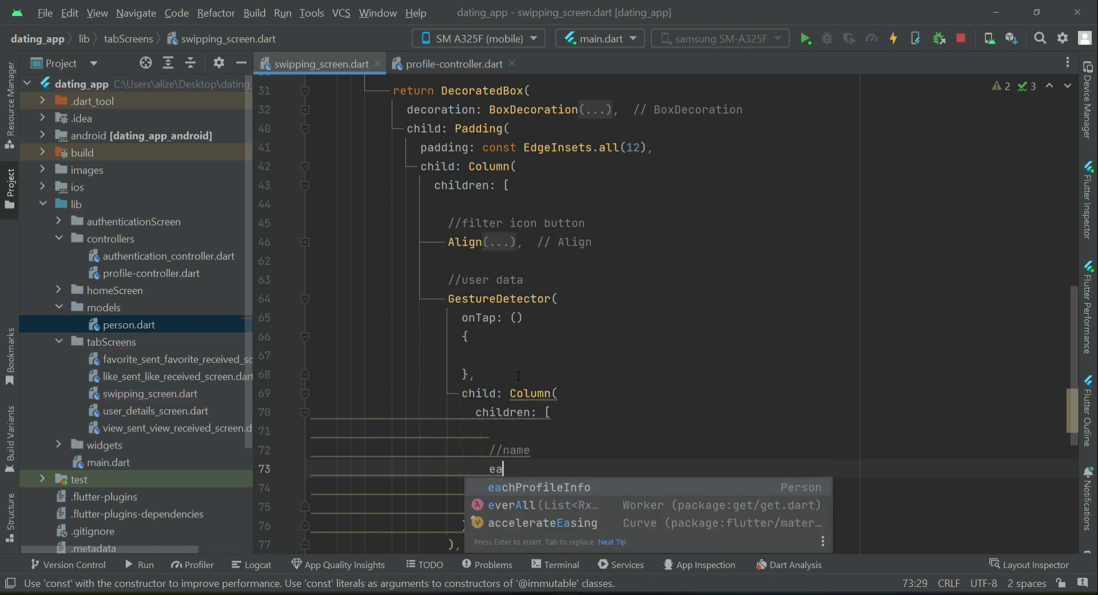
type("Text(),")
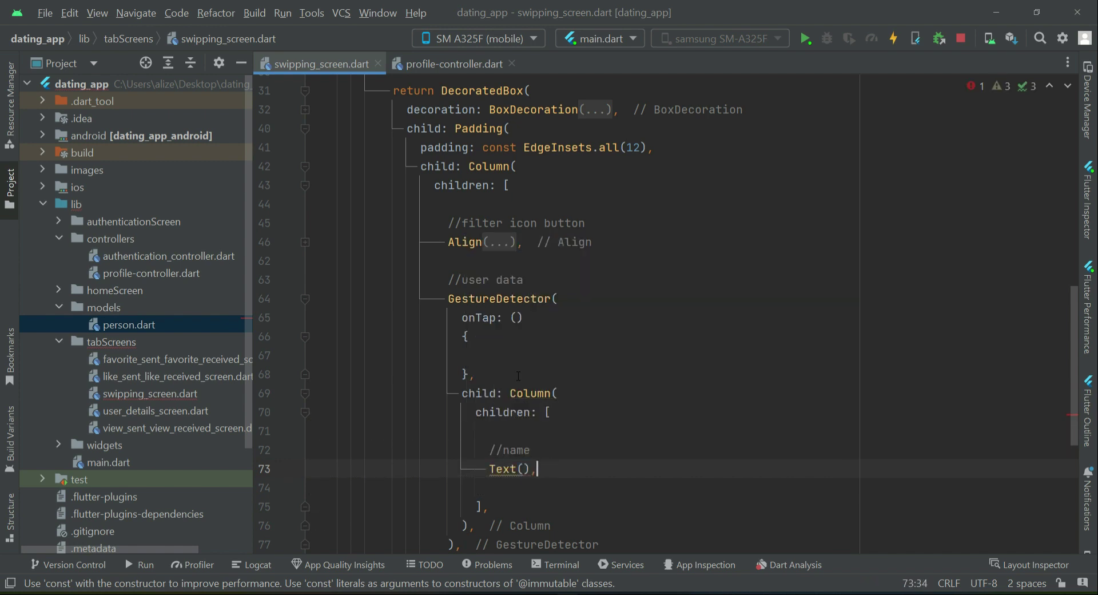
type("eachProfileInfo")
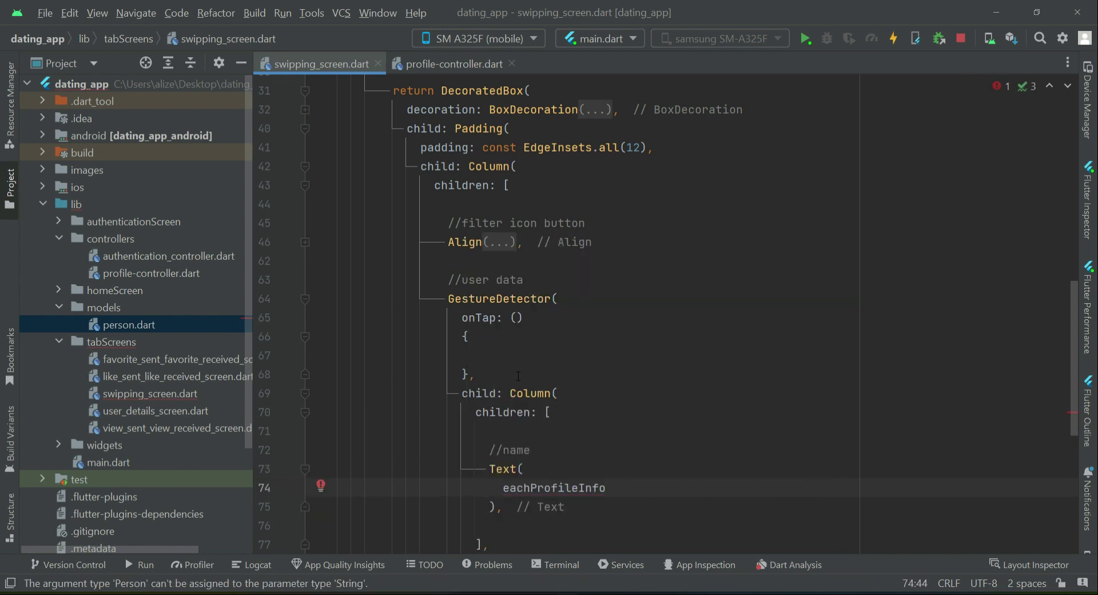
type(".")
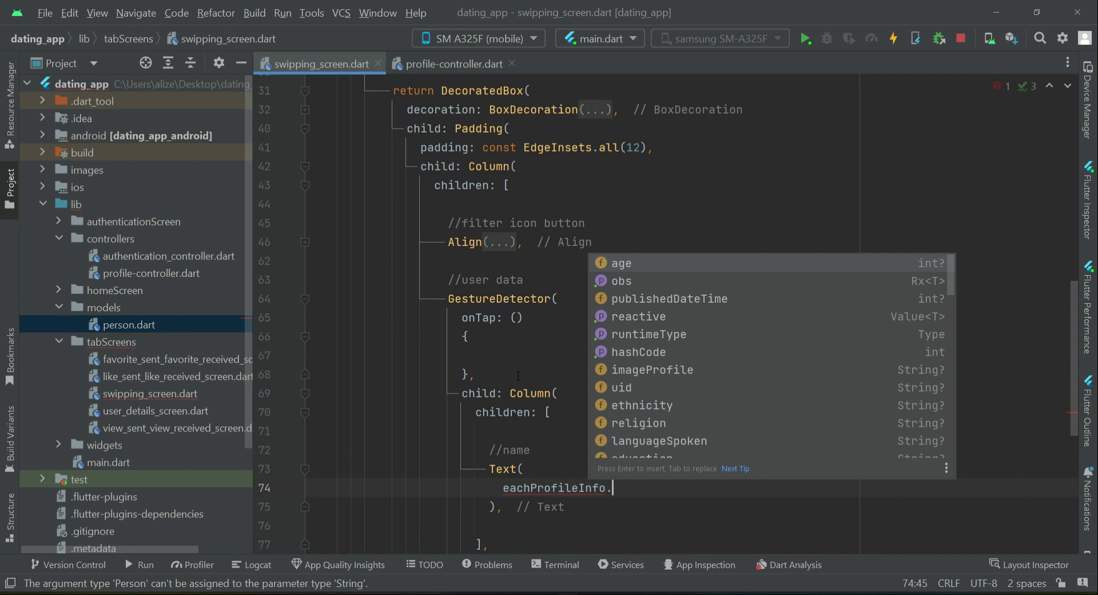
type("name")
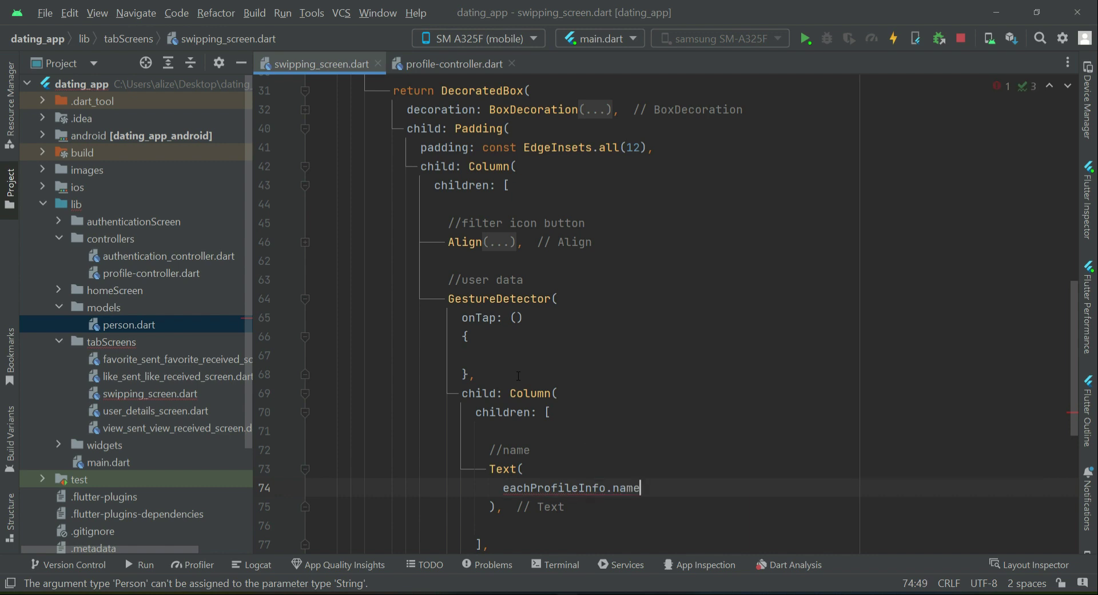
type(".t")
type("s")
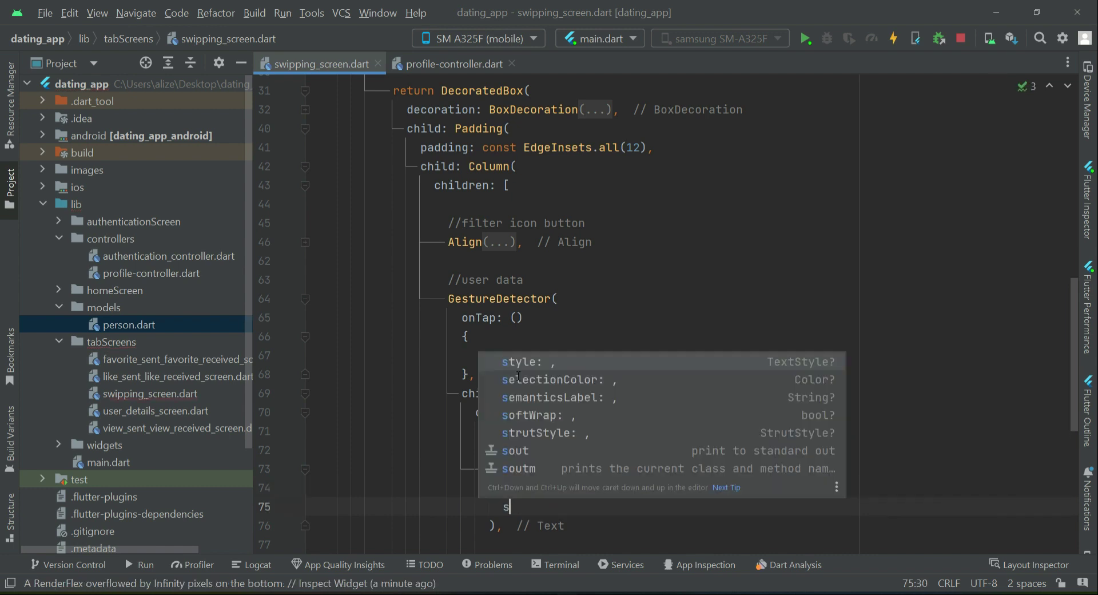
Style the name text white, bold, font size 24, letter spacing 4.
type("Text,")
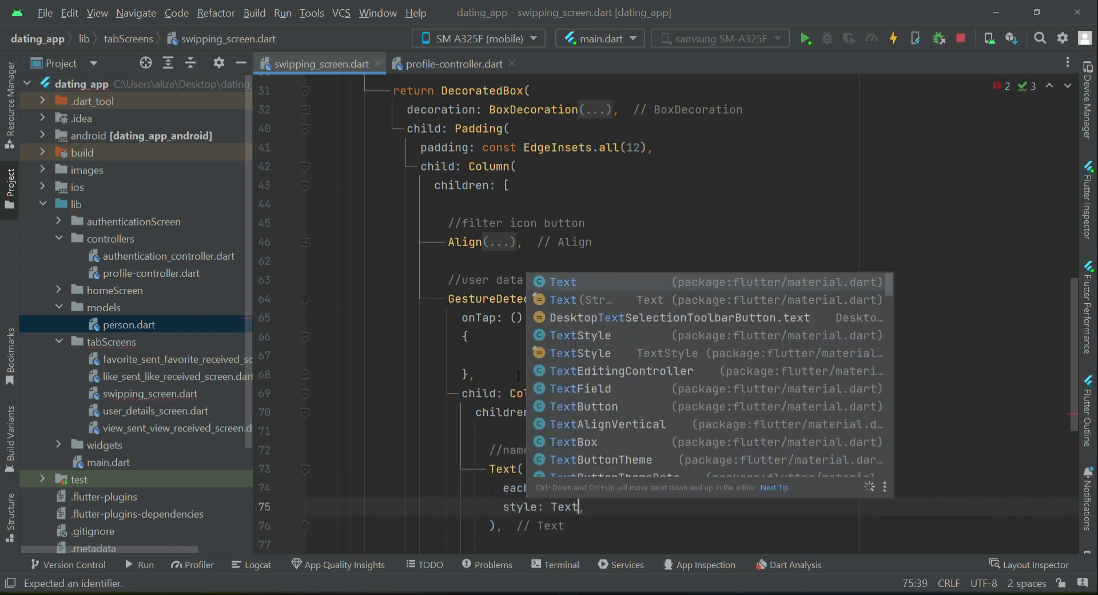
left_click(579, 335)
type("color: Colors.white,")
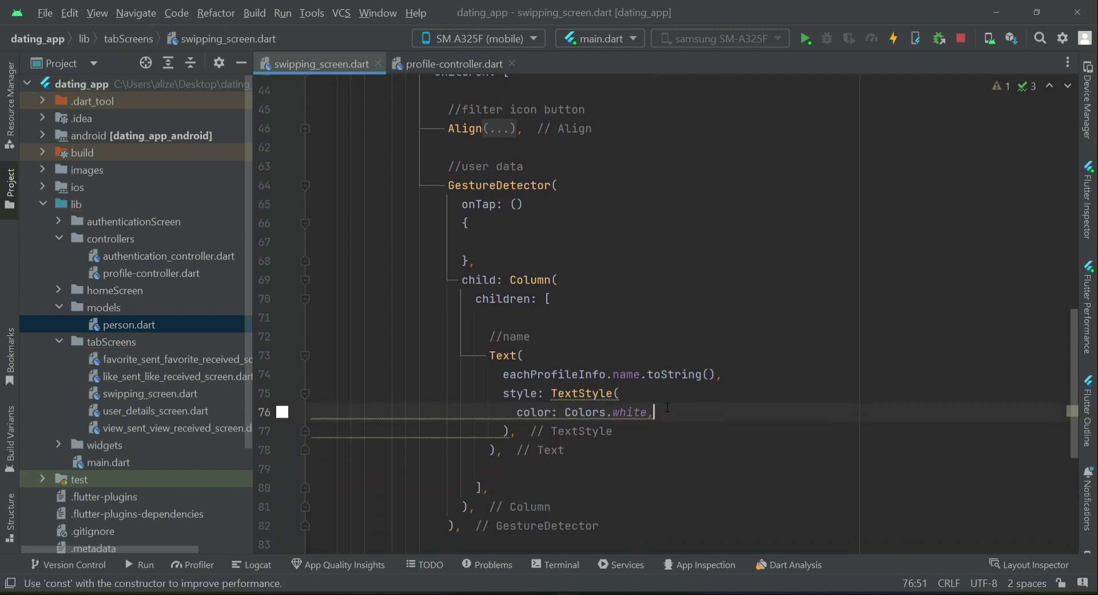
key("enter")
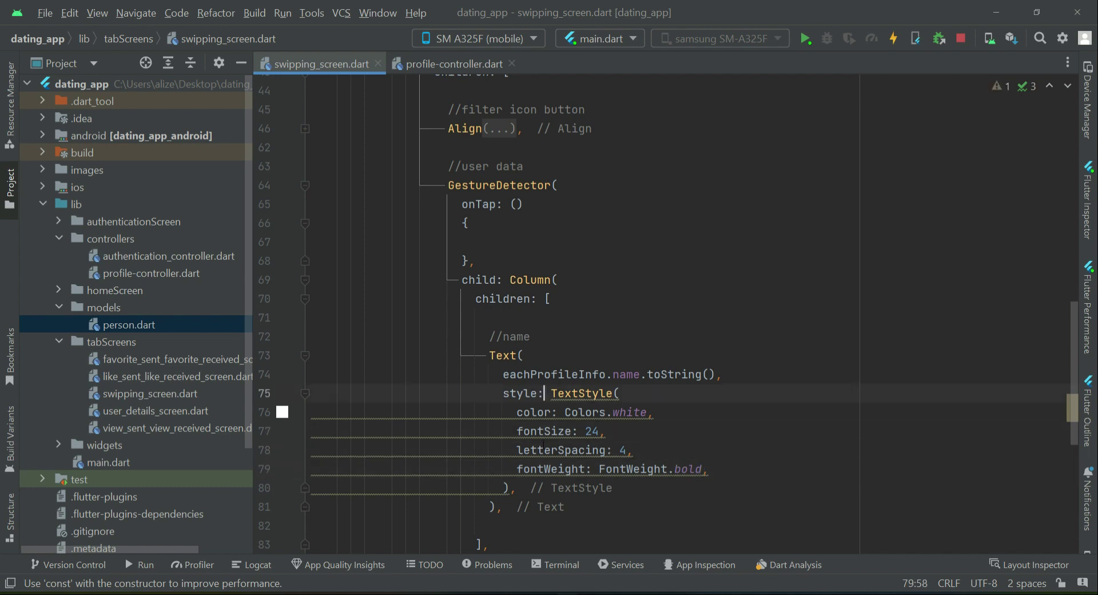
type("const")
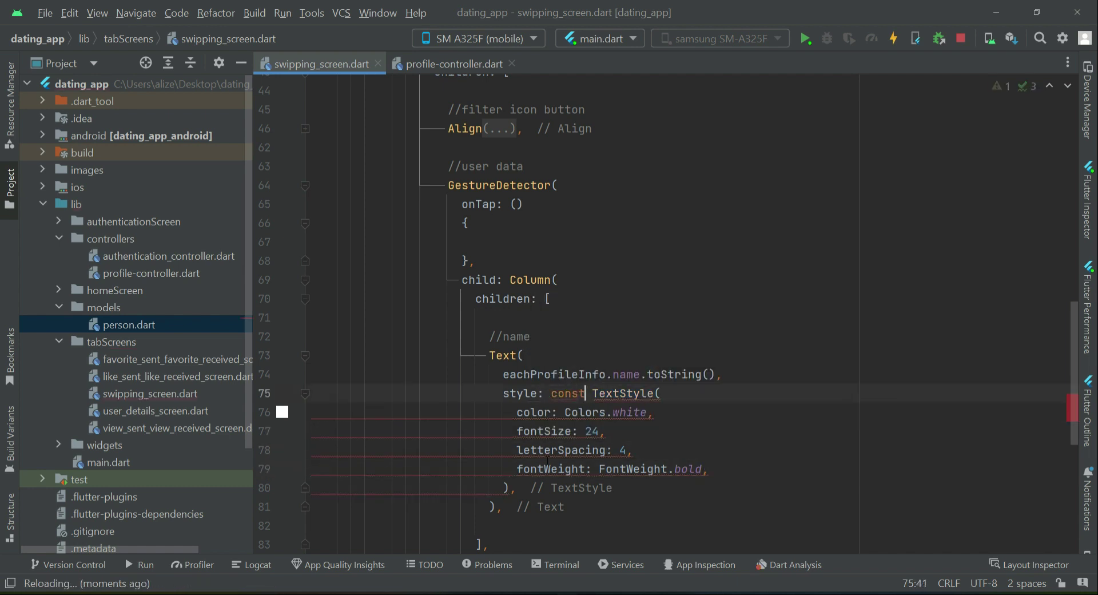
scroll("down", 3)
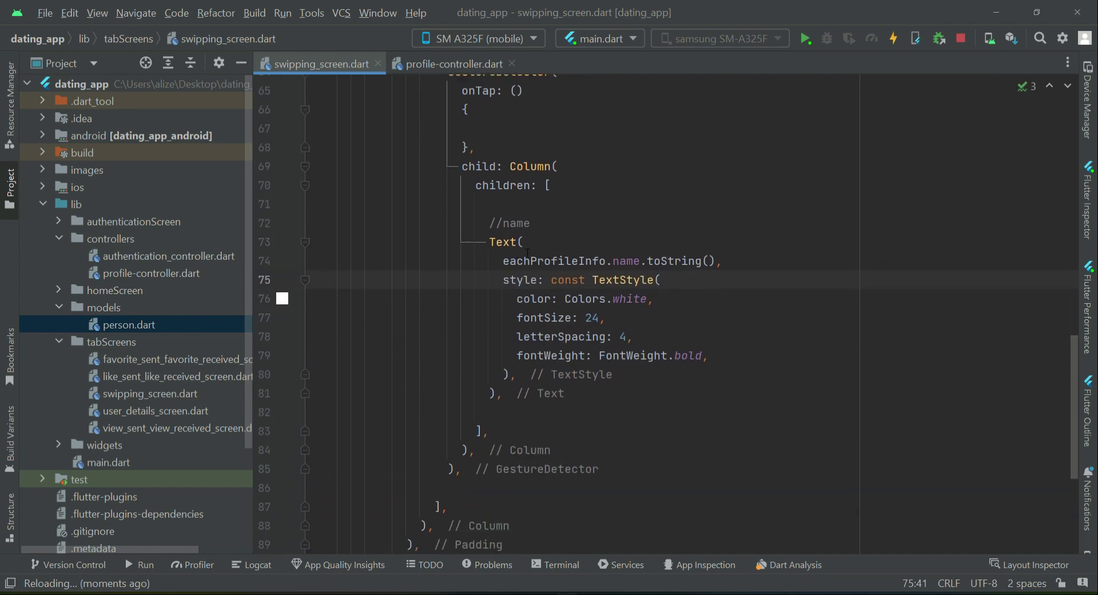
Label the copied Text '//age - city' and change its name field to age.
left_click_drag(490, 242, 502, 393)
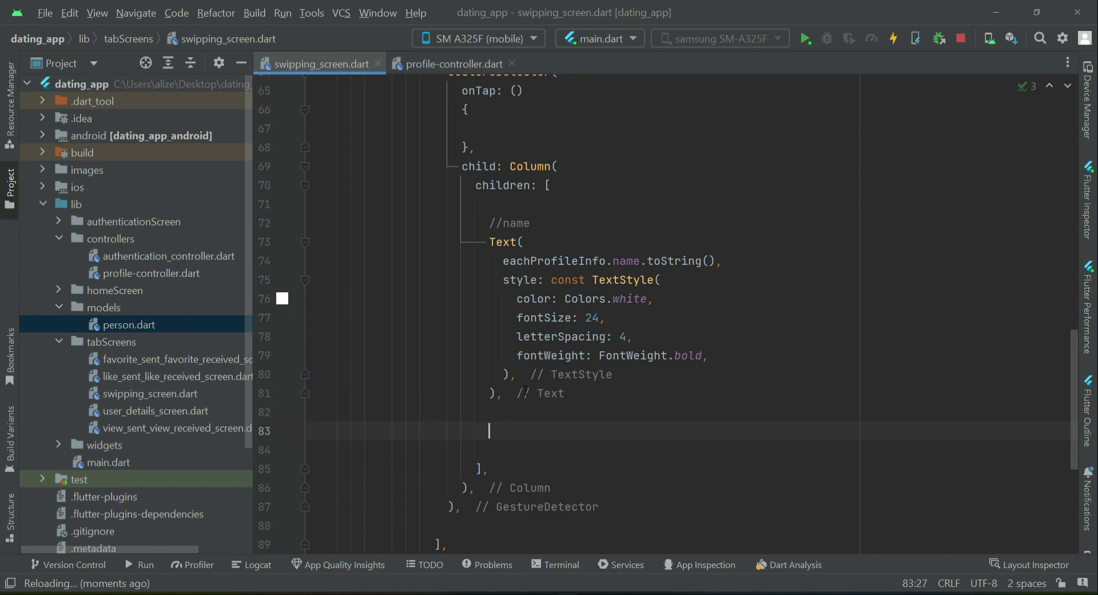
type("//age")
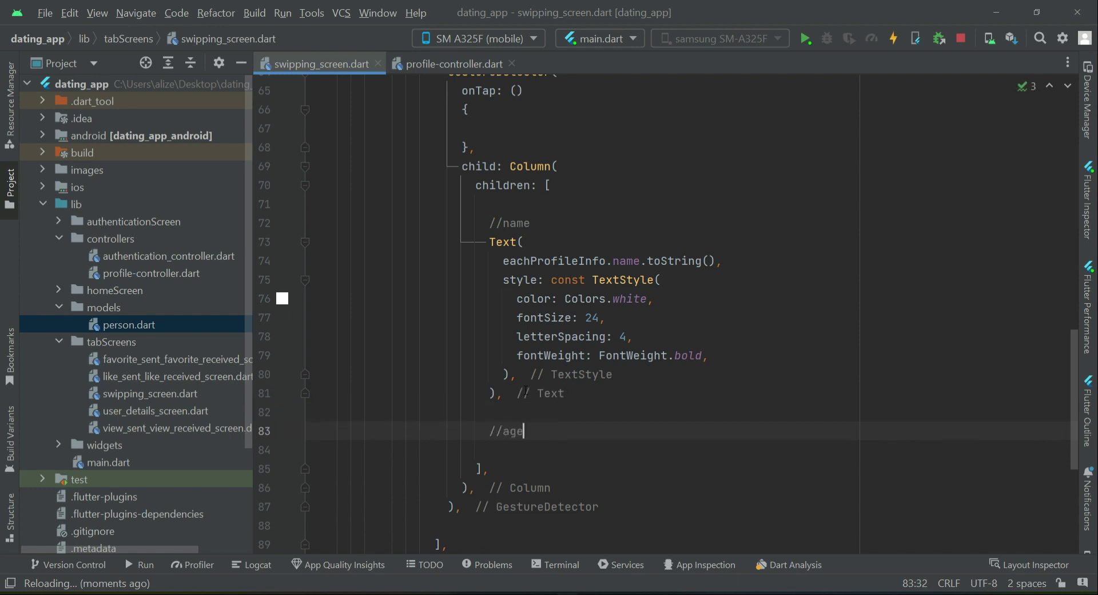
type("- c")
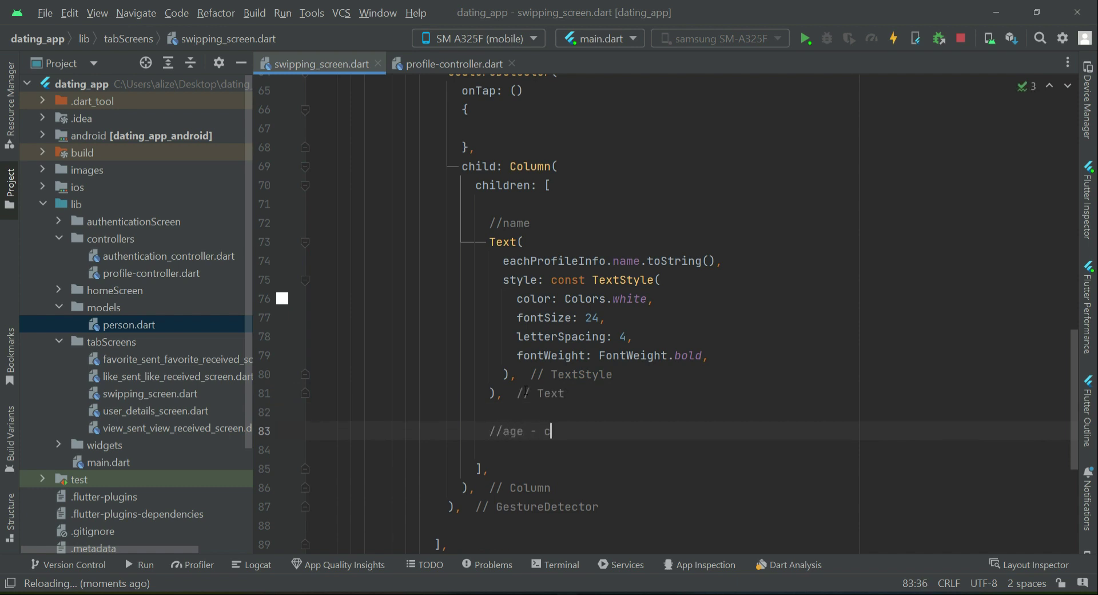
type("ity")
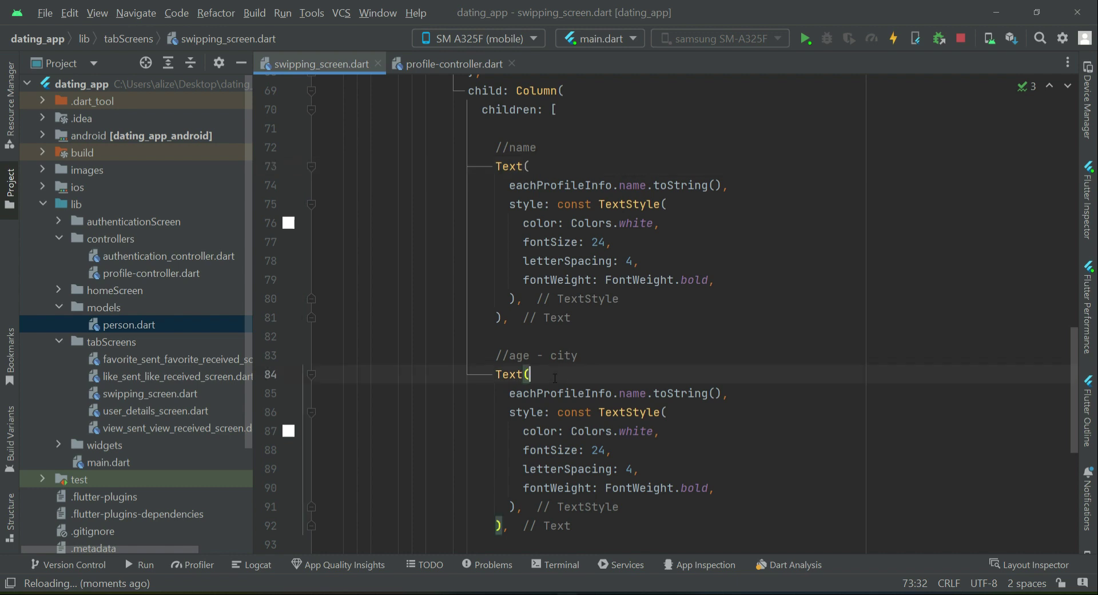
double_click(630, 393)
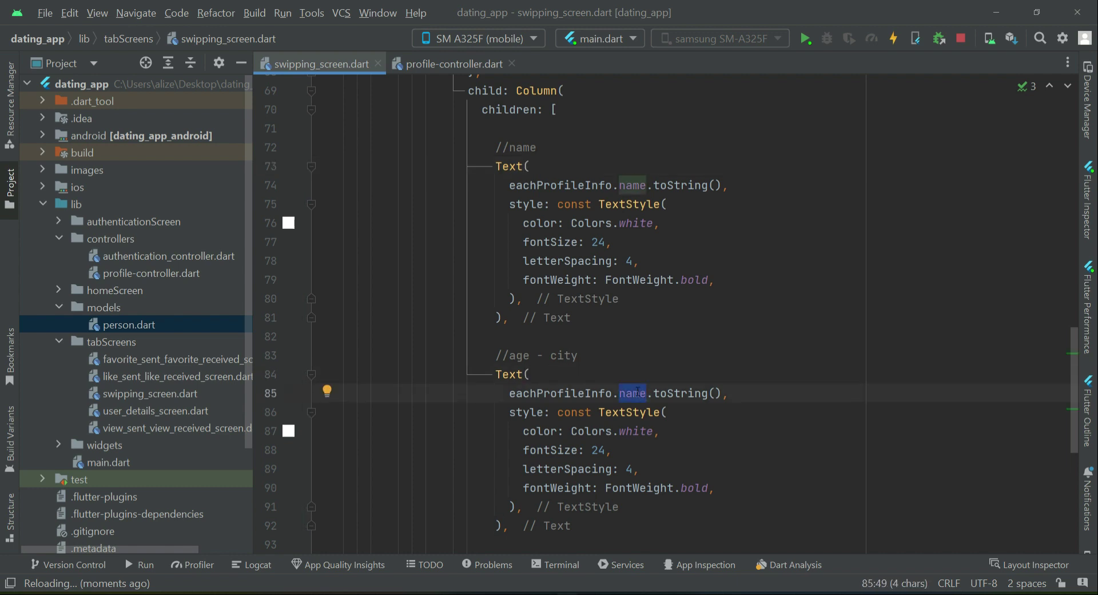
type("a")
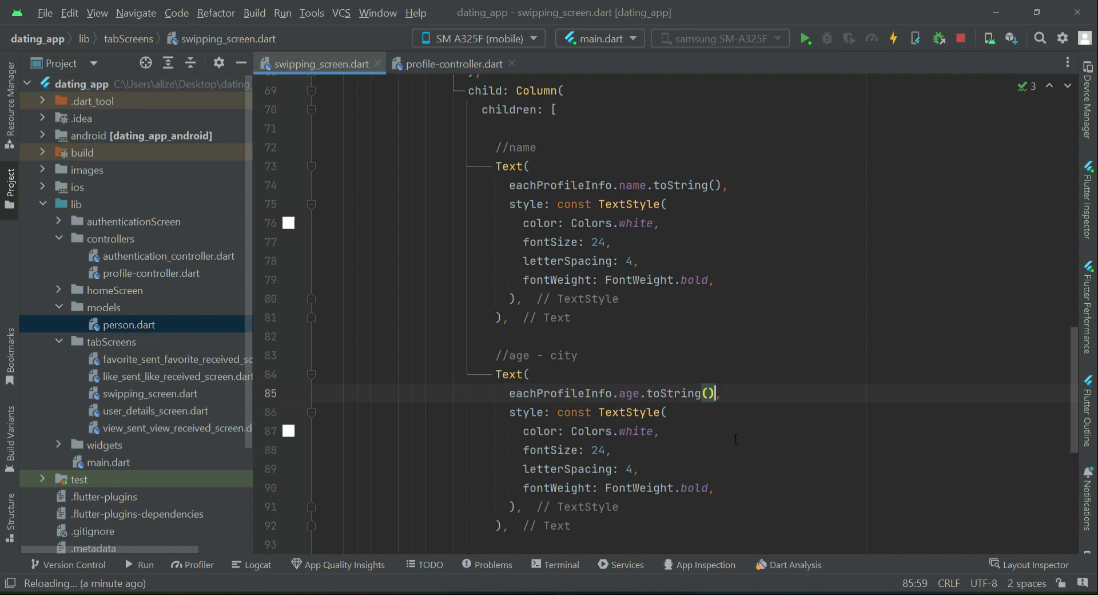
type("\" \"")
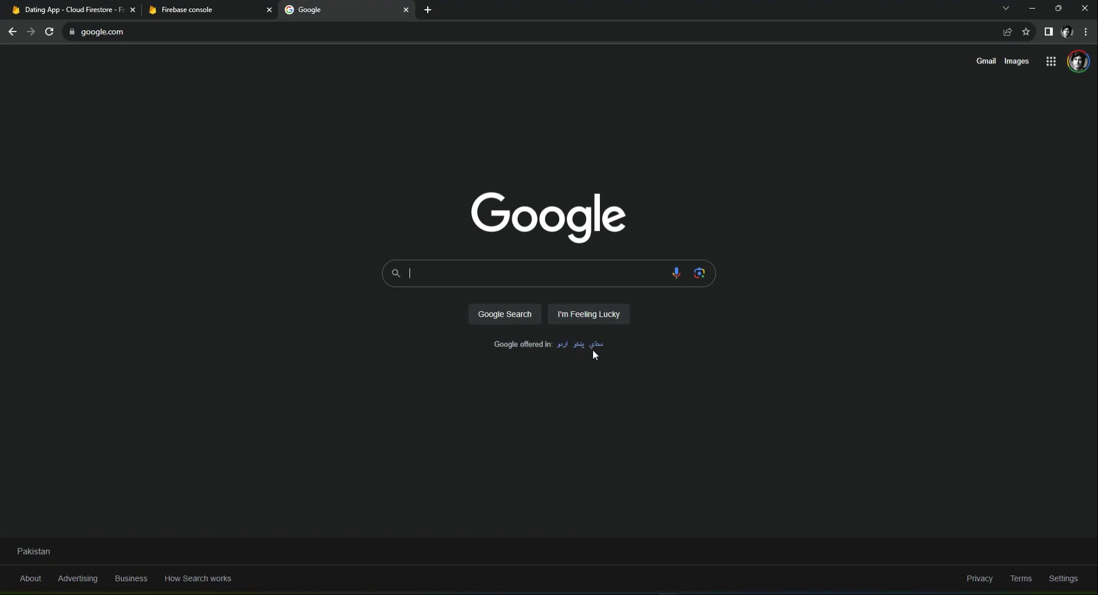
mouse_move(490, 274)
type("dot")
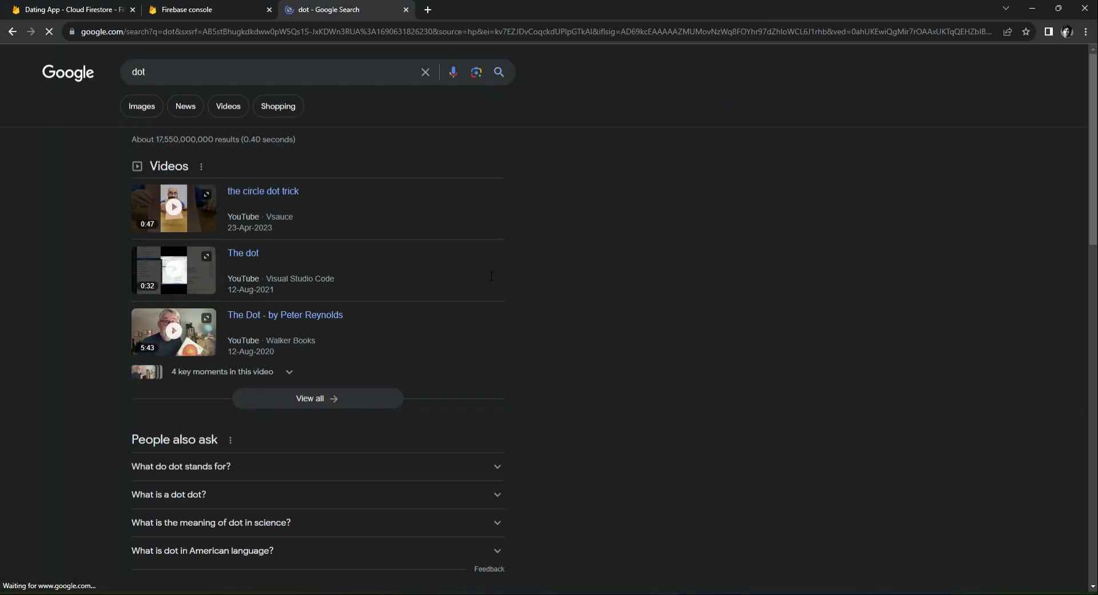
Search Google for 'dot text' and scroll through the dot symbol results.
left_click(280, 72)
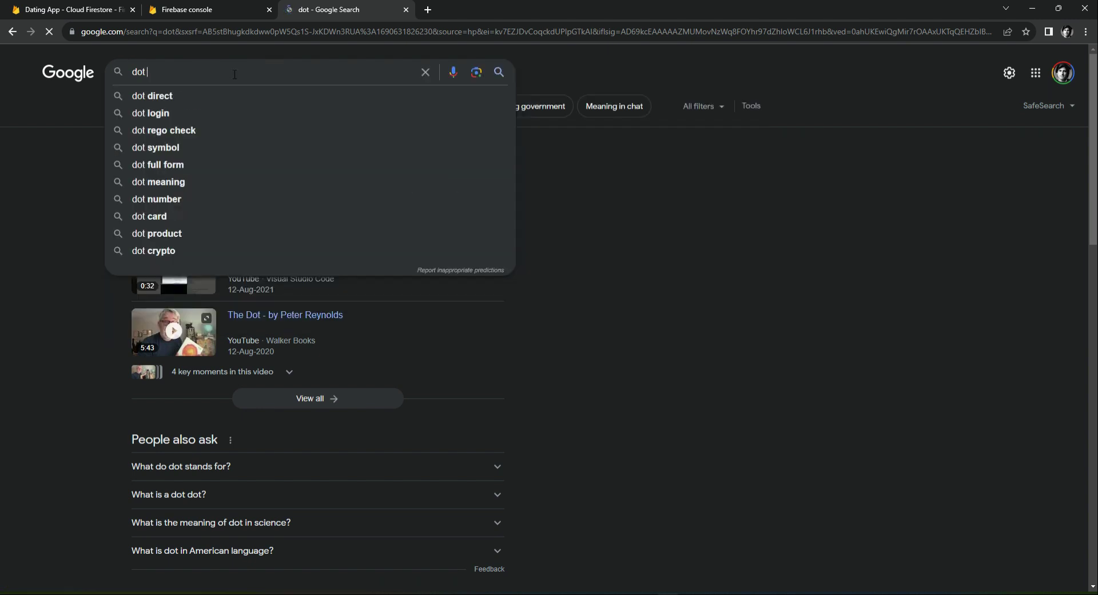
type("text")
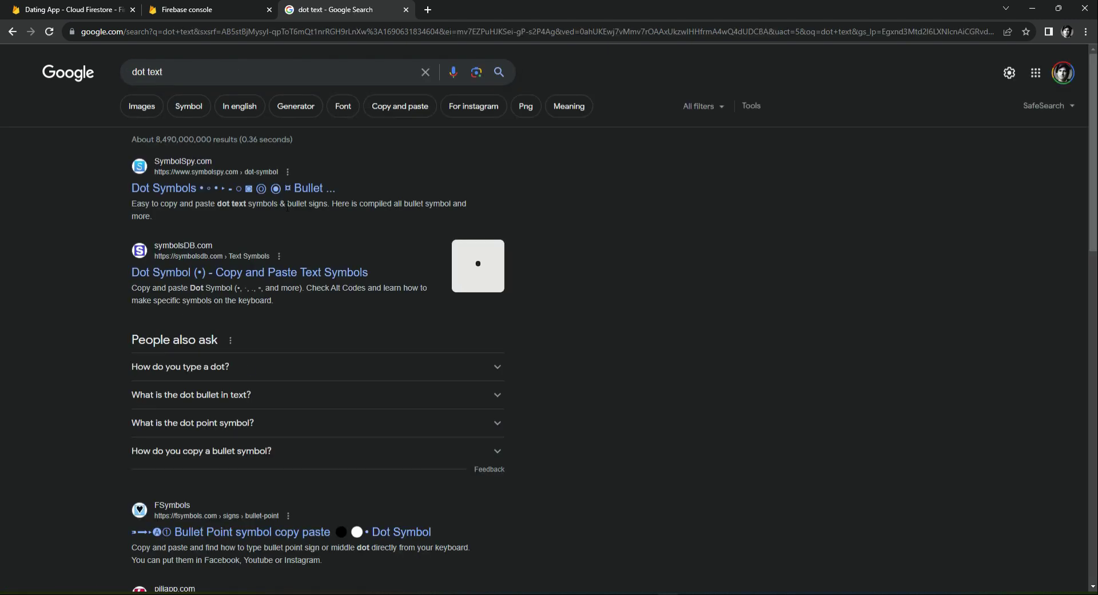
mouse_move(283, 215)
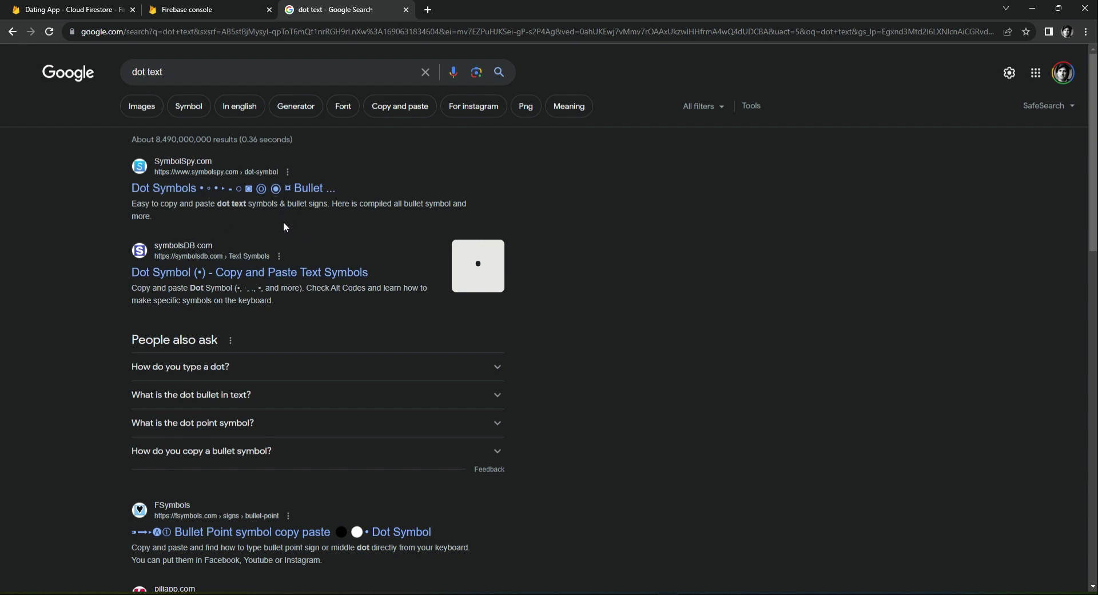
mouse_move(310, 250)
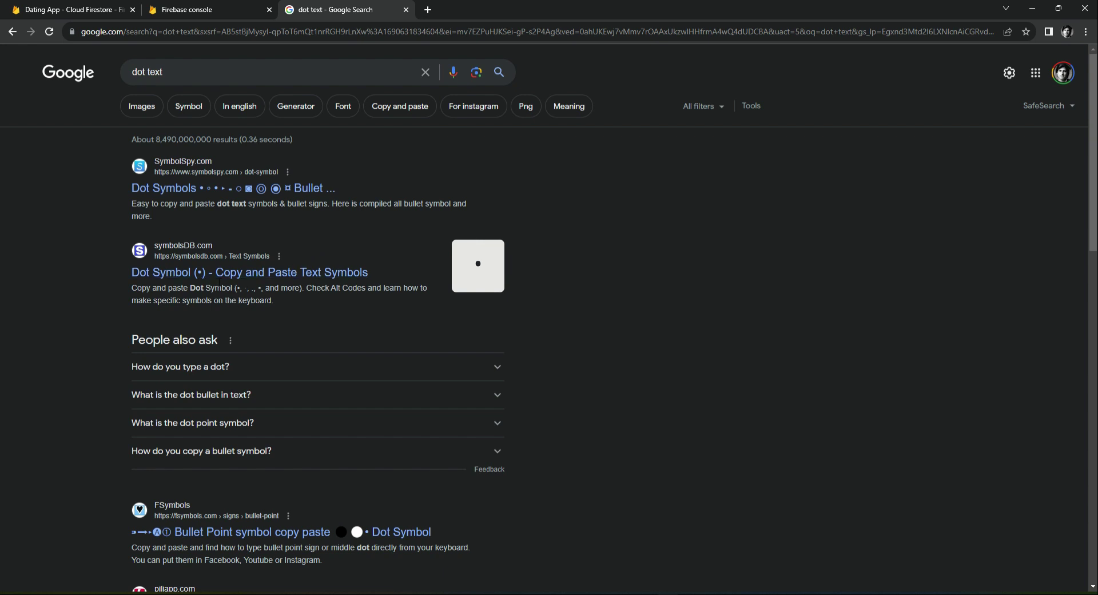
mouse_move(259, 193)
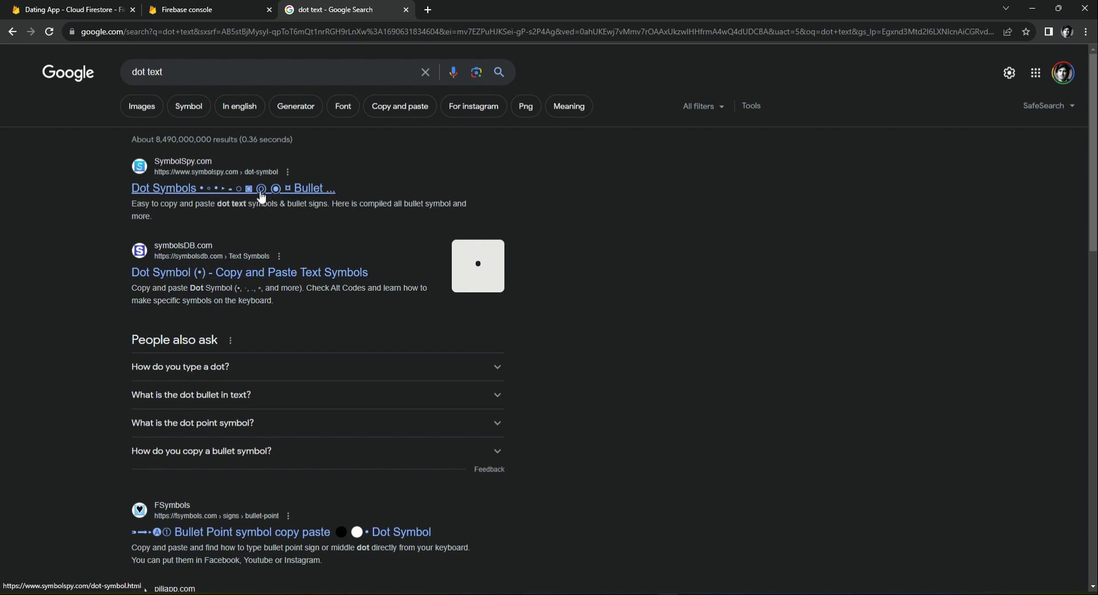
scroll("down", 3)
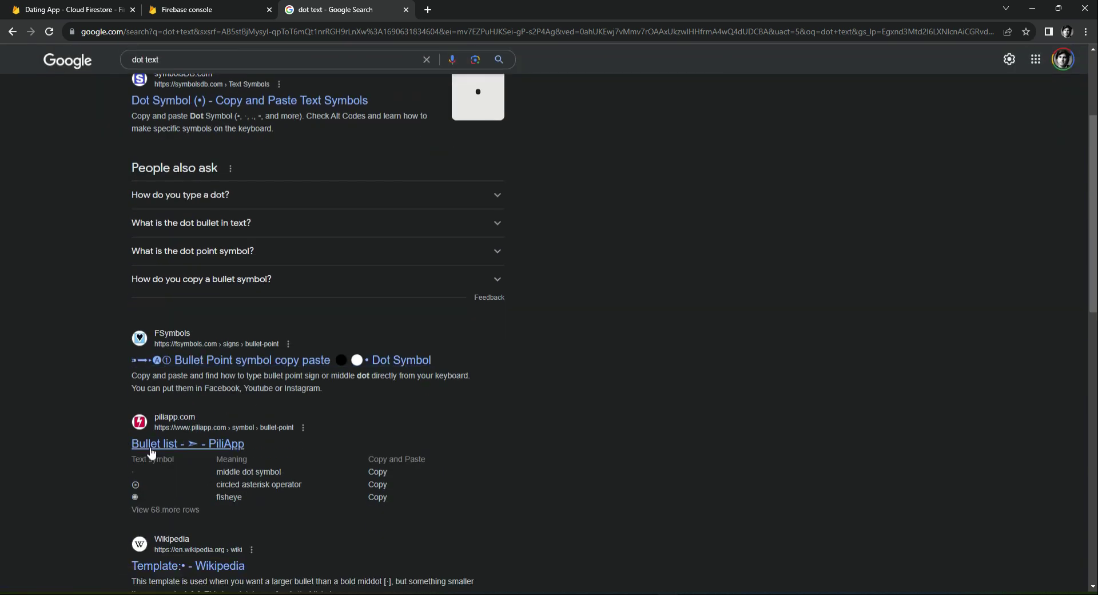
scroll("down", 3)
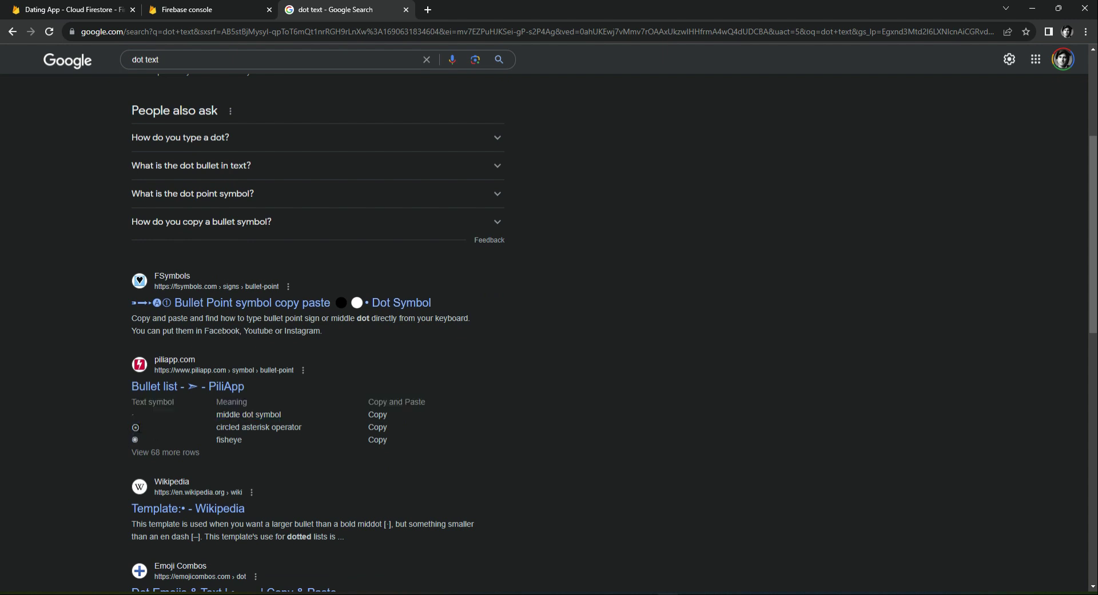
mouse_move(140, 430)
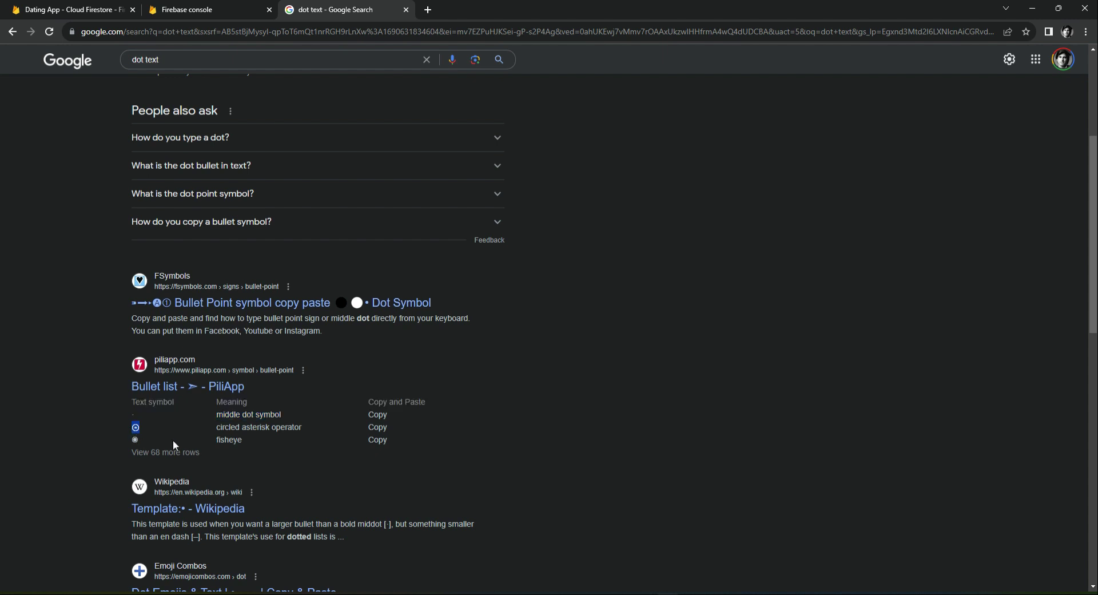
mouse_move(618, 576)
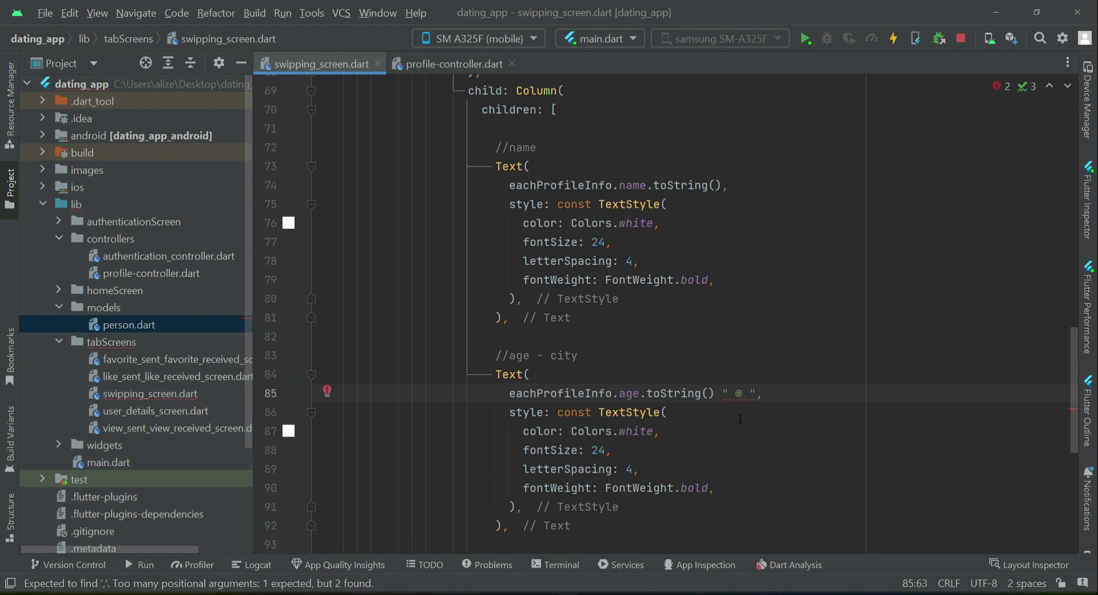
mouse_move(674, 573)
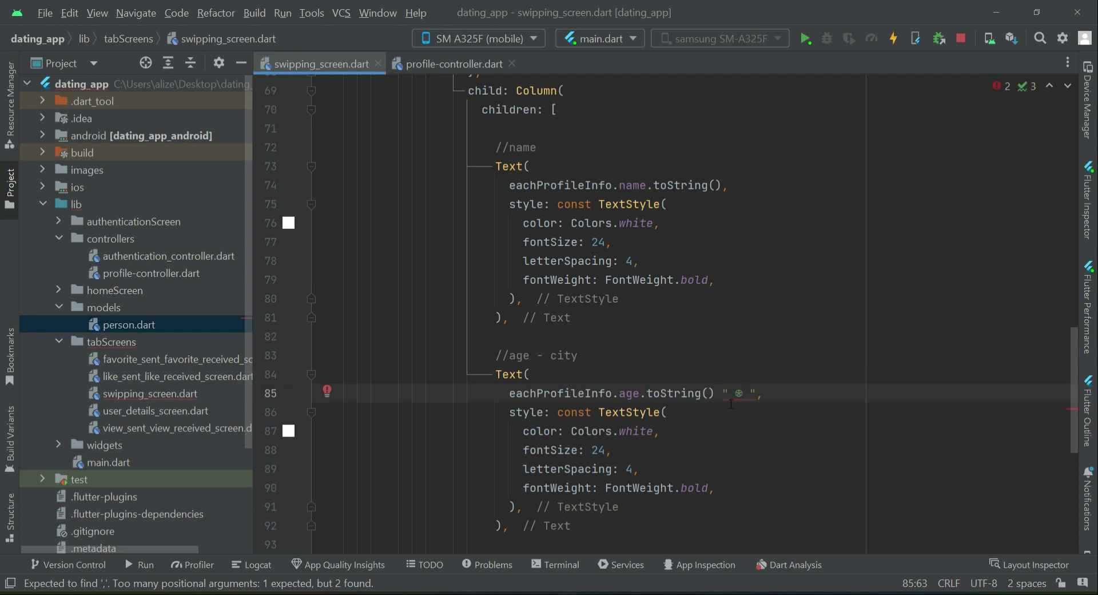
Make the age-city text age + ' ◉ ' + city at font size 14, without bold.
key("Backspace")
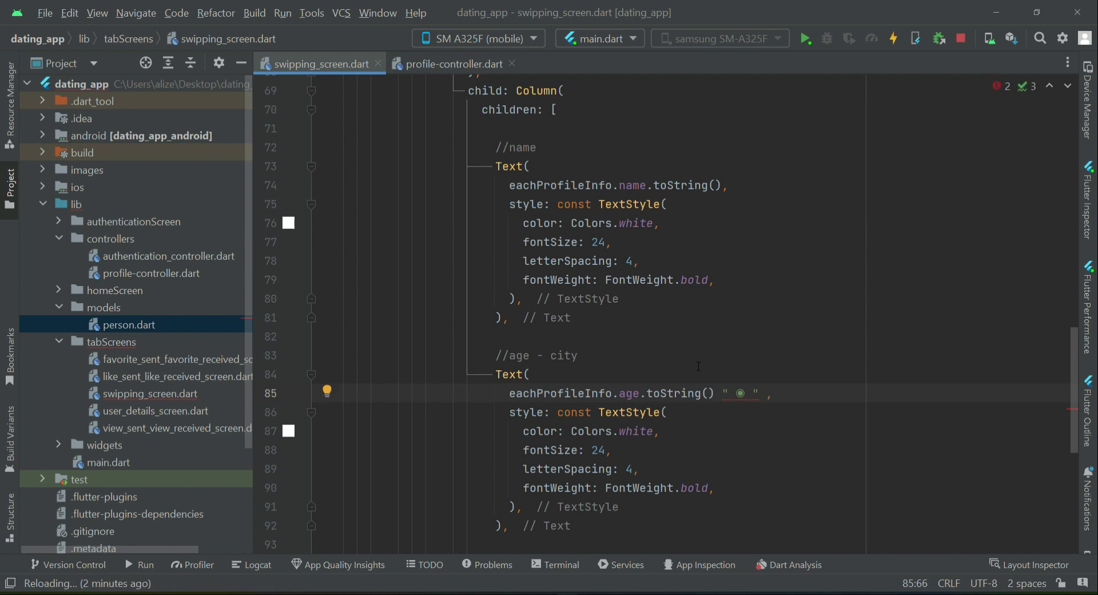
type("+")
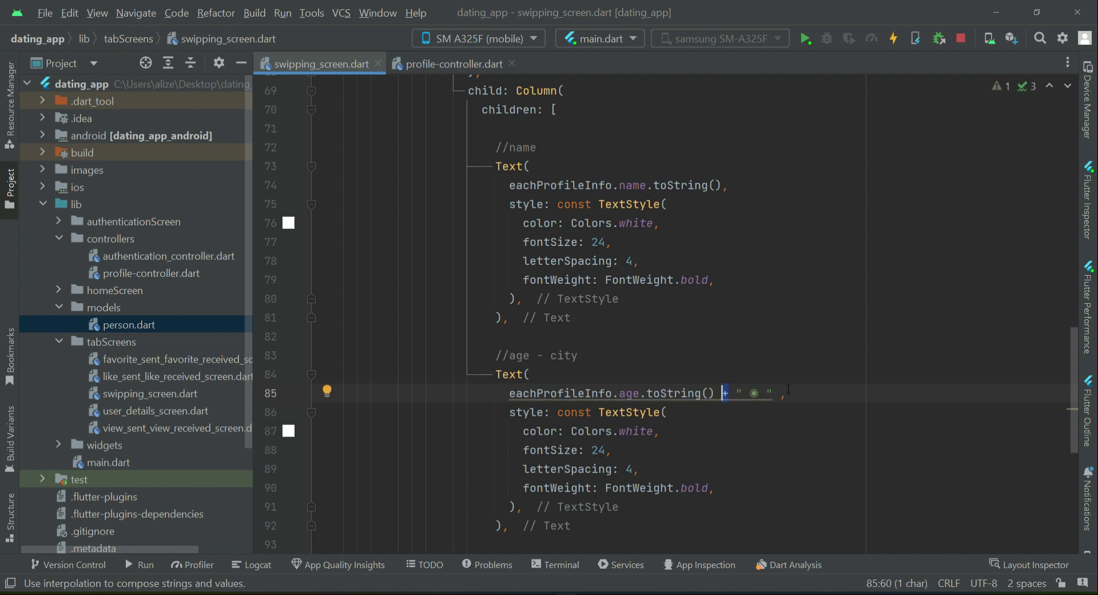
type("+ eachProfileInfo.age.toString(")
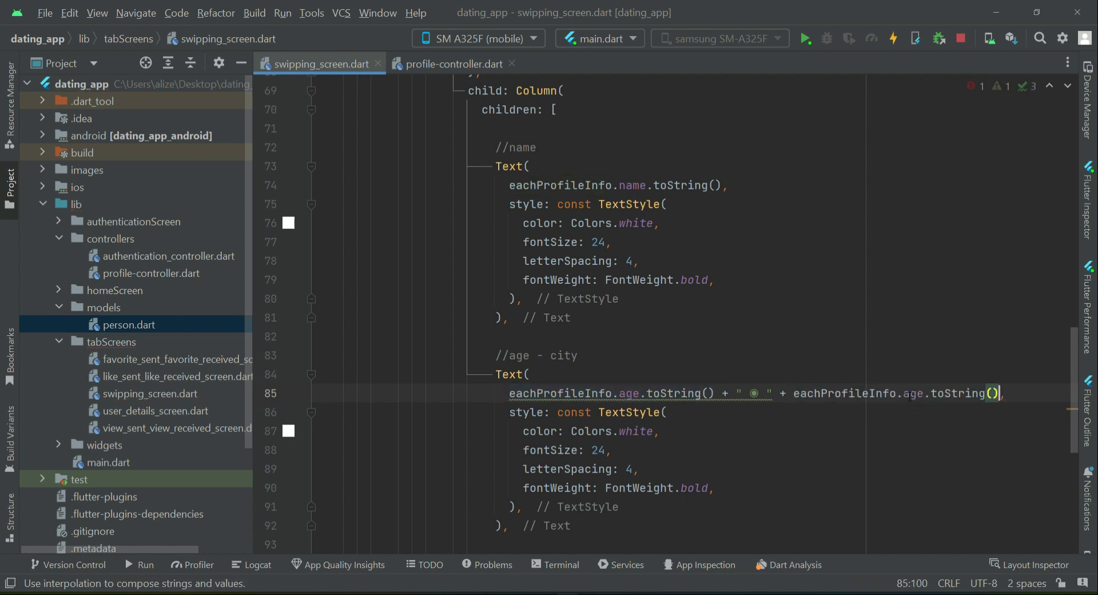
type("city")
left_click(690, 449)
type("1")
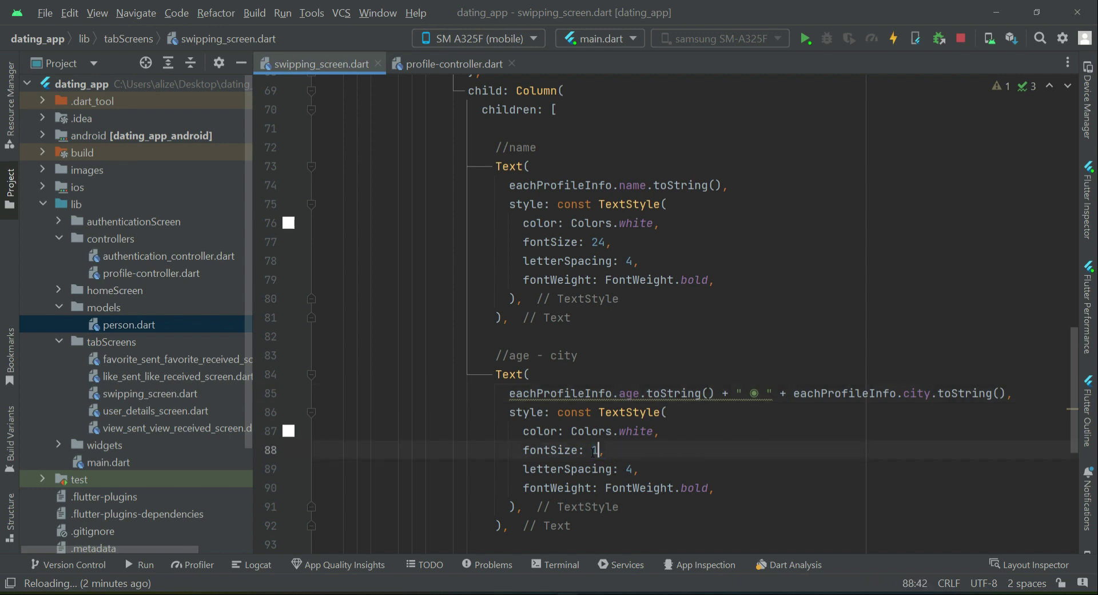
type("4")
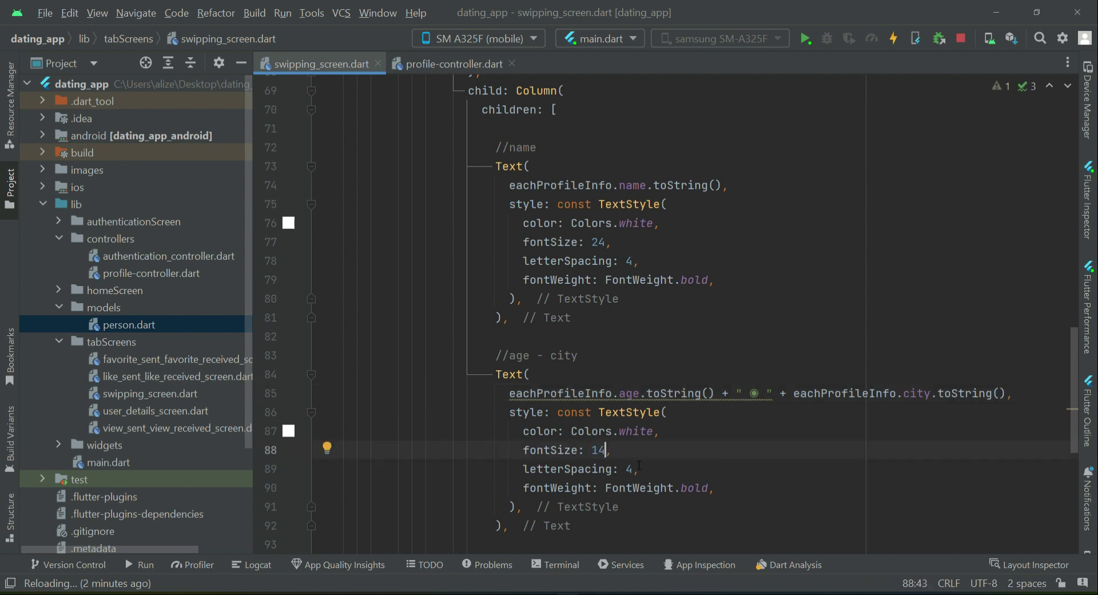
mouse_move(665, 477)
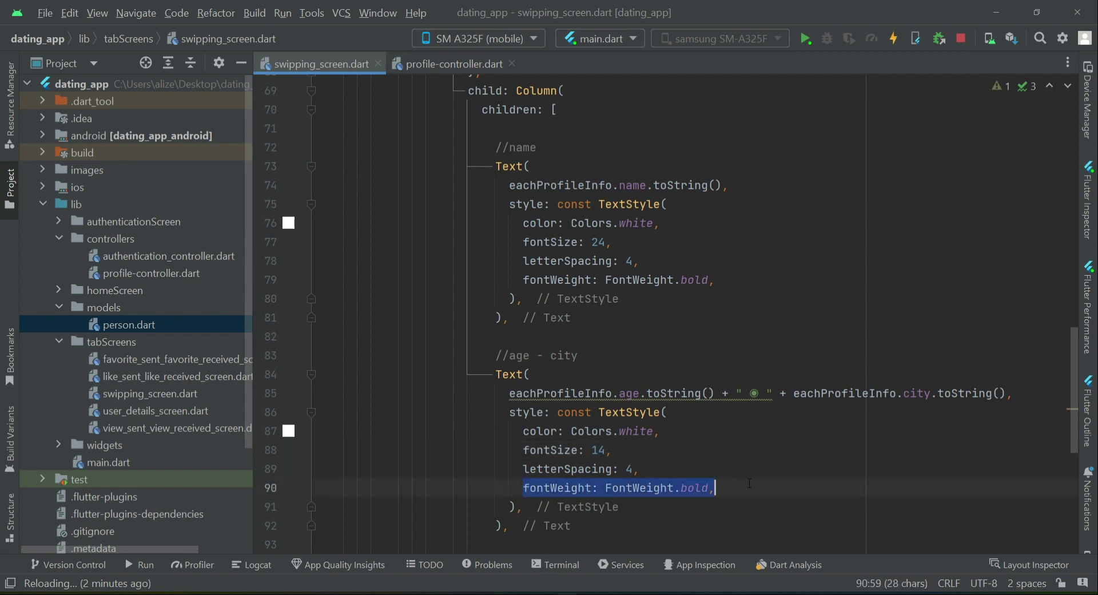
key("Delete")
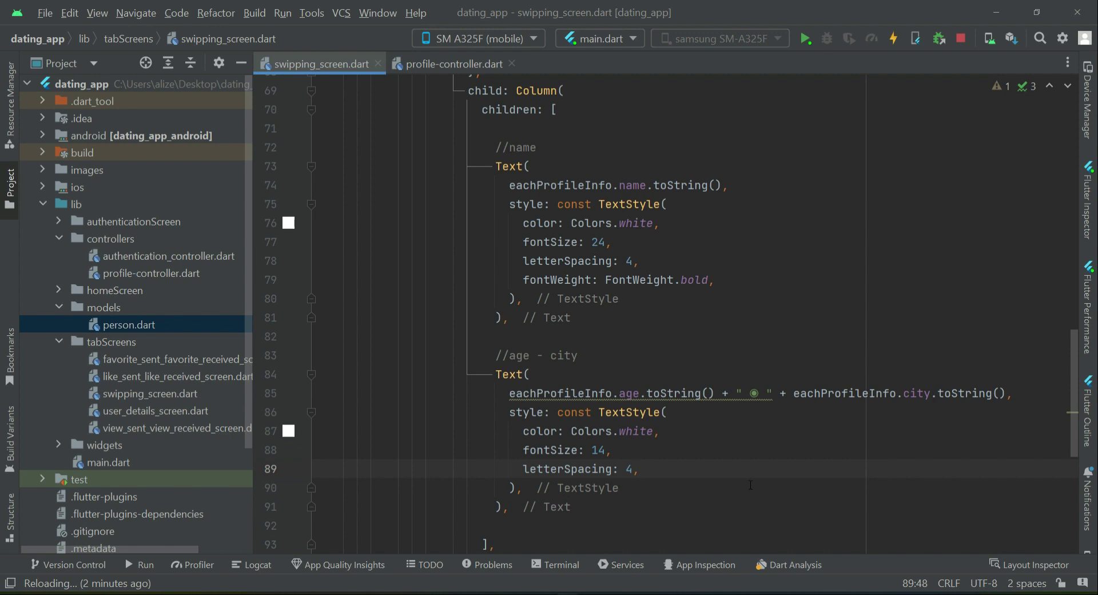
scroll("down", 3)
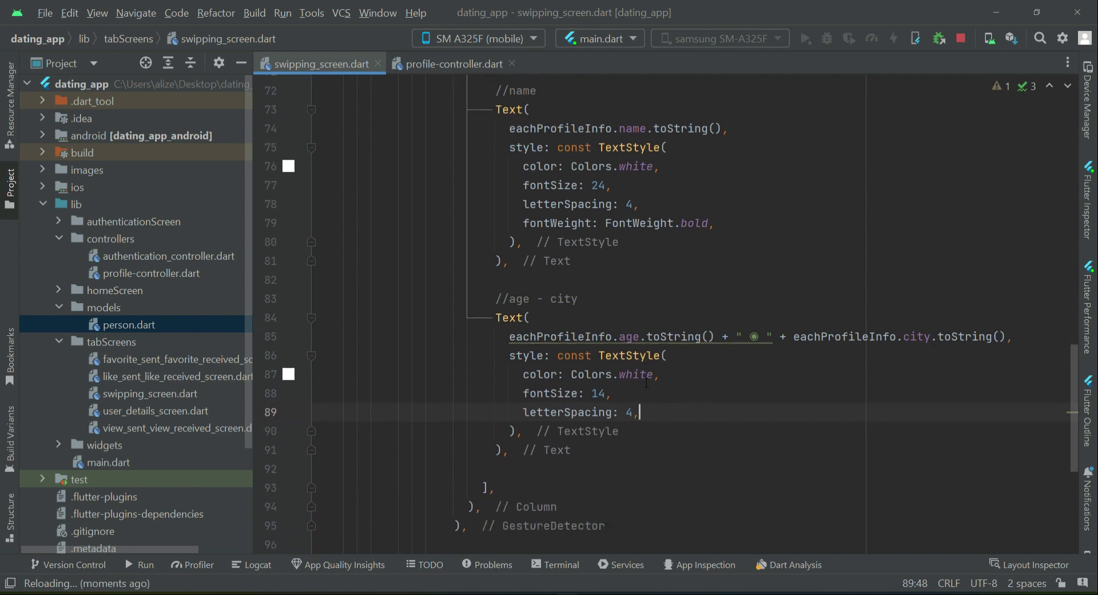
scroll("up", 3)
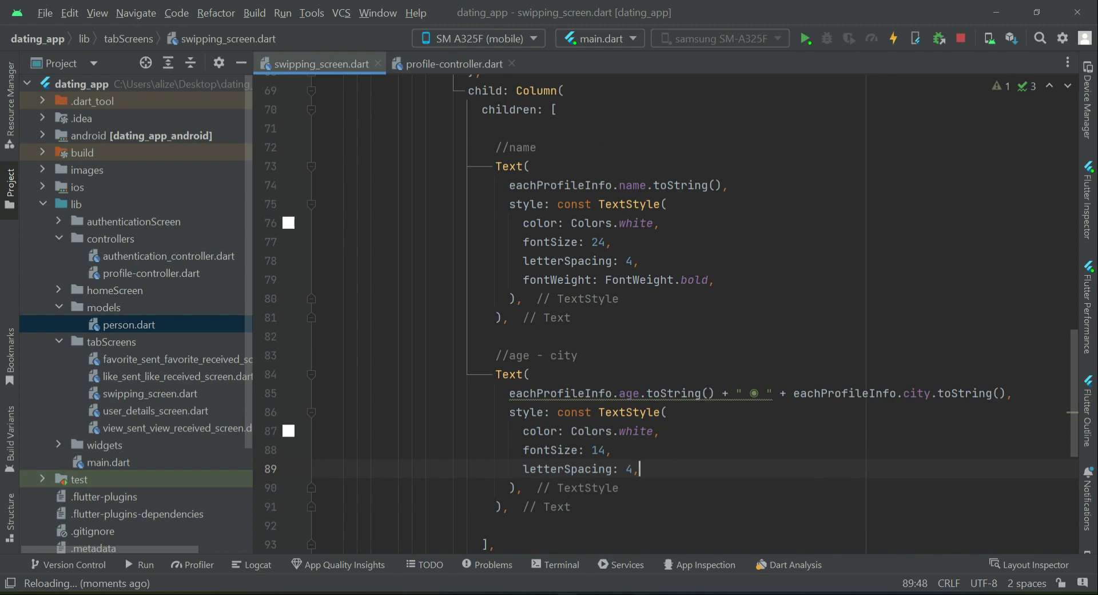
left_click(805, 38)
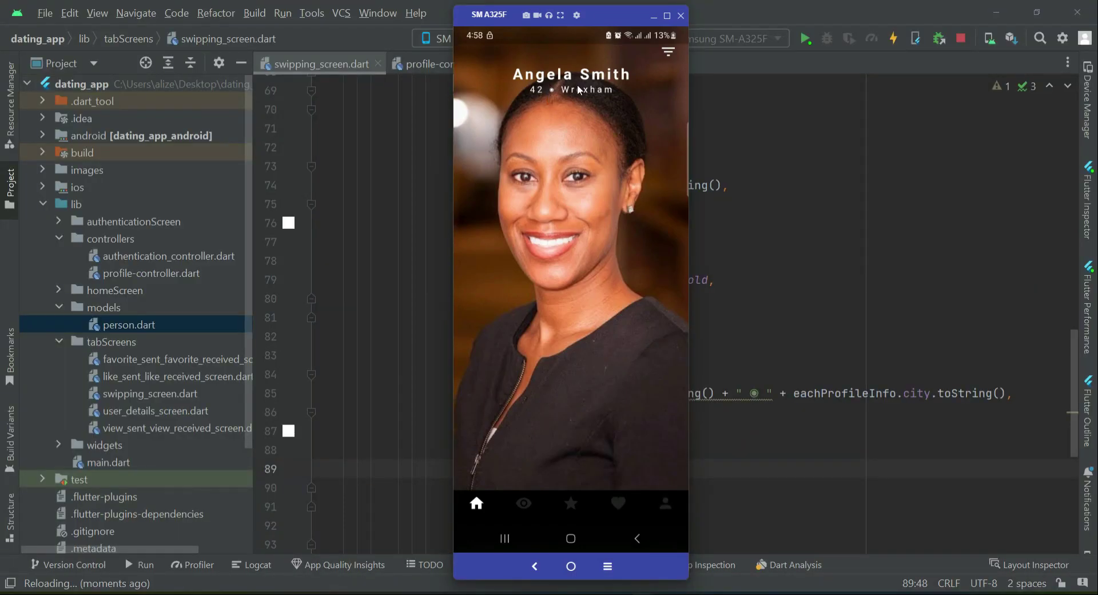
mouse_move(539, 100)
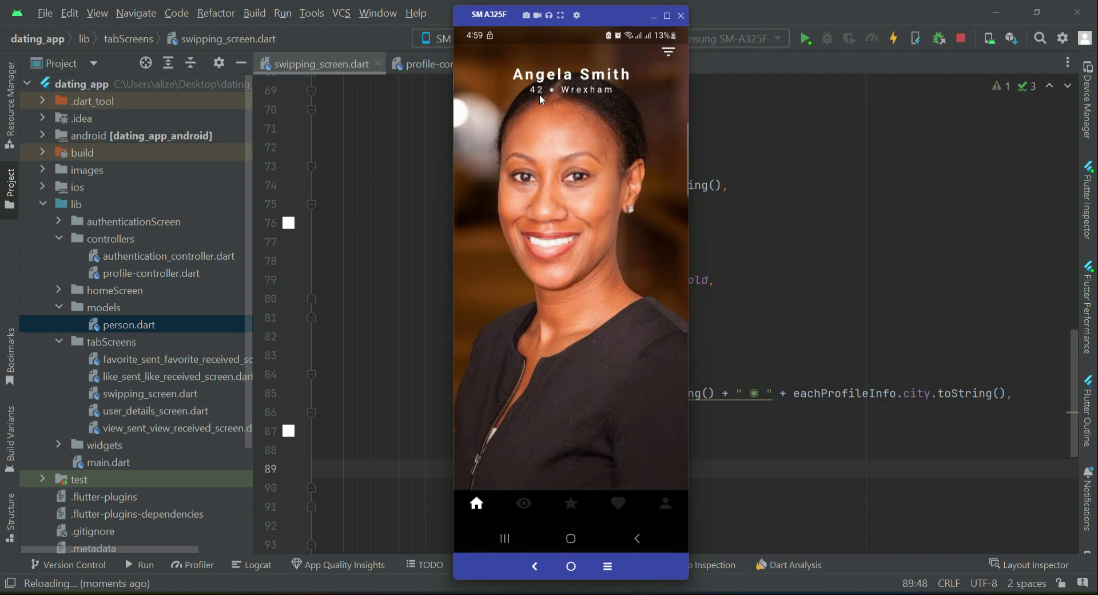
mouse_move(590, 96)
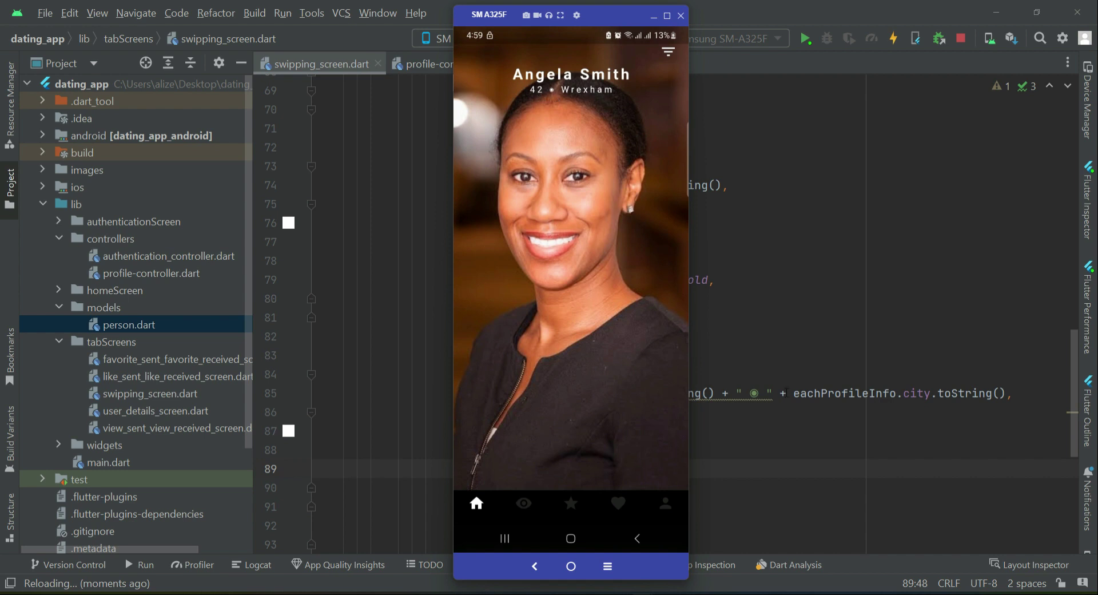
left_click(678, 15)
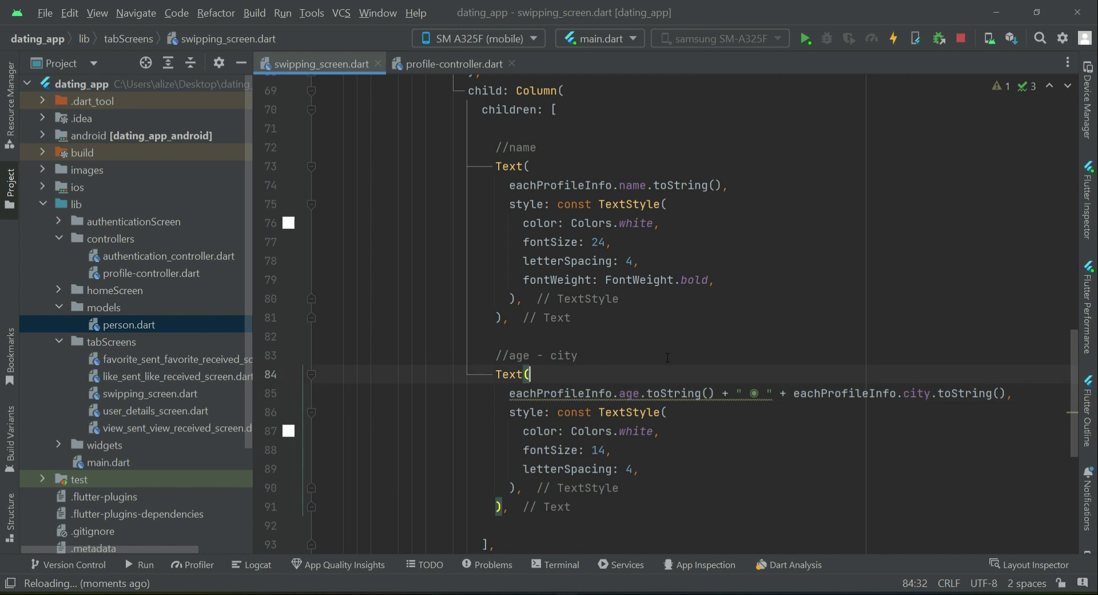
Add a const SizedBox of height 4 below the age-city Text.
scroll("down", 3)
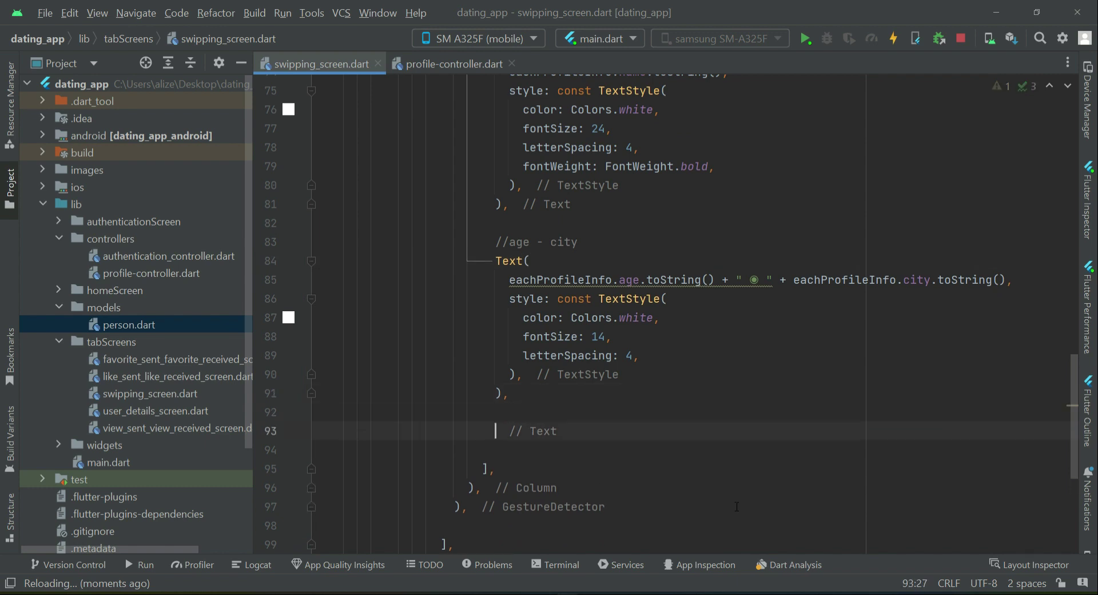
type("const")
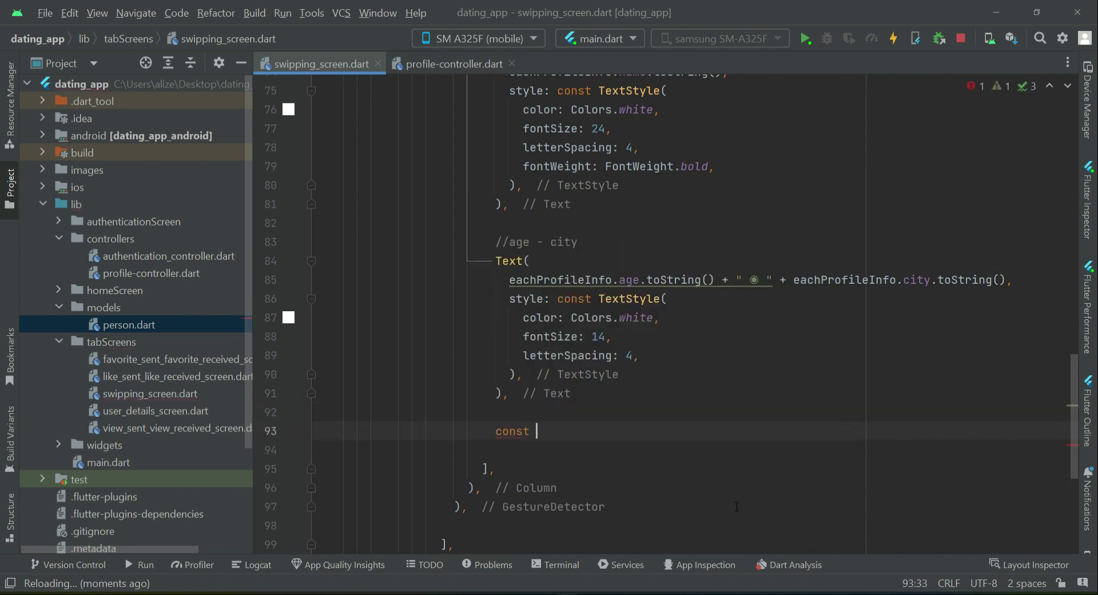
type("SizedBox(")
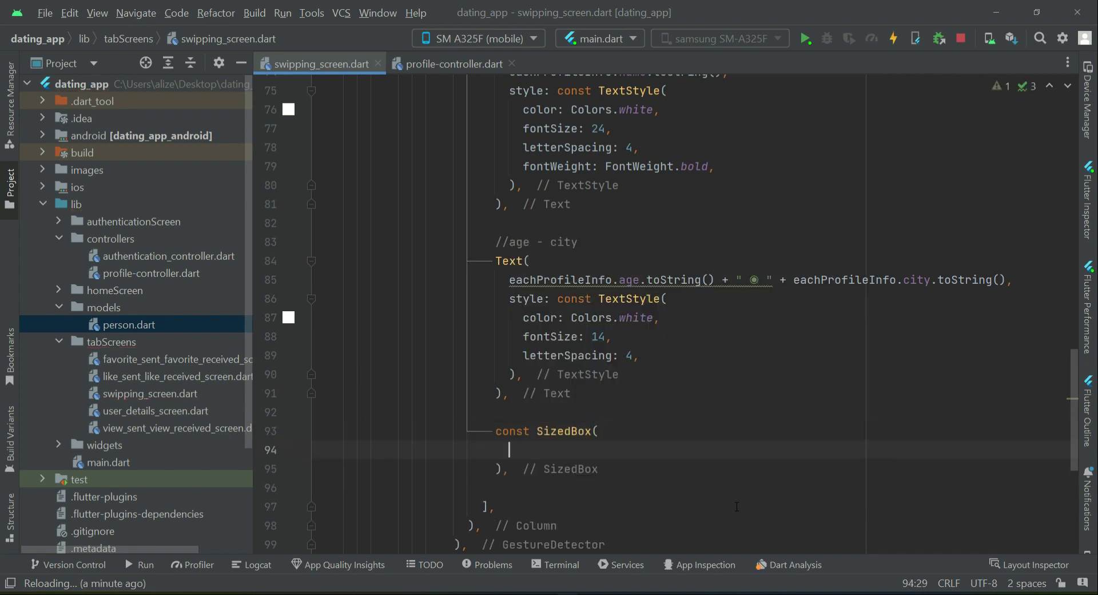
type("height: ,")
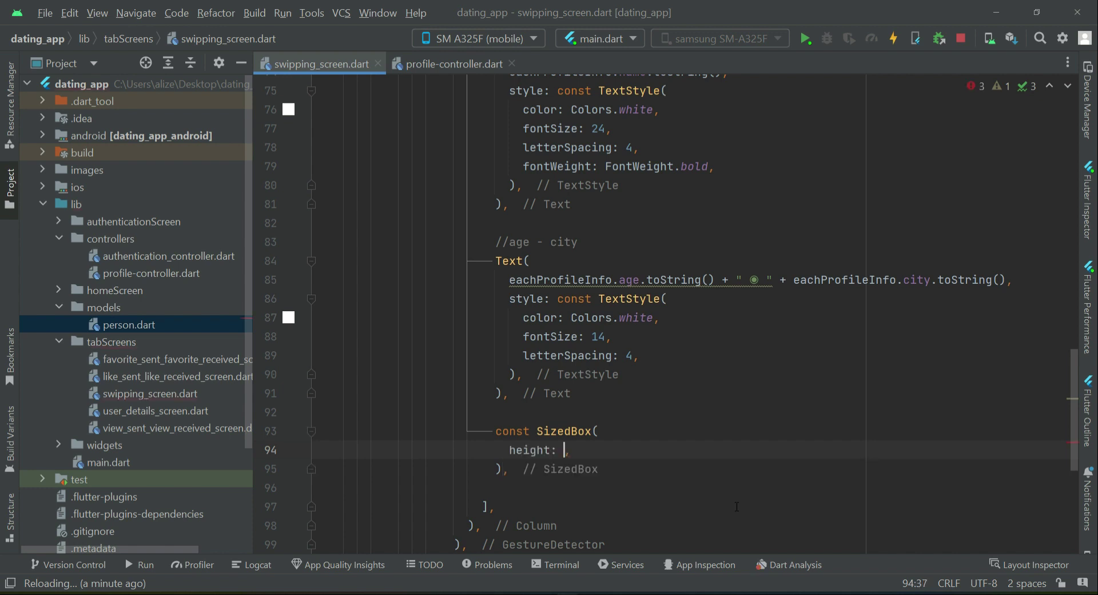
type("4,")
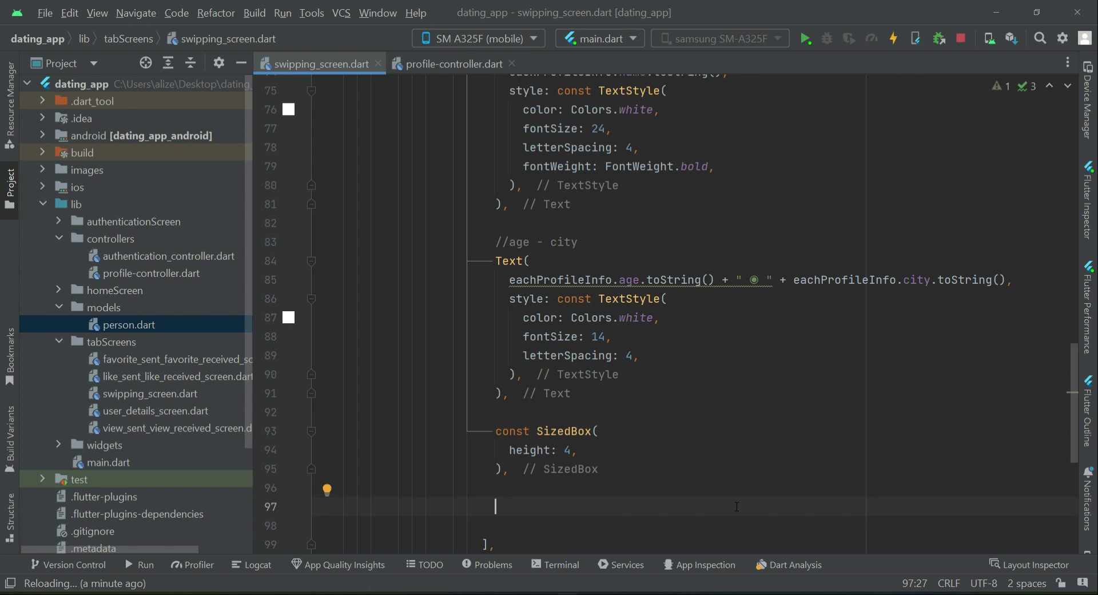
scroll("down", 3)
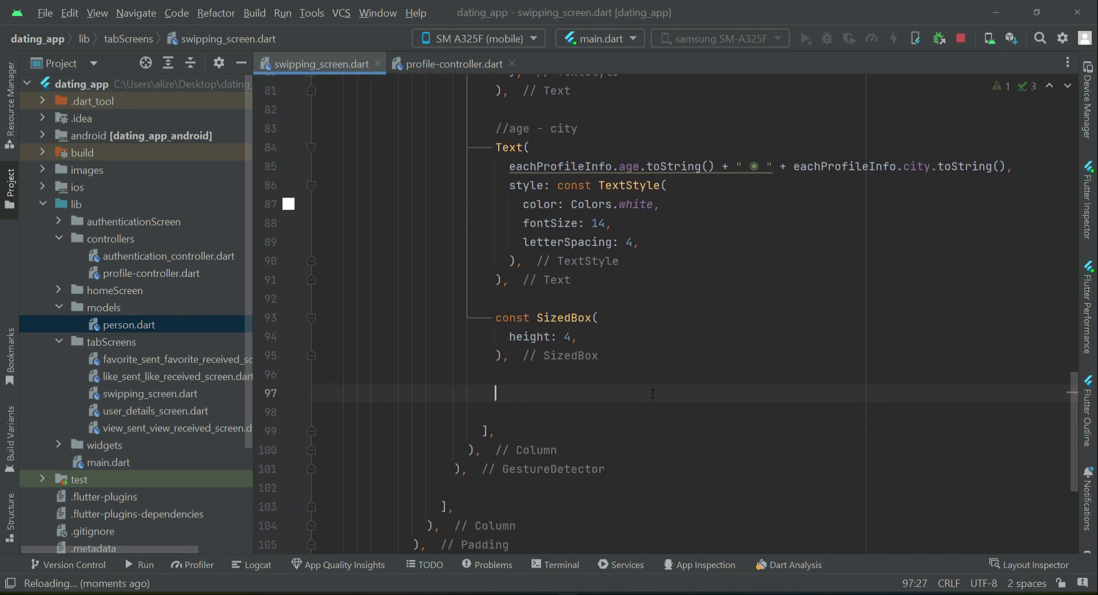
Add a '//work and religion' comment and a new Row with an empty children list.
type("//work and religion")
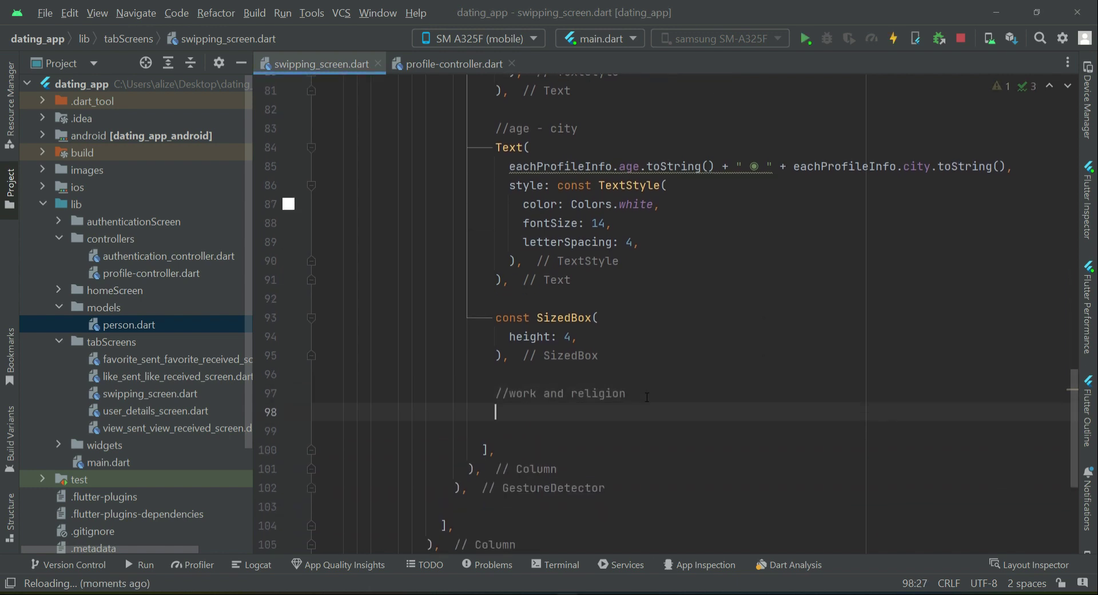
type("R")
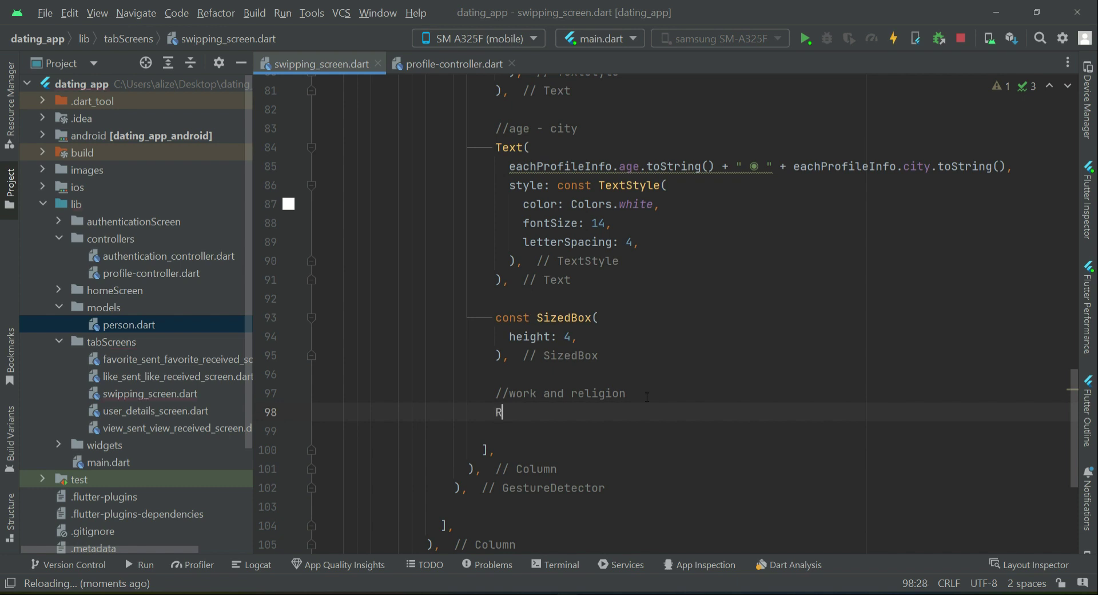
type("ow(),")
type("ElevatedButton(")
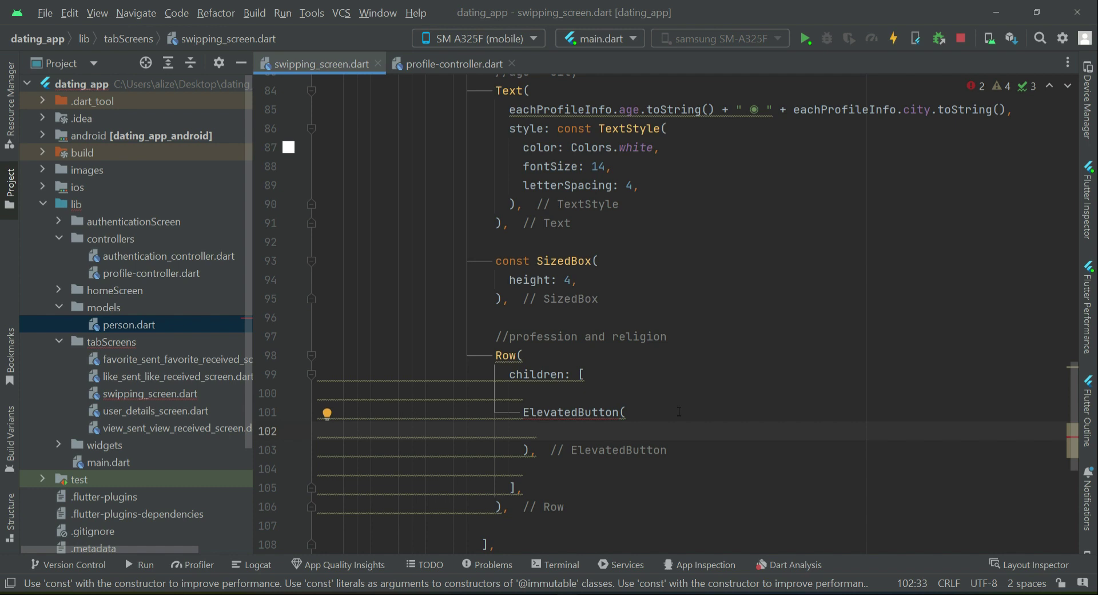
type("onPressed: (),")
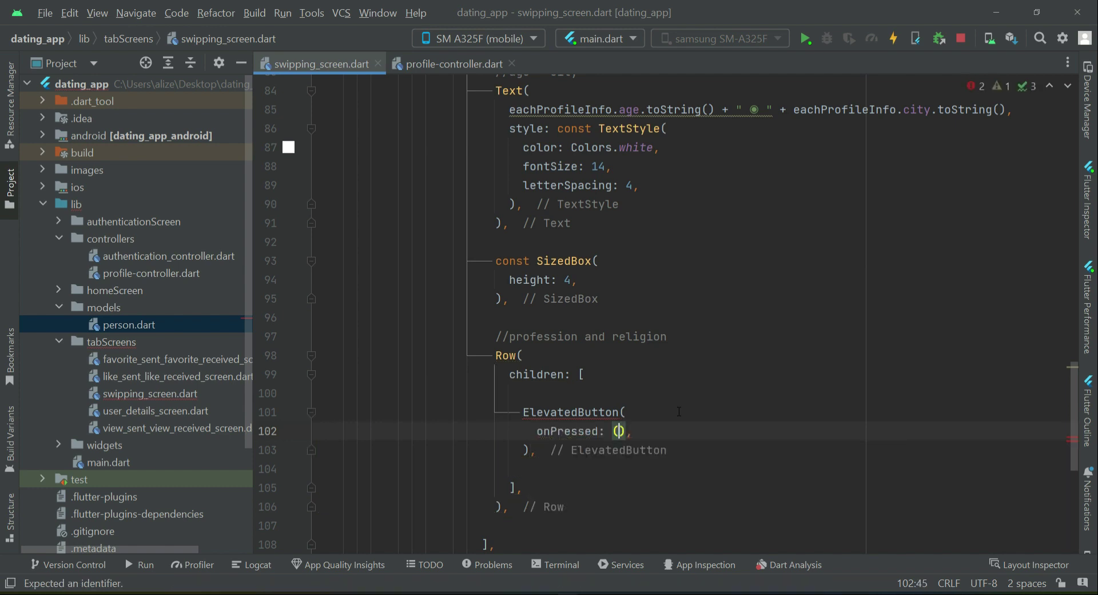
type("{}")
type("style: Text,")
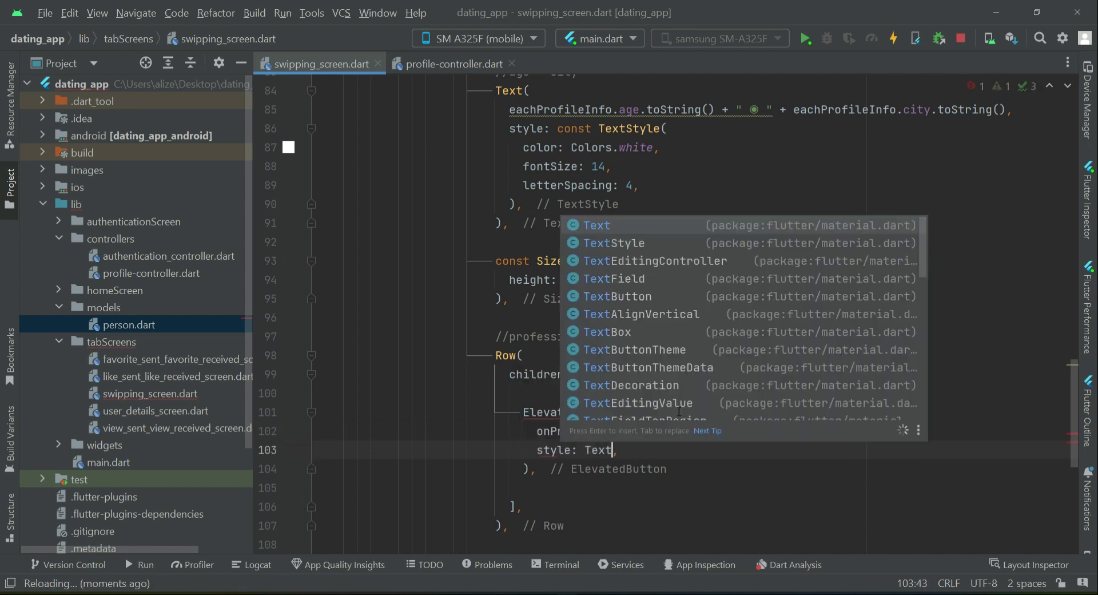
Add an ElevatedButton with a background colour and a RoundedRectangleBorder of radius 16.
type("ElevatedButton.styleFrom(")
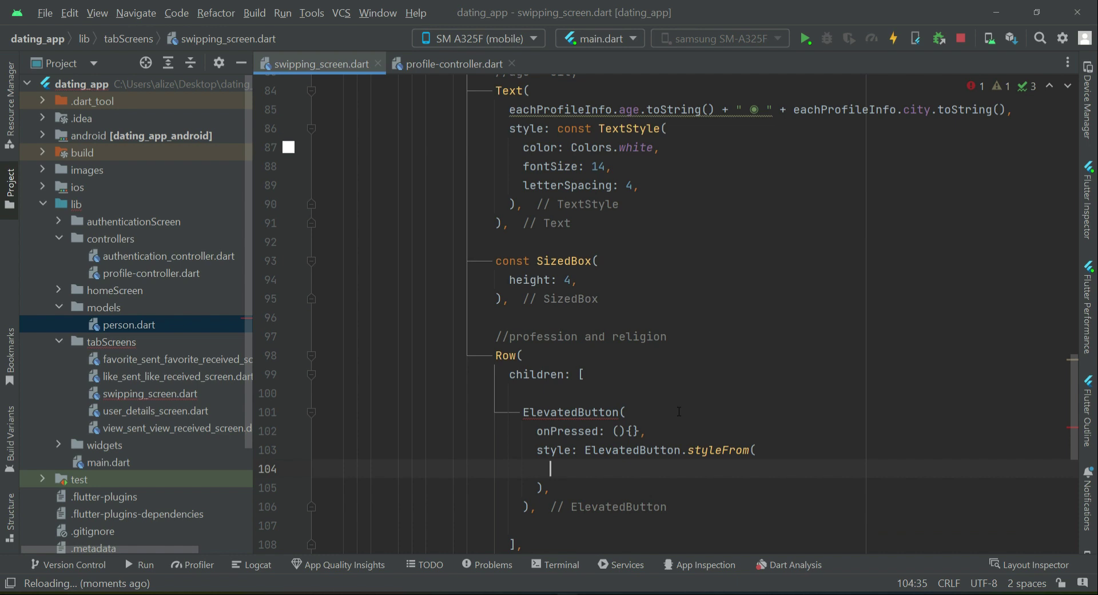
type("backgroundColor: Colors.white30,")
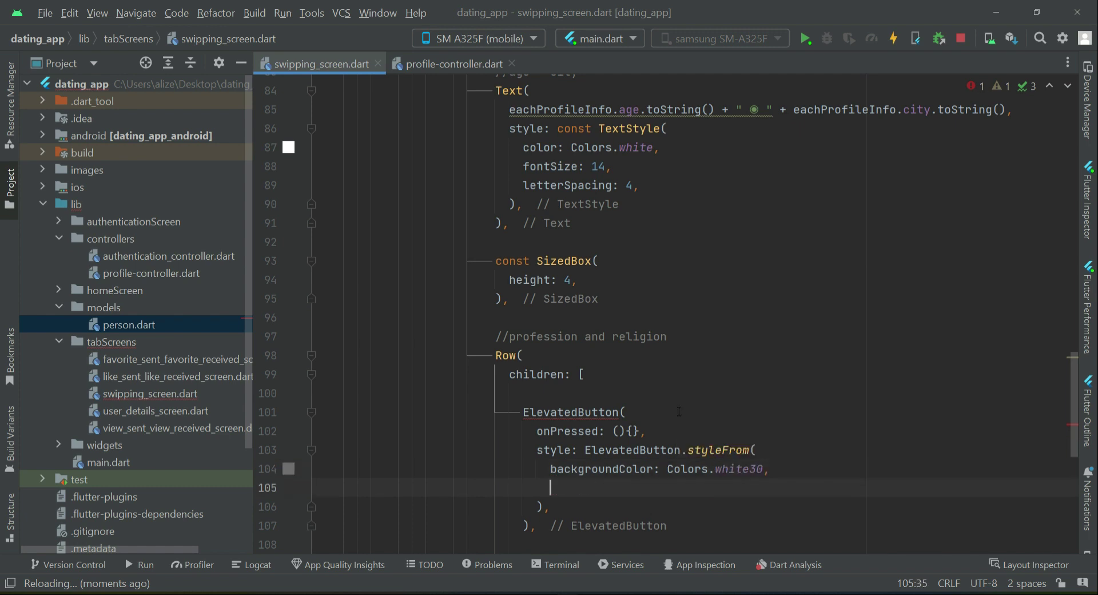
type("shape:")
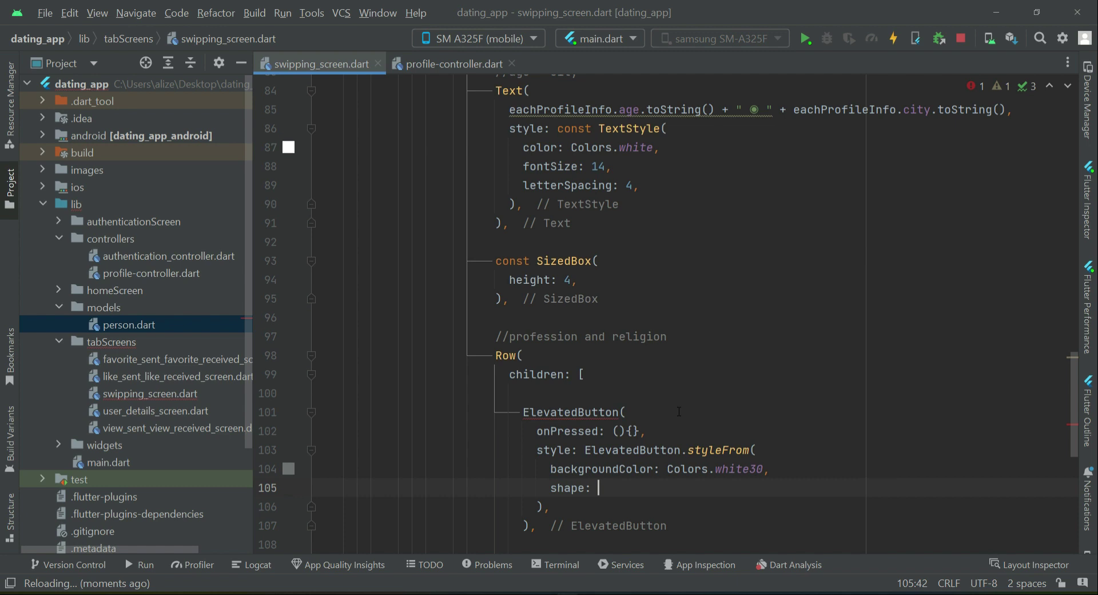
type("Round")
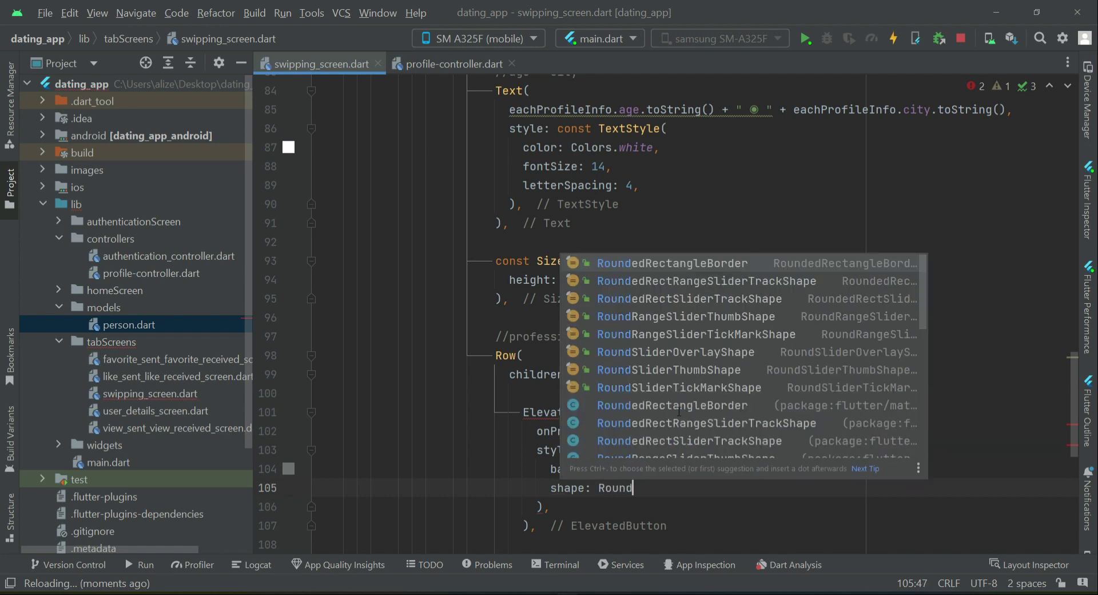
type("RectangleBorder(")
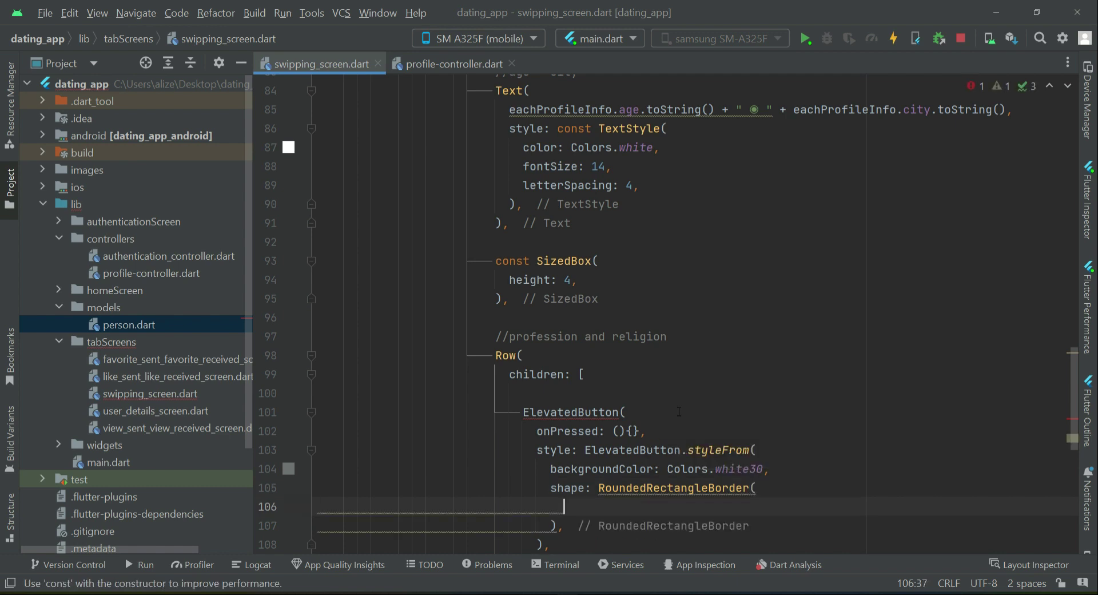
type("borderRadius: B")
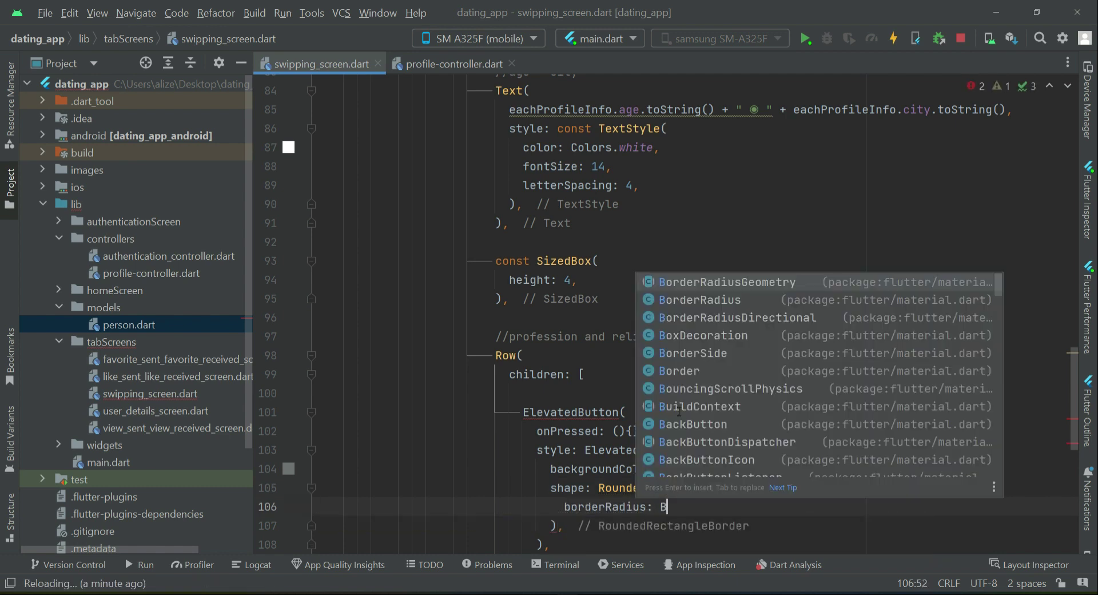
type("orderRadius.circular(radius")
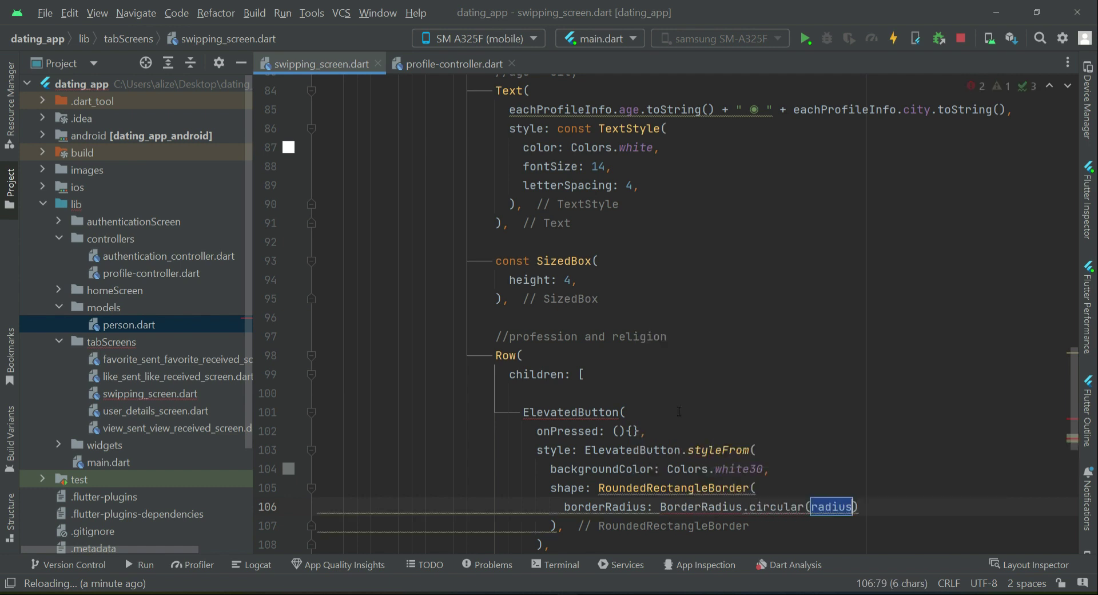
type("1")
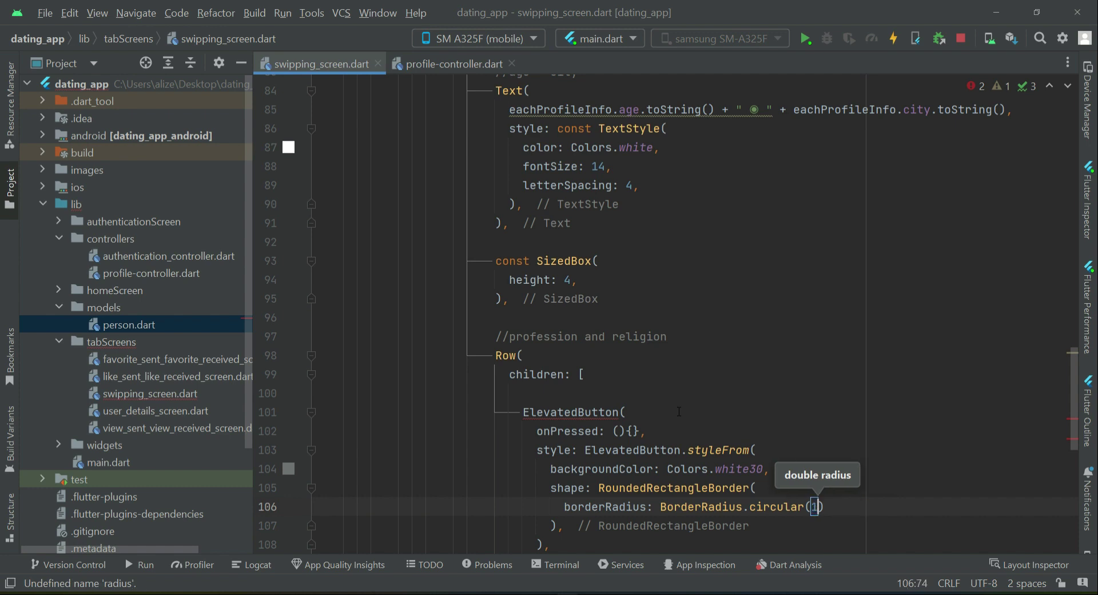
type("6")
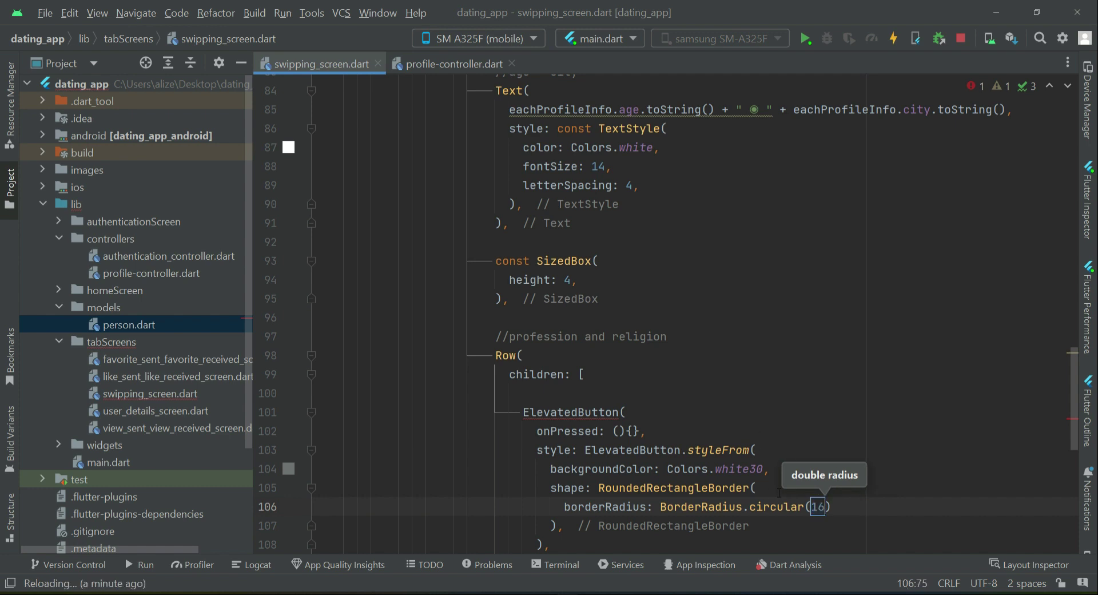
scroll("down", 3)
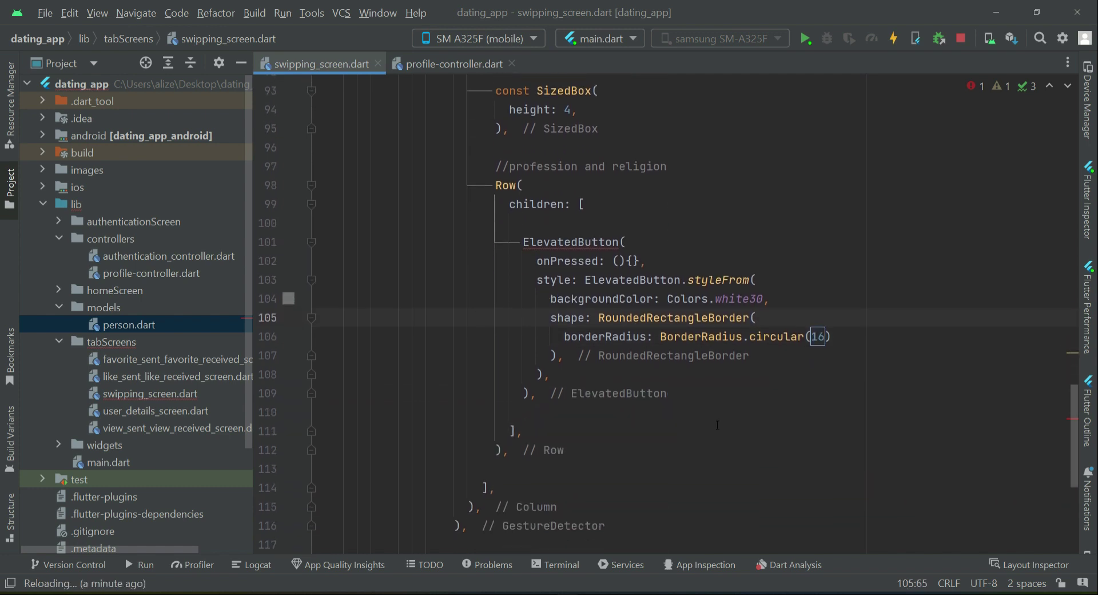
left_click(756, 279)
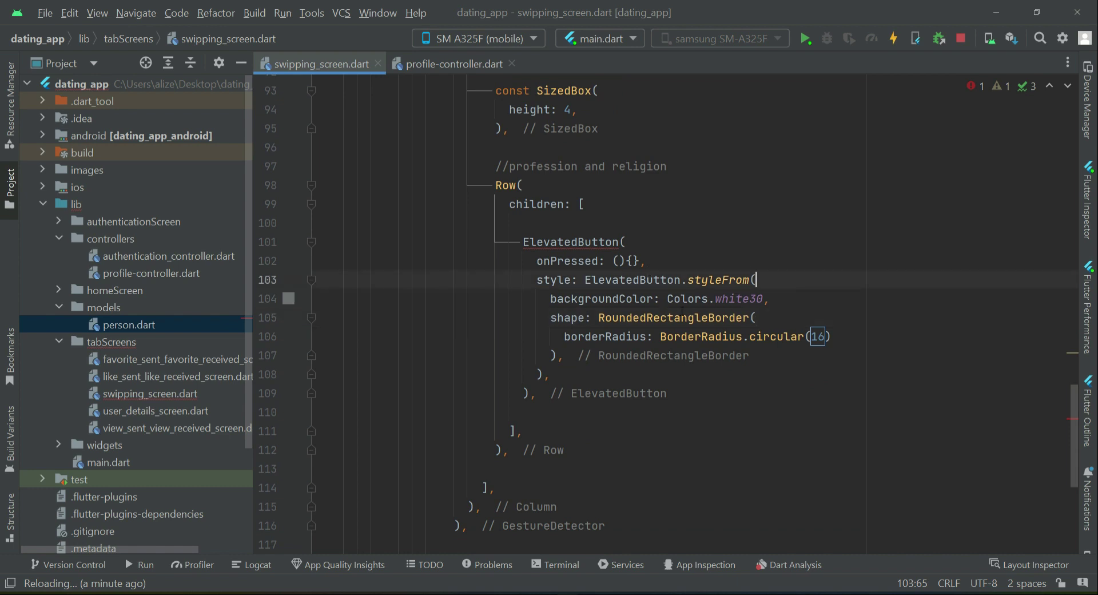
left_click(313, 280)
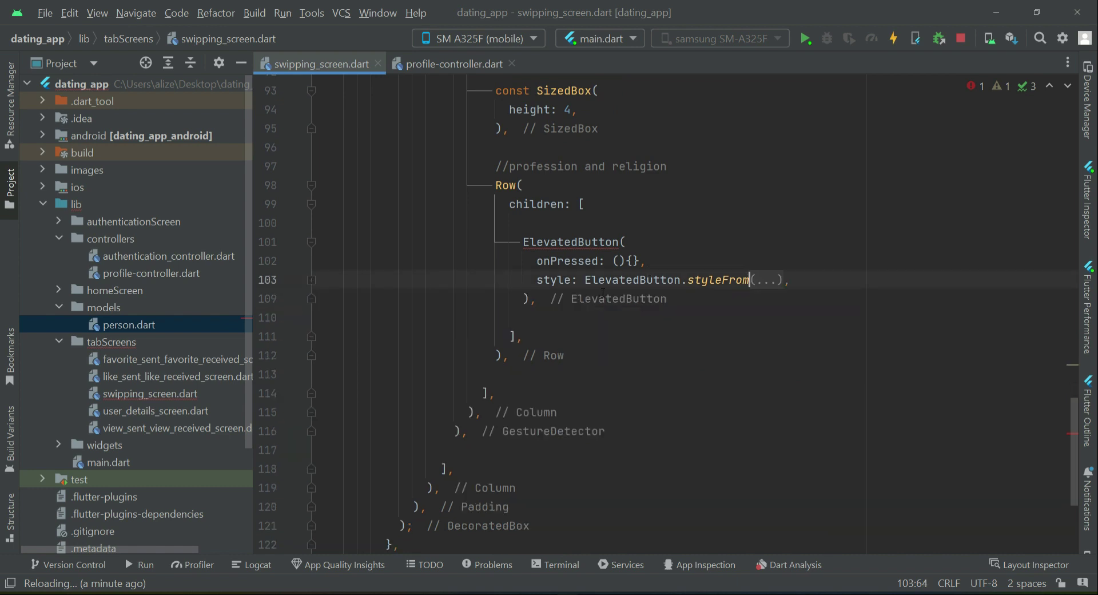
Give the button a Text child showing the profession in white size-14 text, then check the phone.
type("child: ,")
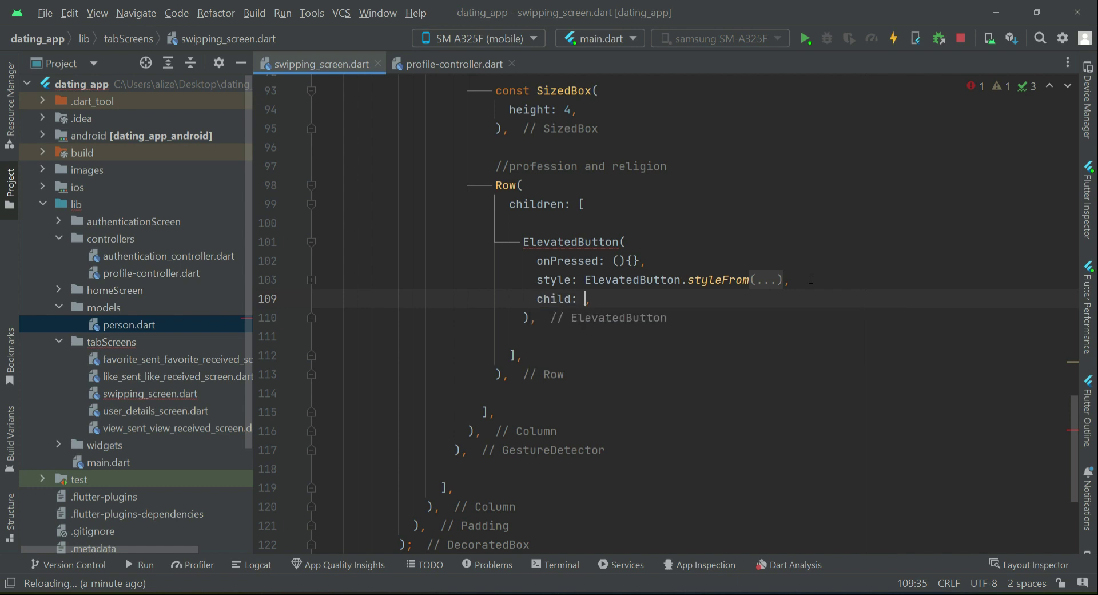
type("Text")
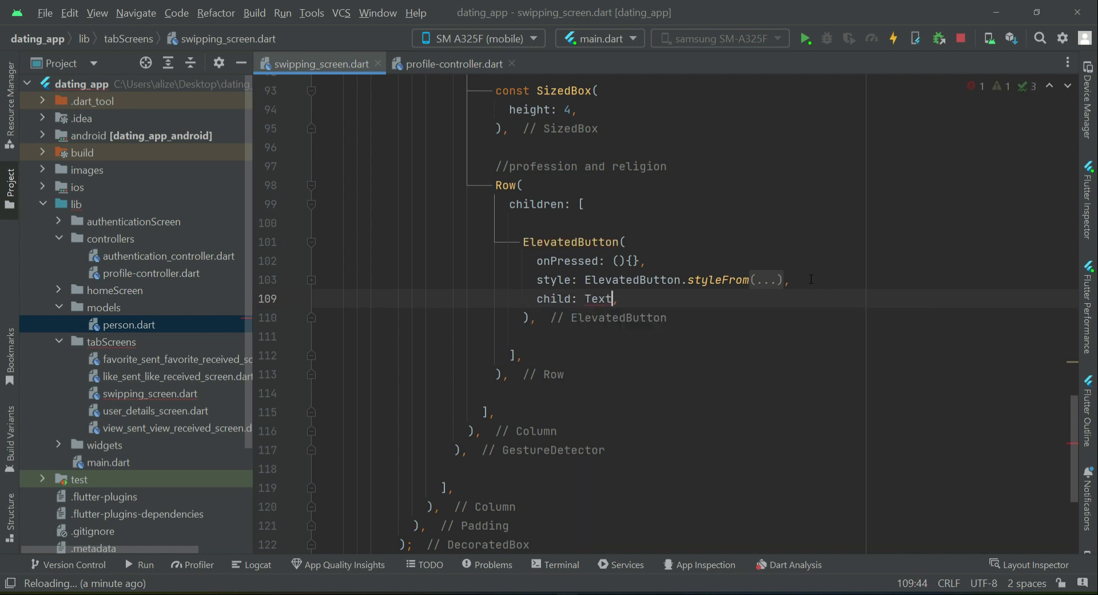
type("eachProfileInfo.")
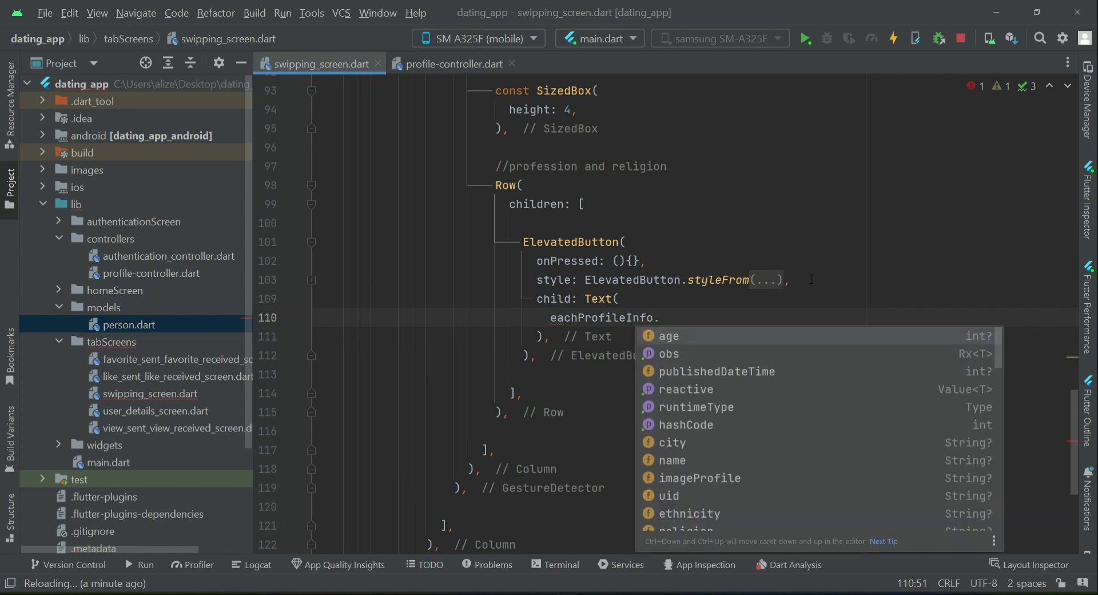
type("profession.")
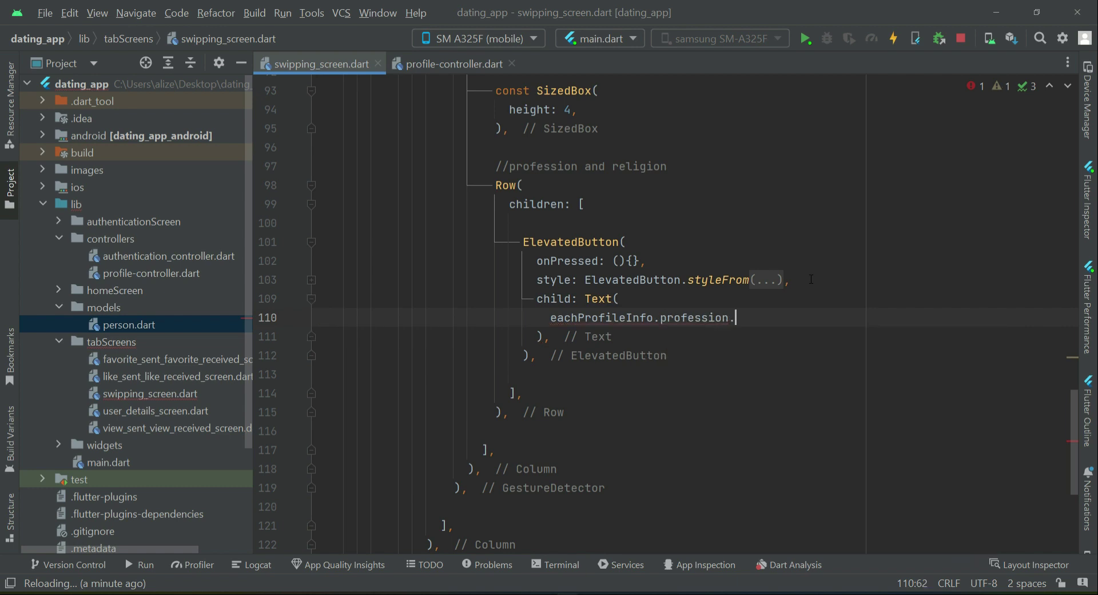
type("toString(),")
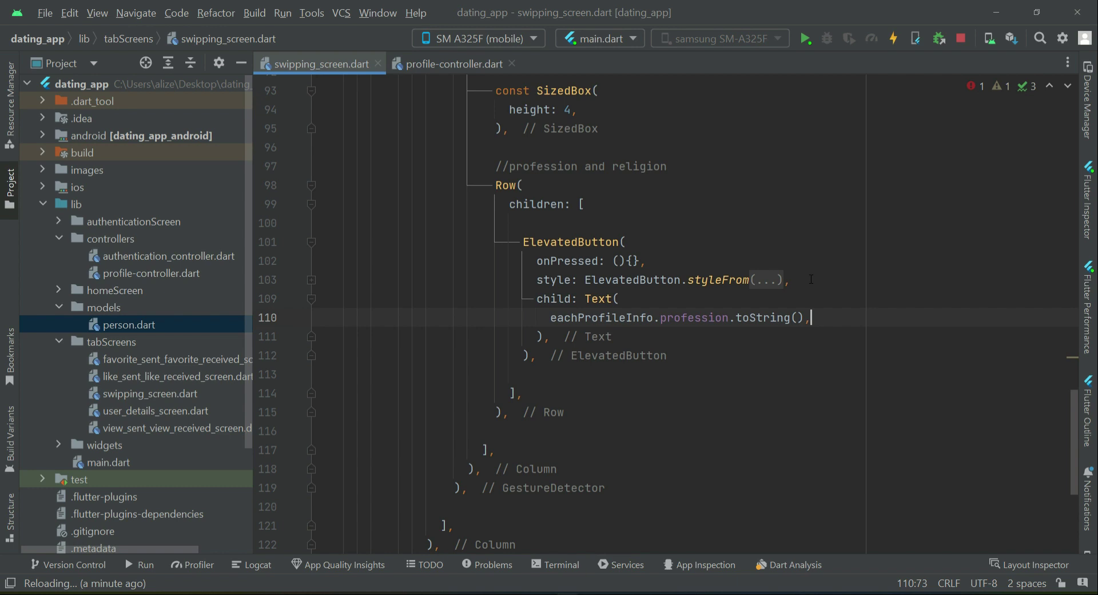
type("style: TextStyle(")
type("fontSize: 14,")
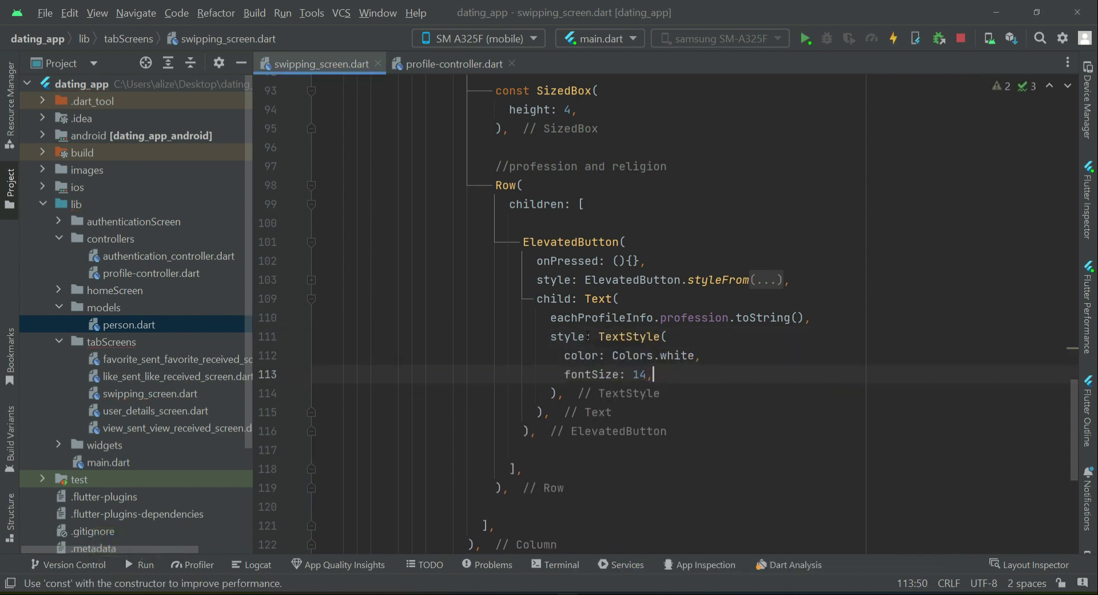
type("const")
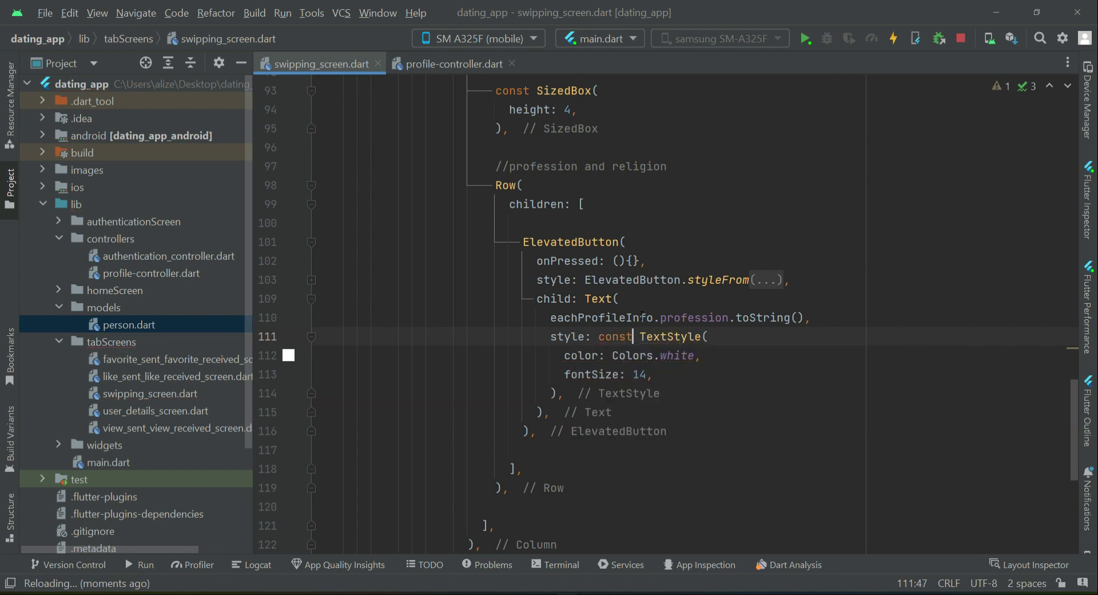
mouse_move(658, 589)
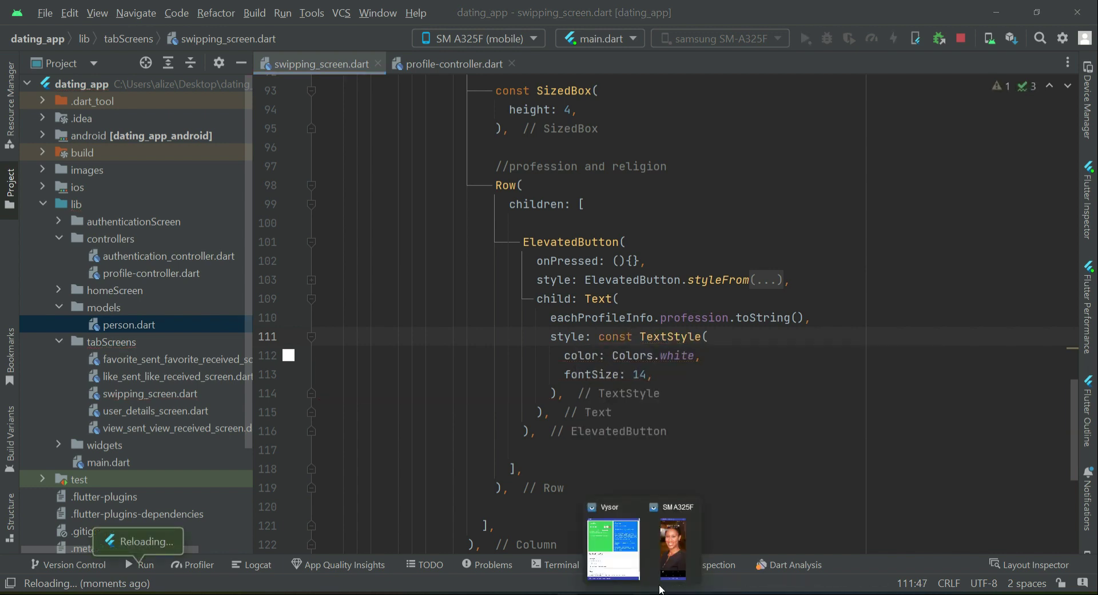
left_click(671, 546)
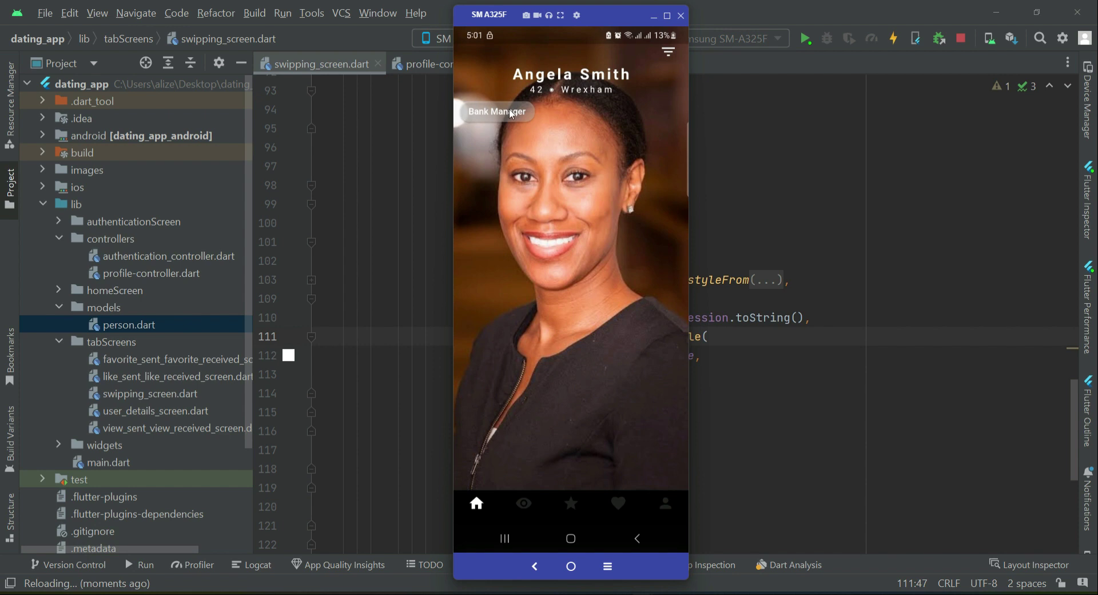
mouse_move(503, 121)
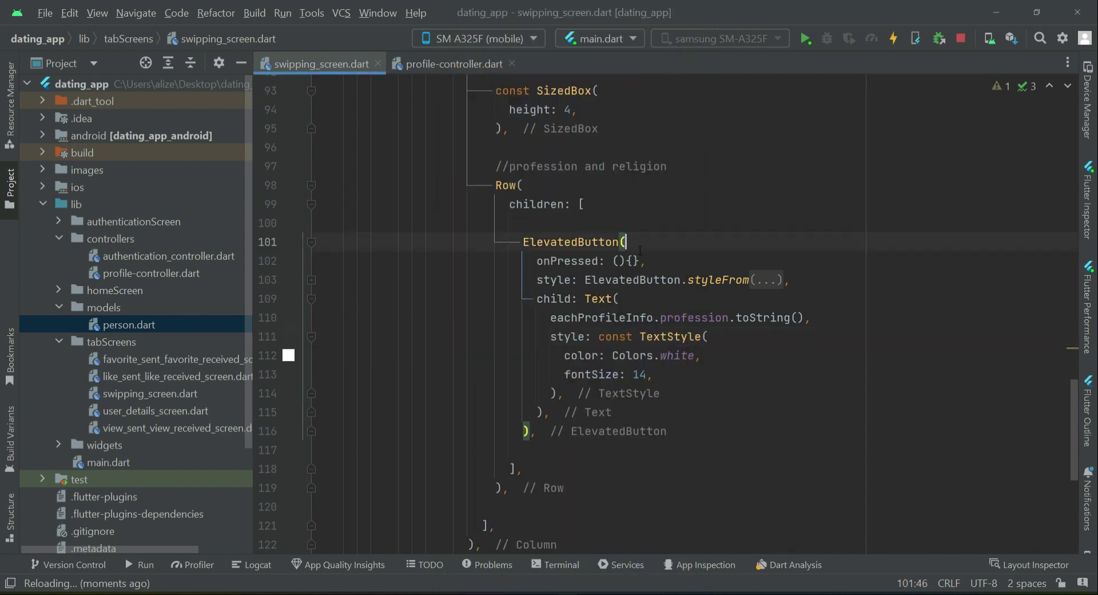
Duplicate the profession button, switch it to show religion, and check the phone mirror.
double_click(638, 166)
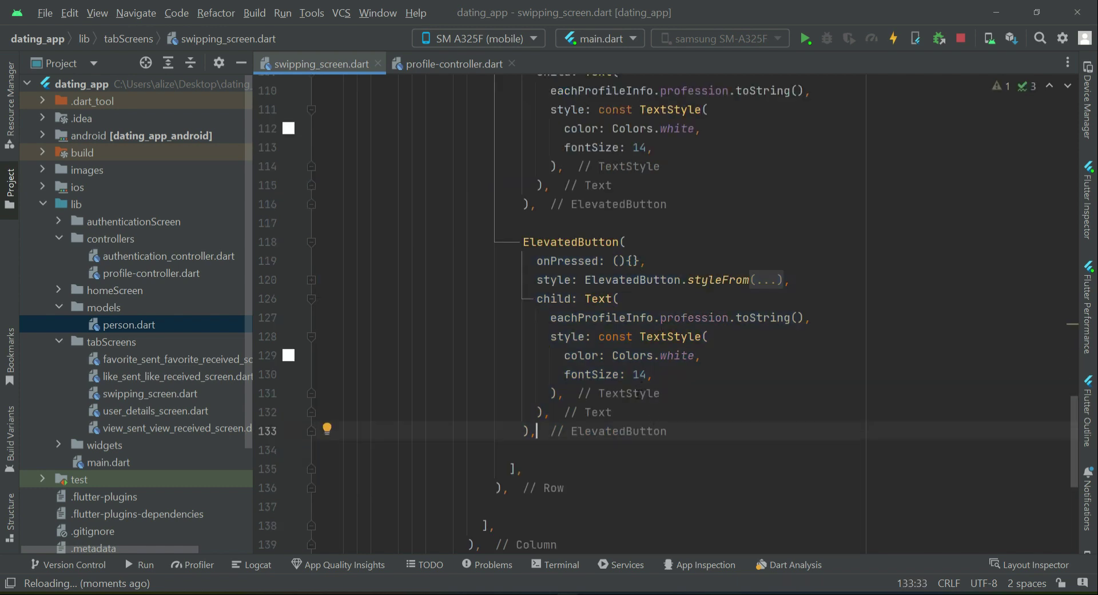
double_click(692, 317)
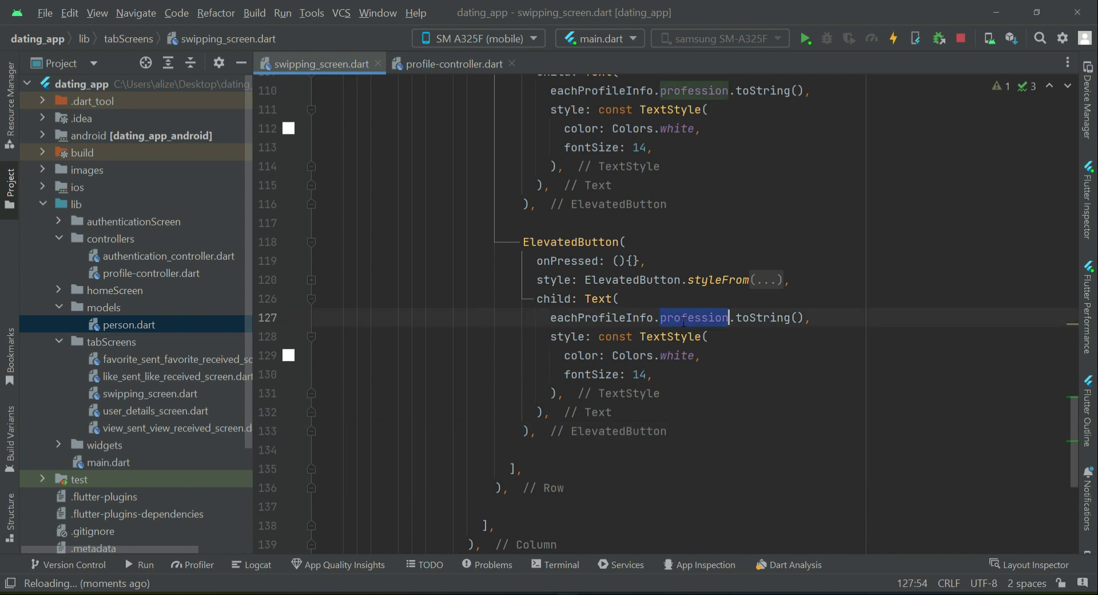
type("religion")
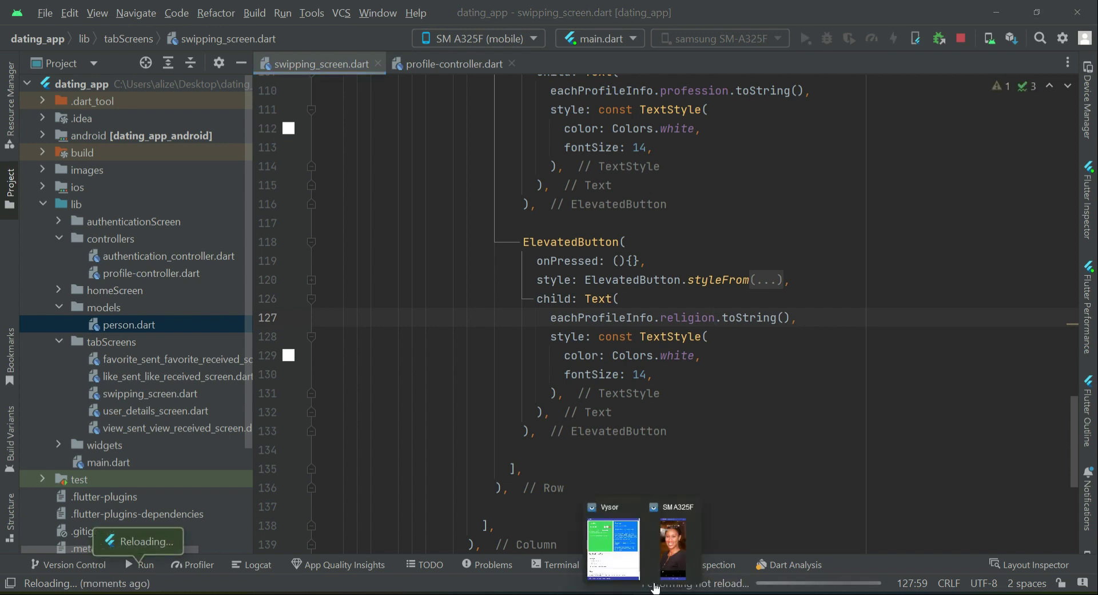
left_click(671, 543)
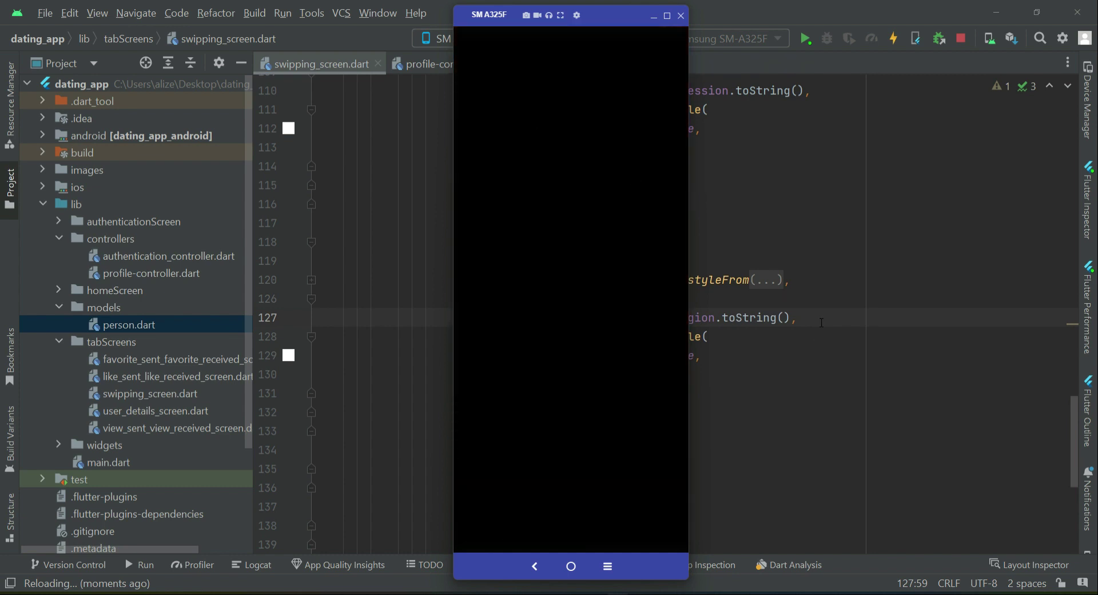
left_click(679, 14)
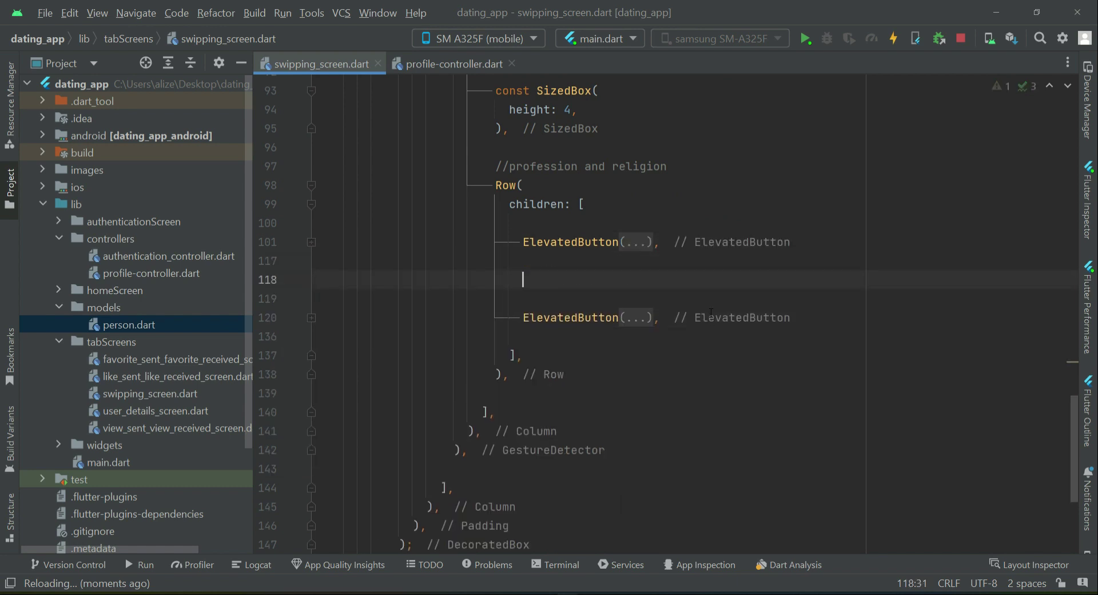
Separate the two buttons with a const SizedBox of width 6 and centre the Row.
type("const SizedBox(")
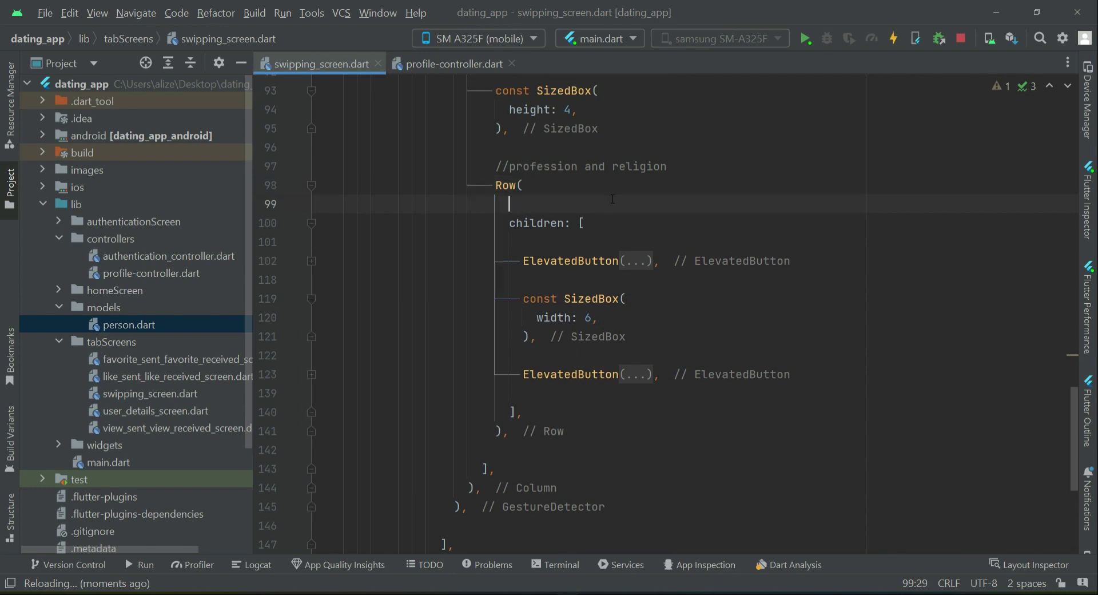
type("mainAxisAlignment: MainAxisAlignment.center,")
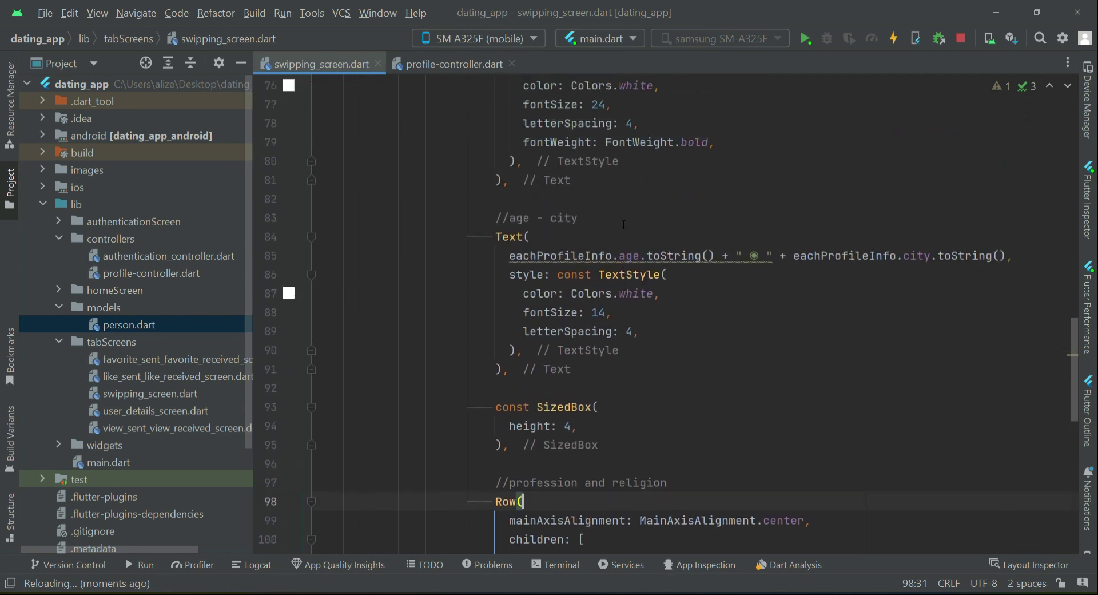
Paste a copy of the Row under a '//country and ethnicity' comment, showing country and ethnicity.
left_click(312, 354)
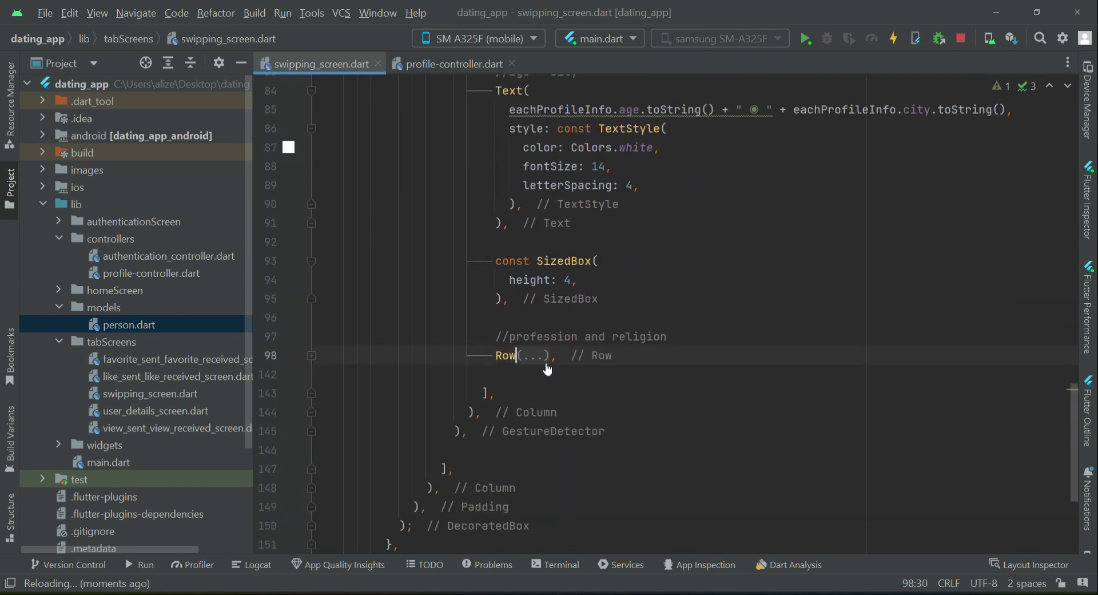
type("//country and ethnicity")
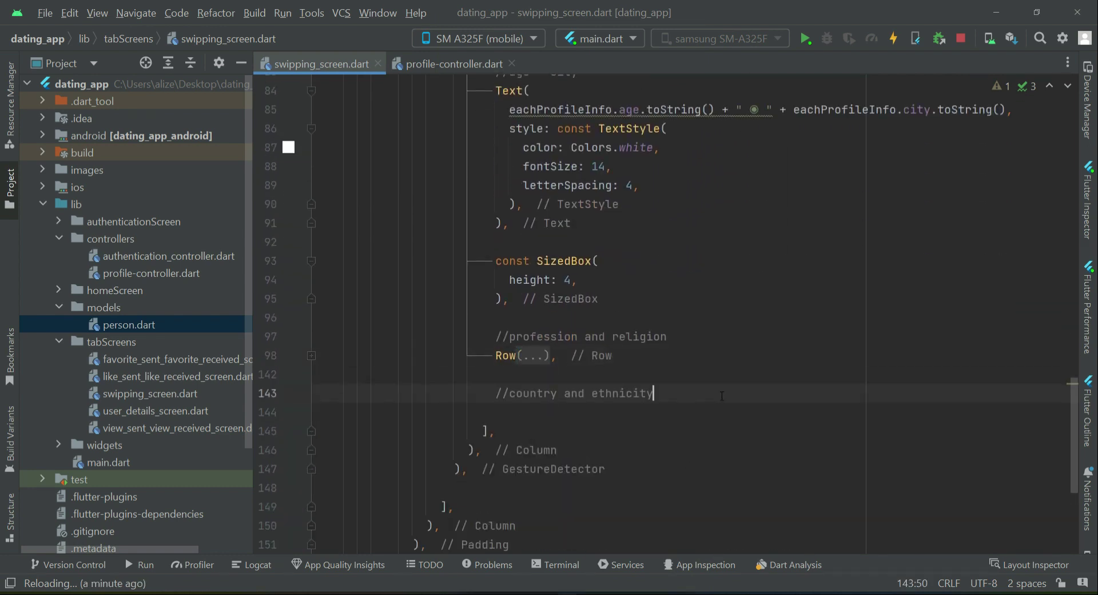
key("Return")
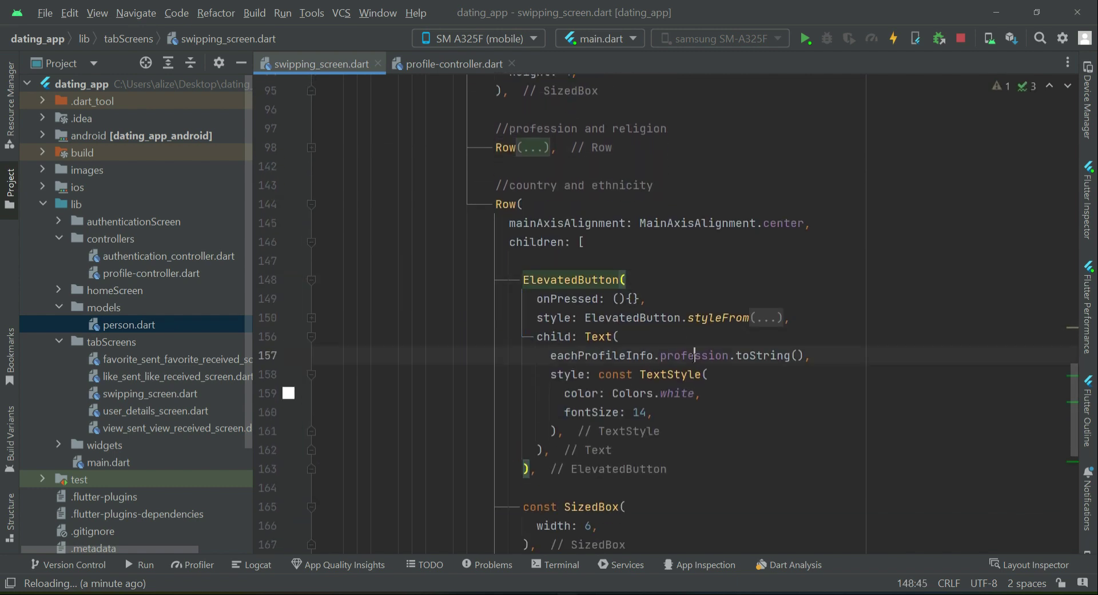
type("country")
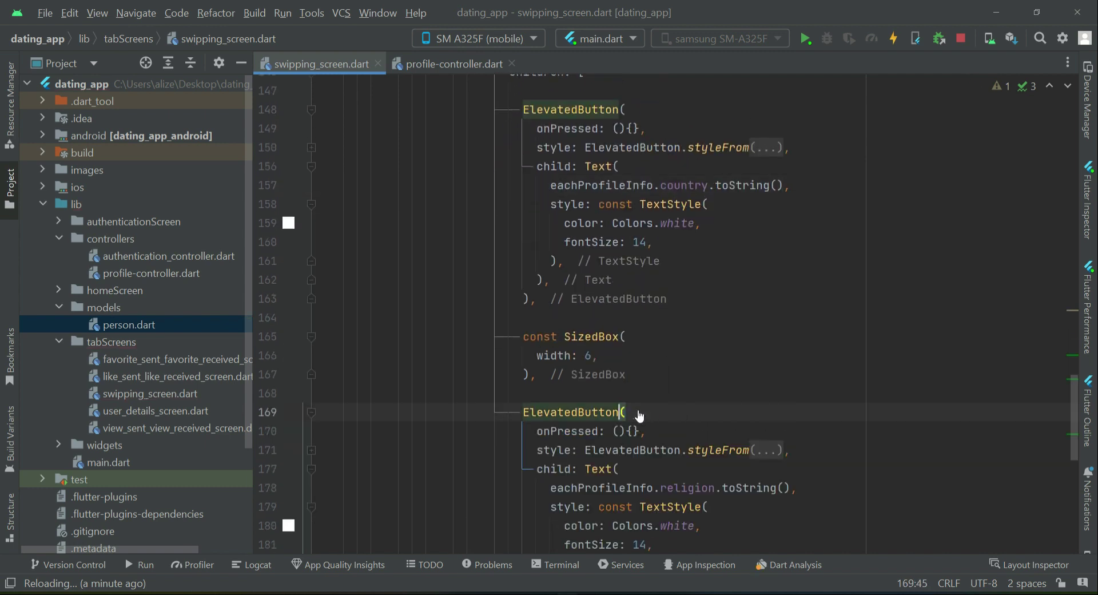
scroll("down", 3)
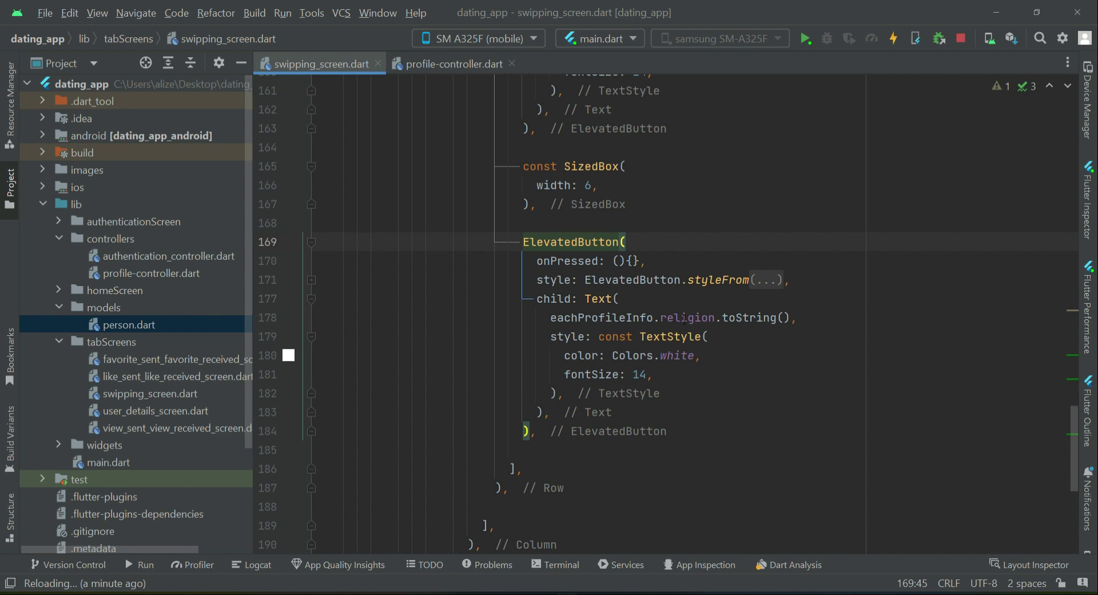
type("ethnicity")
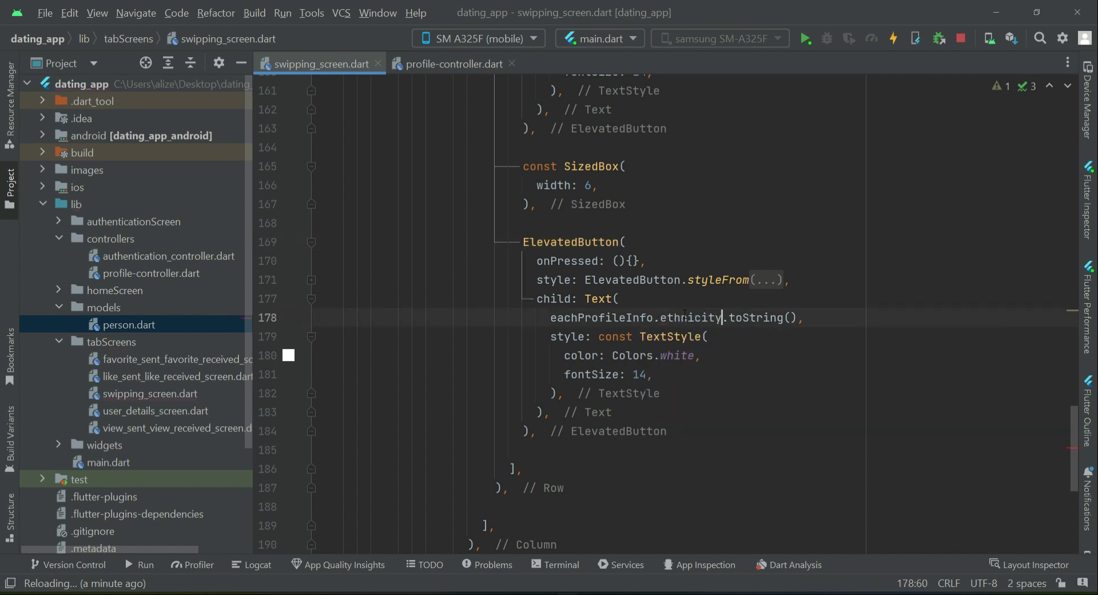
left_click(313, 269)
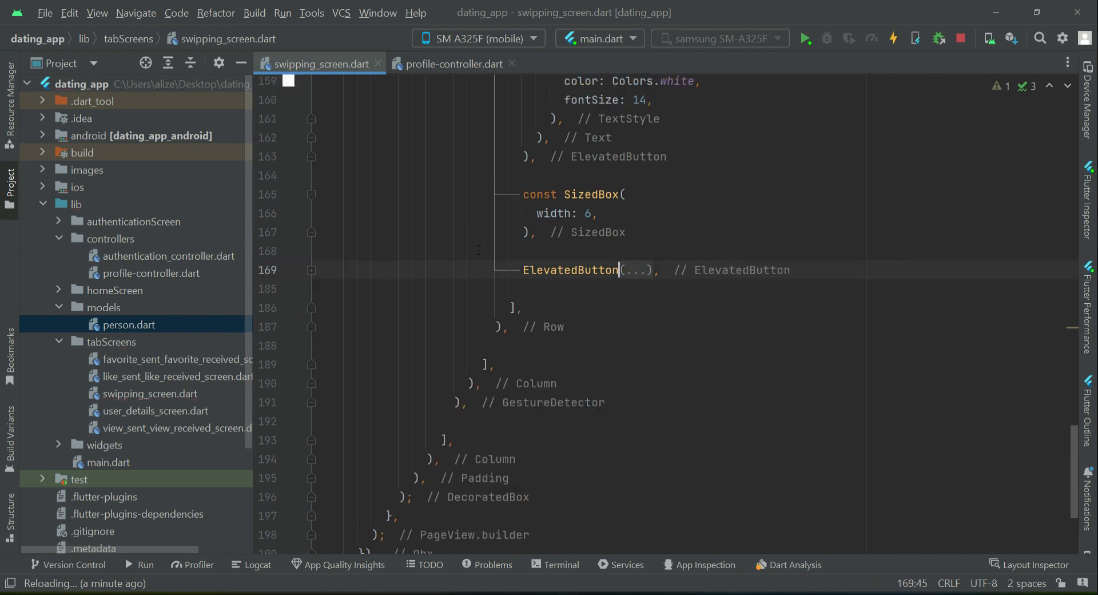
scroll("up", 3)
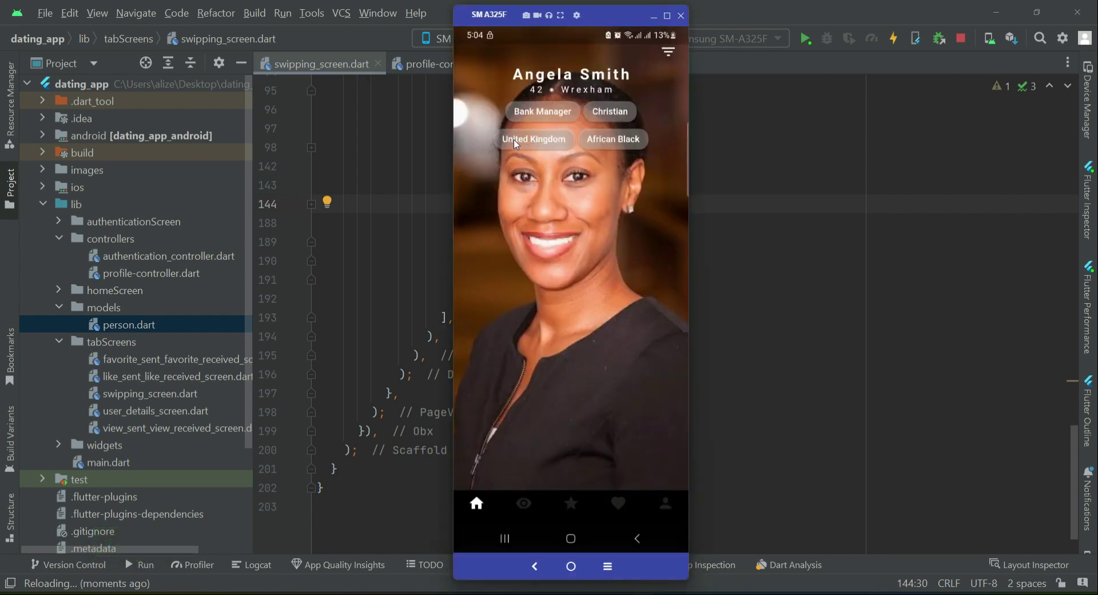
mouse_move(628, 153)
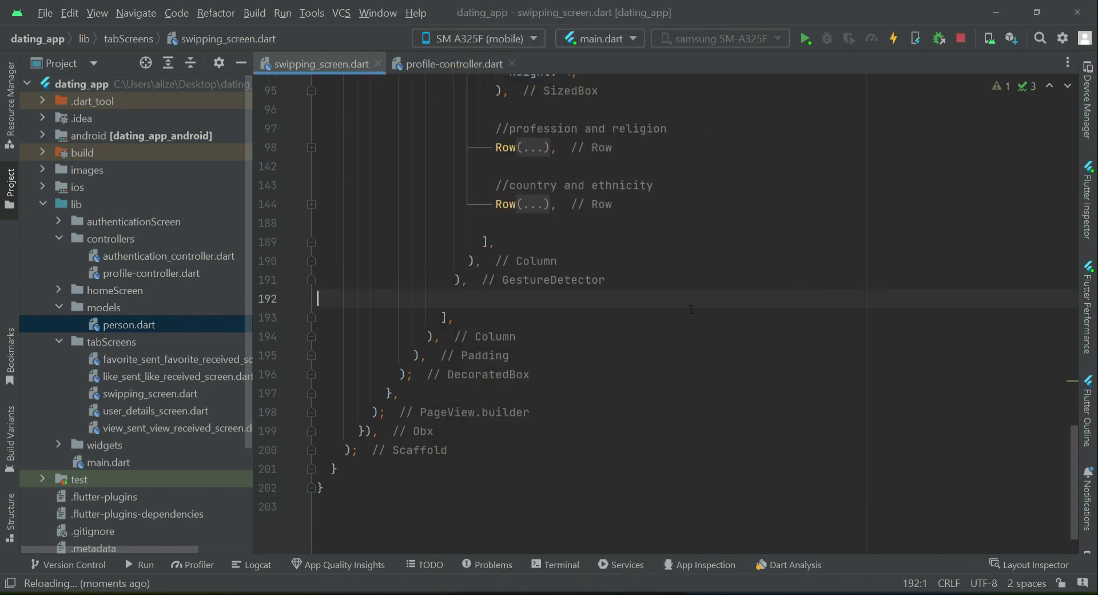
Insert a Spacer() after the filter Align block to push the profile details down.
scroll("up", 3)
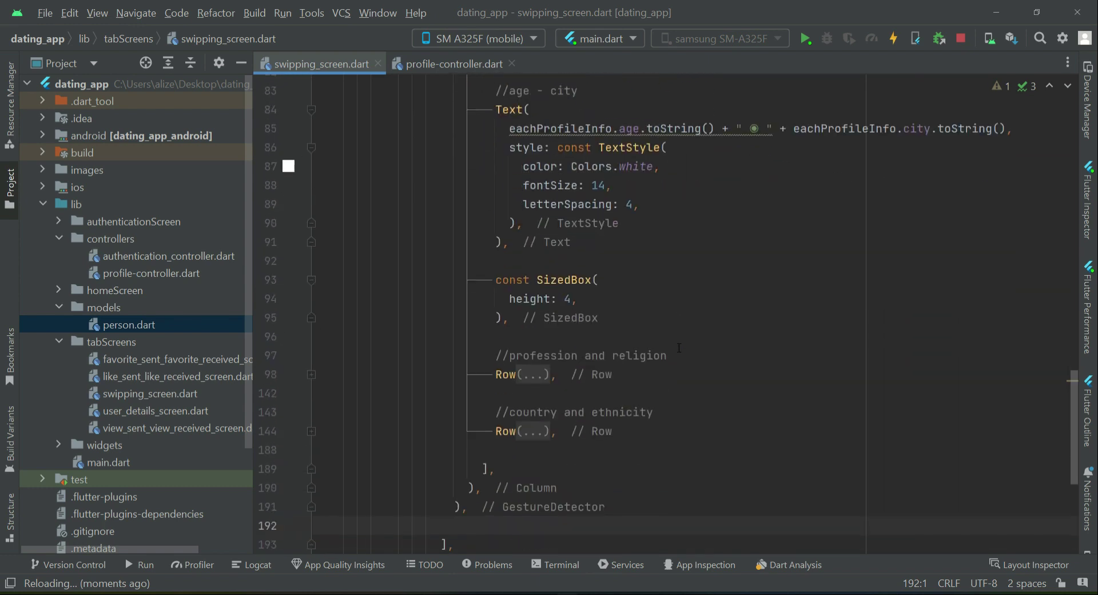
scroll("up", 3)
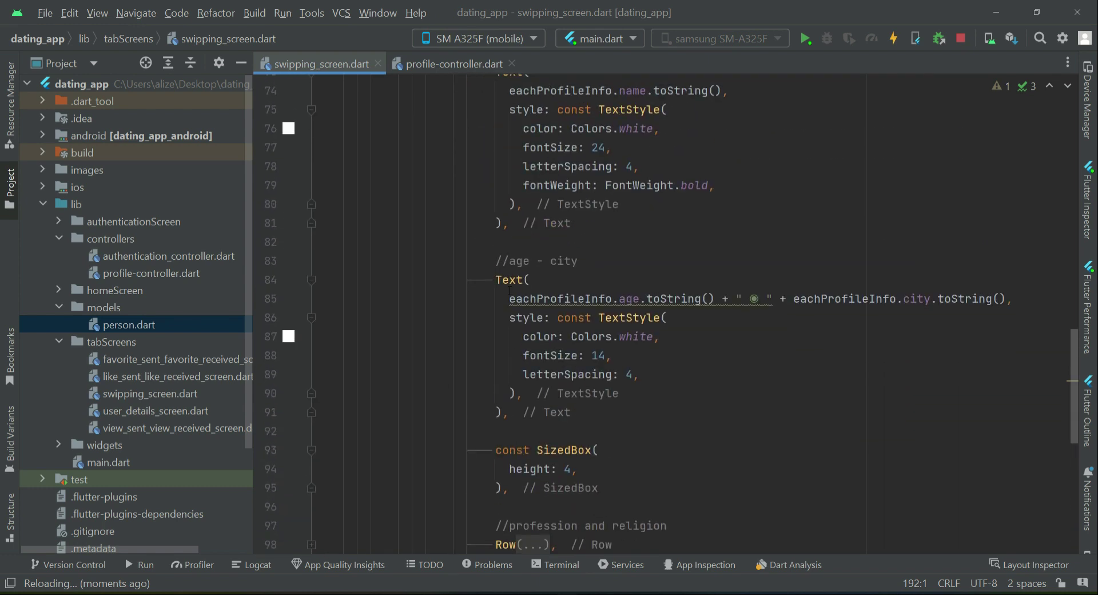
scroll("up", 3)
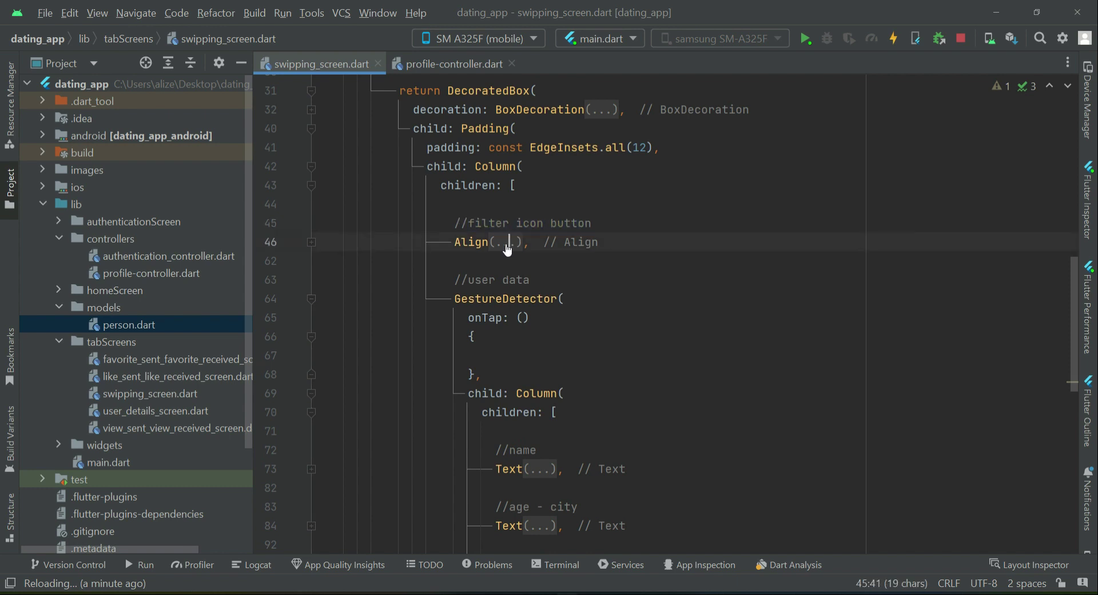
left_click(311, 242)
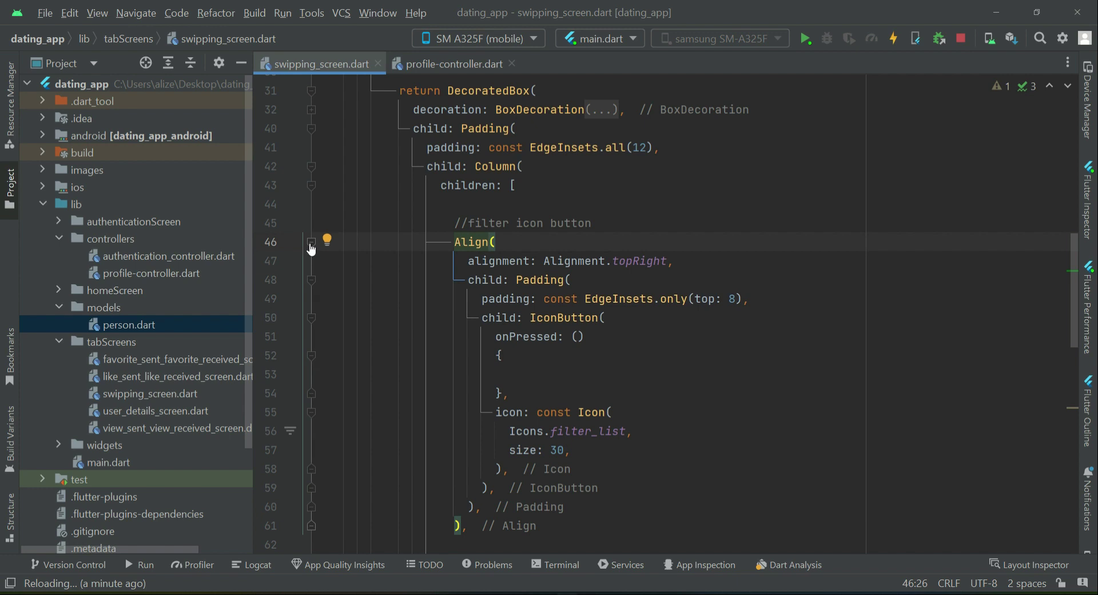
left_click(311, 242)
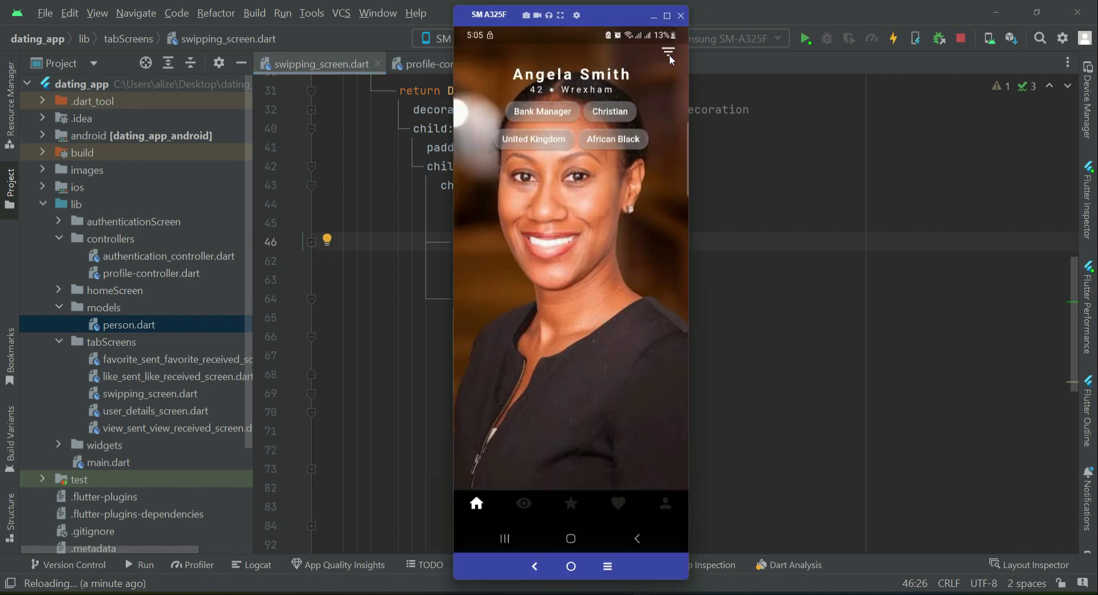
mouse_move(600, 428)
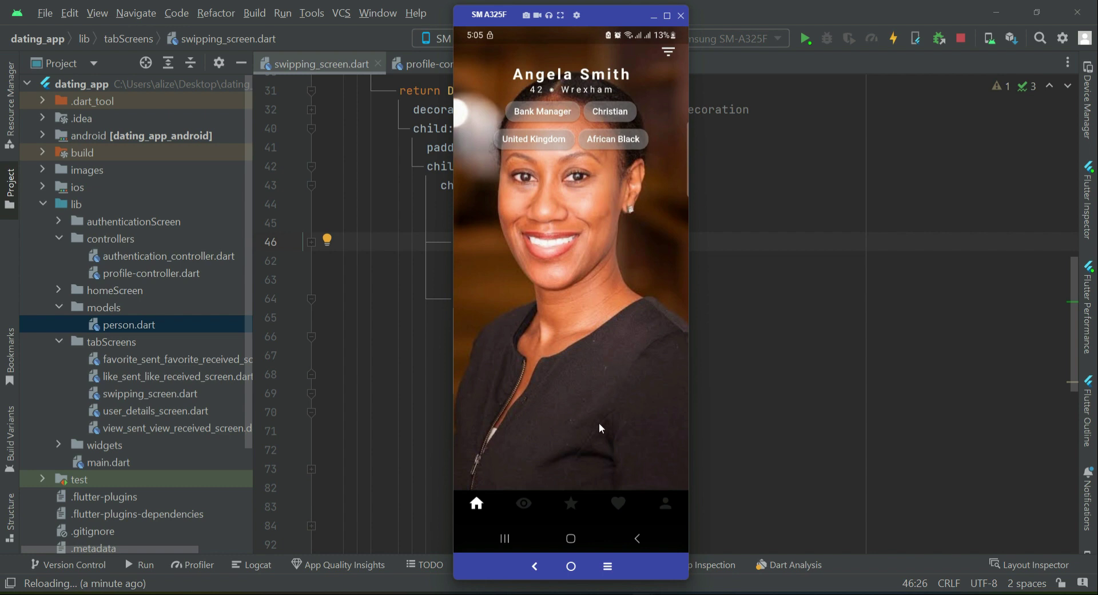
left_click(679, 15)
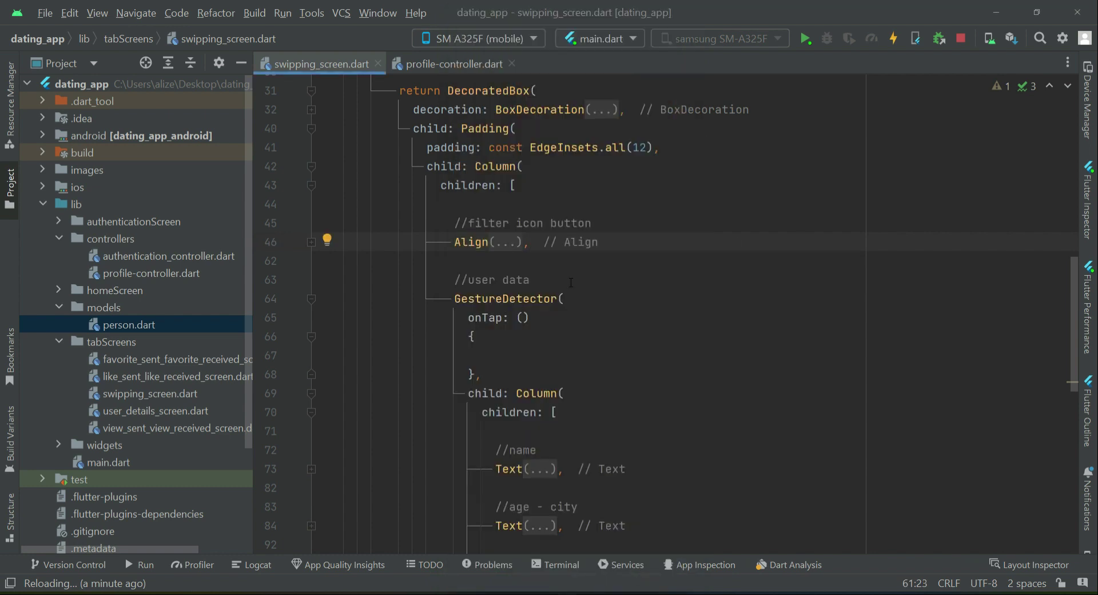
type("Spacer(")
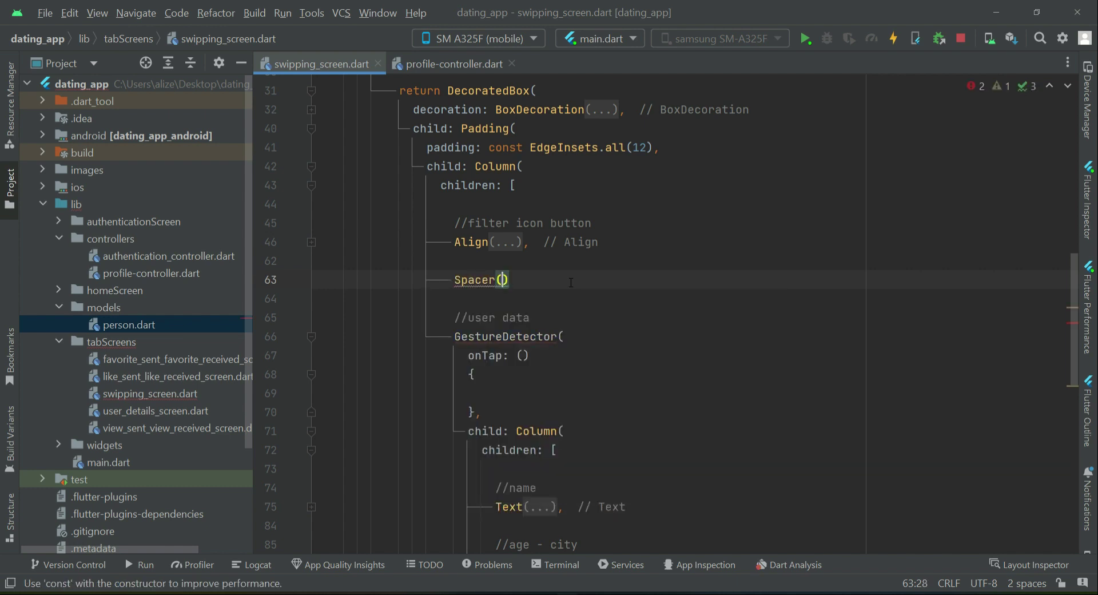
type(",")
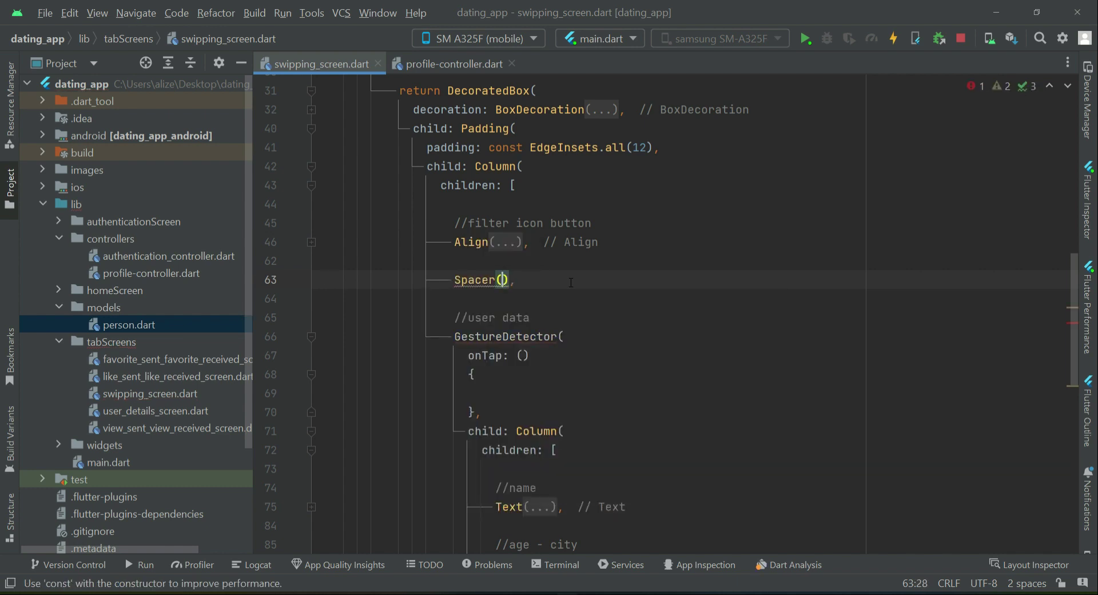
type("co")
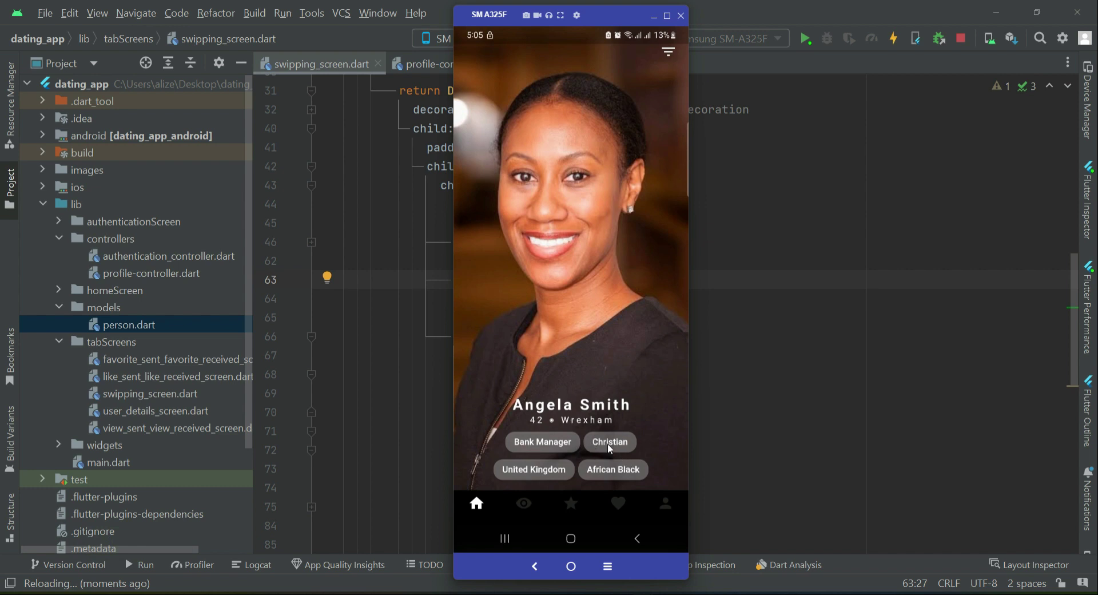
mouse_move(580, 458)
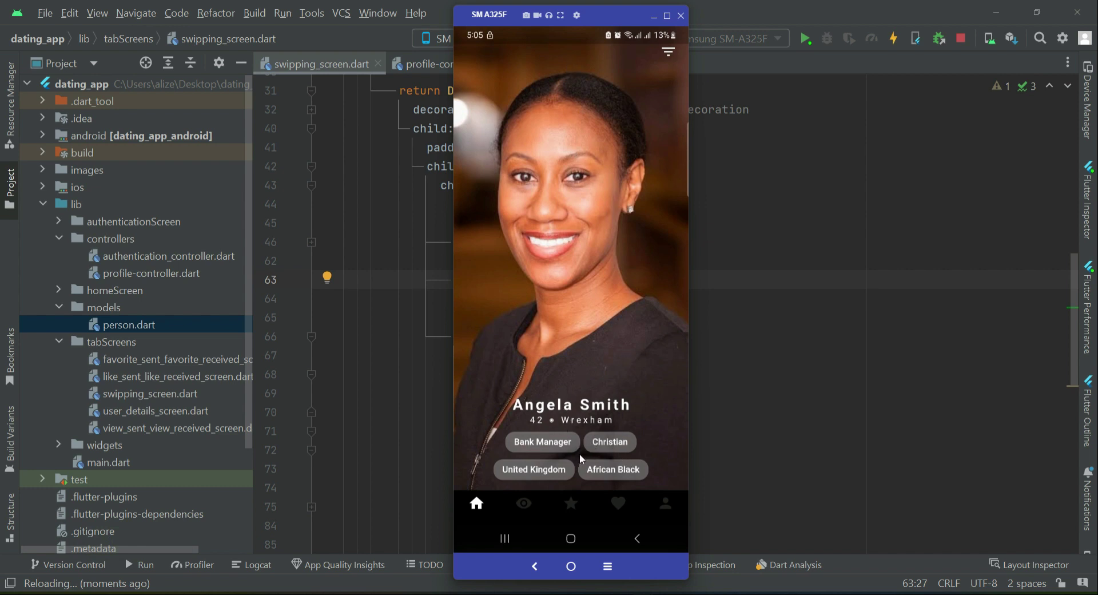